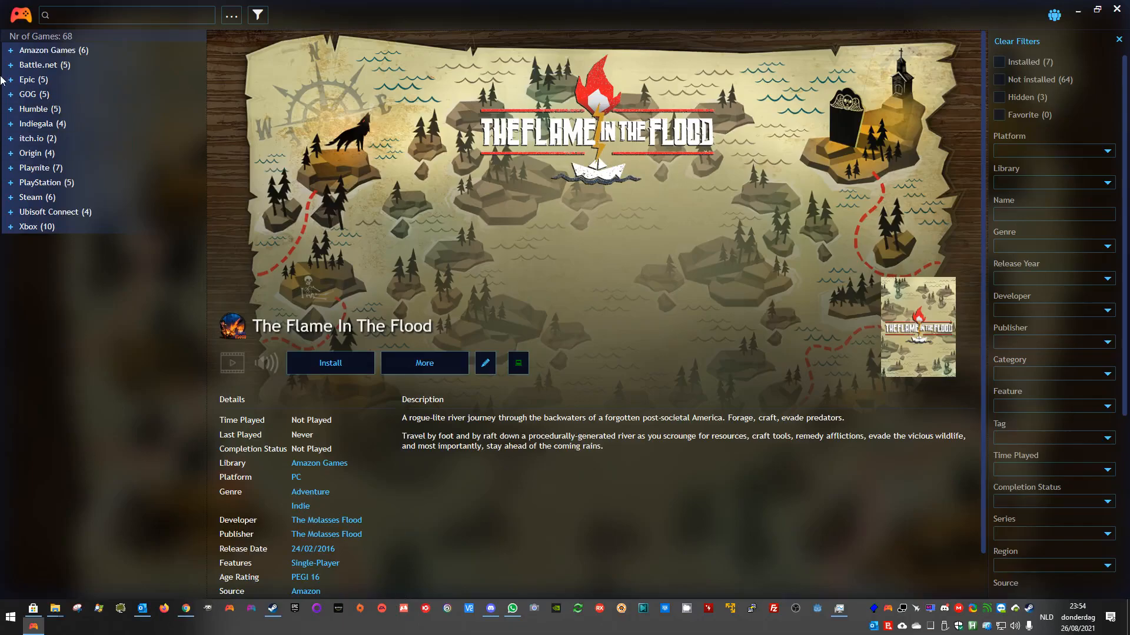
Open Playnite's settings on the HTML Exporter plugin page.
left_click(19, 14)
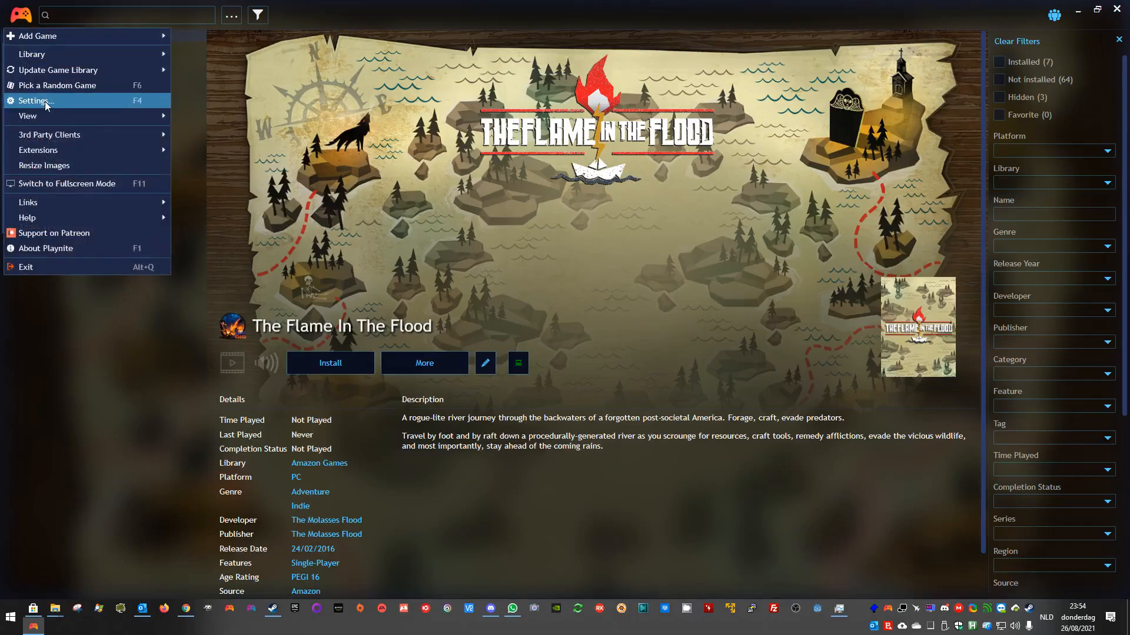
left_click(35, 101)
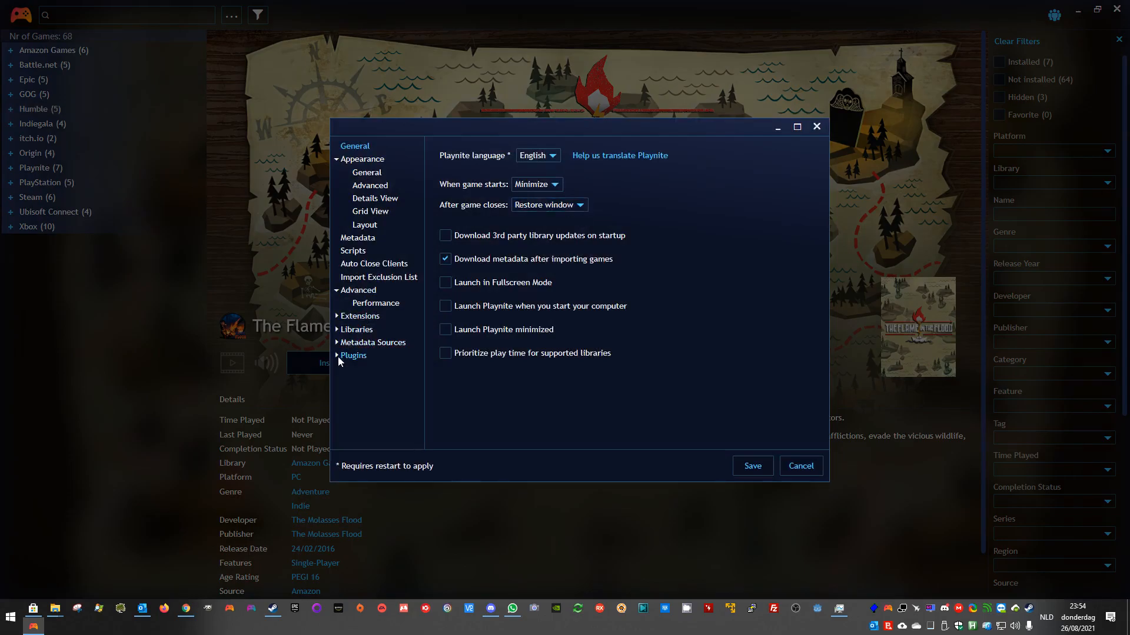
left_click(378, 382)
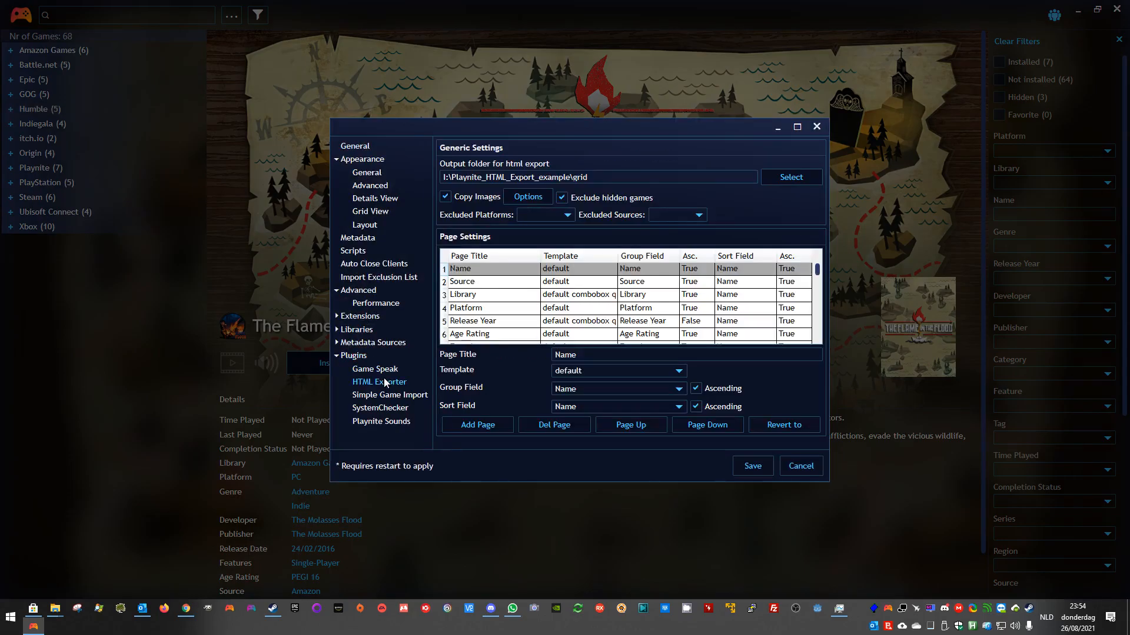
mouse_move(474, 242)
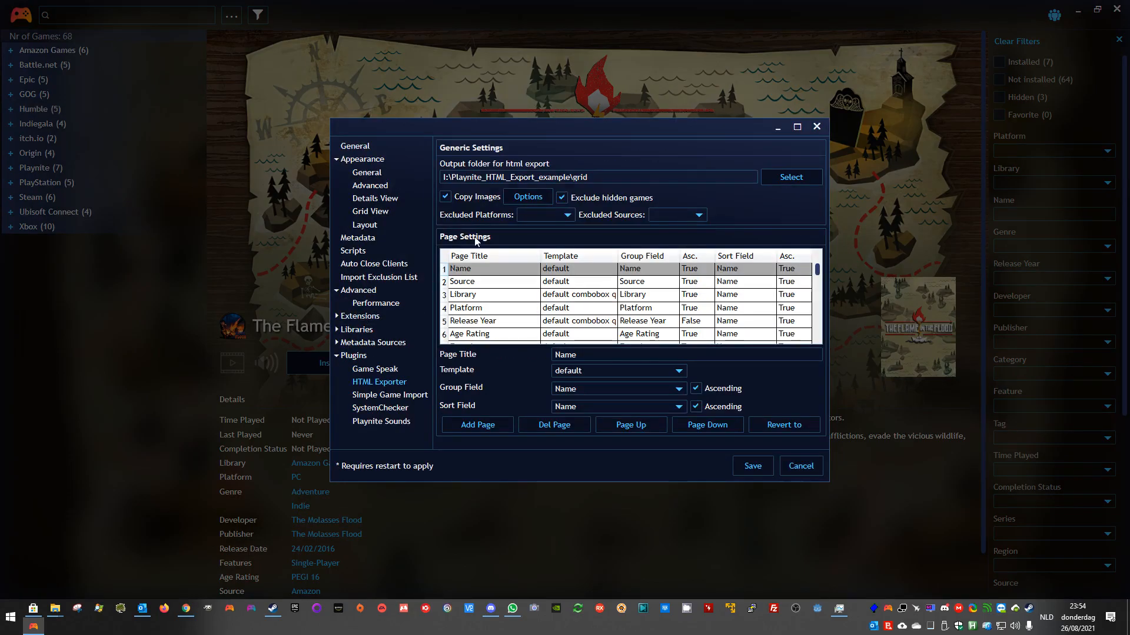
Open the HTML Exporter's Image Options dialog from the Copy Images Options button.
left_click(526, 197)
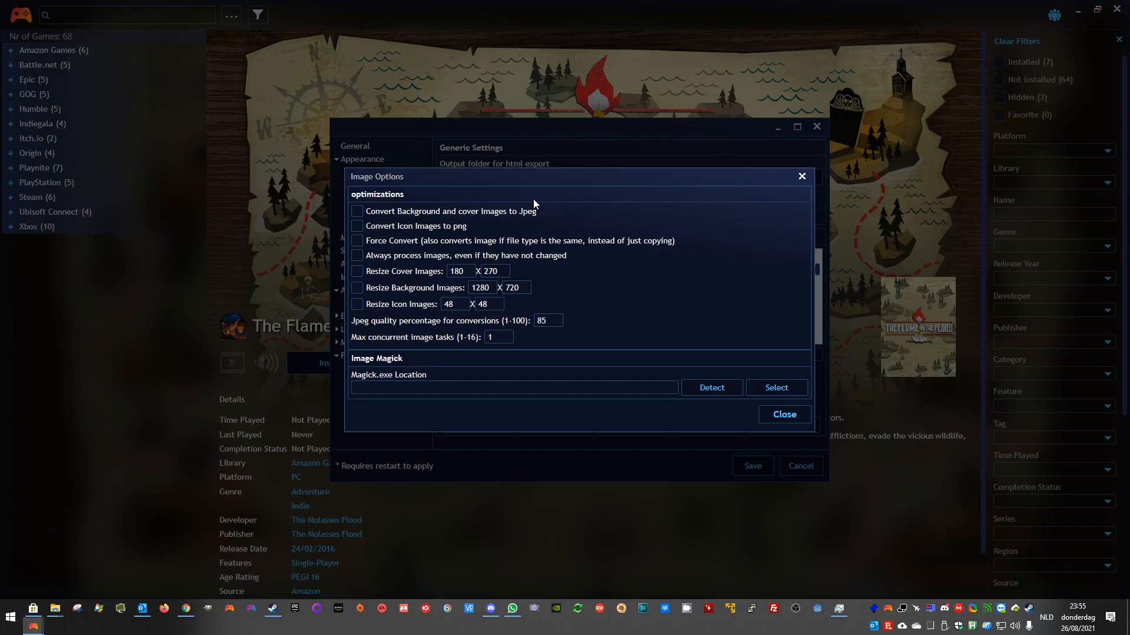
left_click(356, 225)
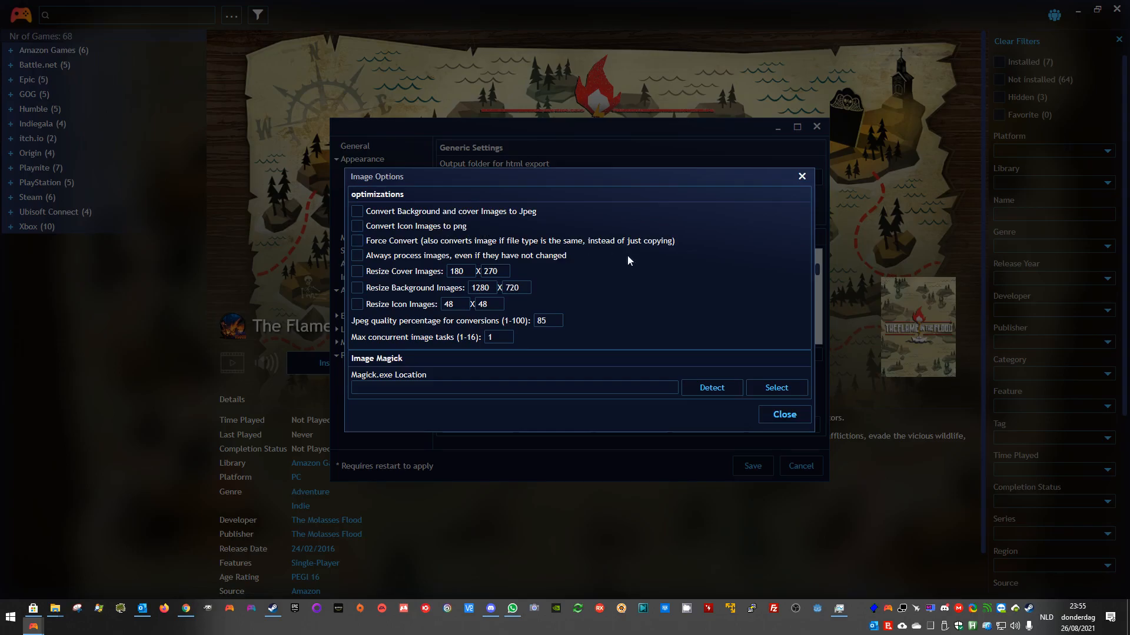
mouse_move(658, 264)
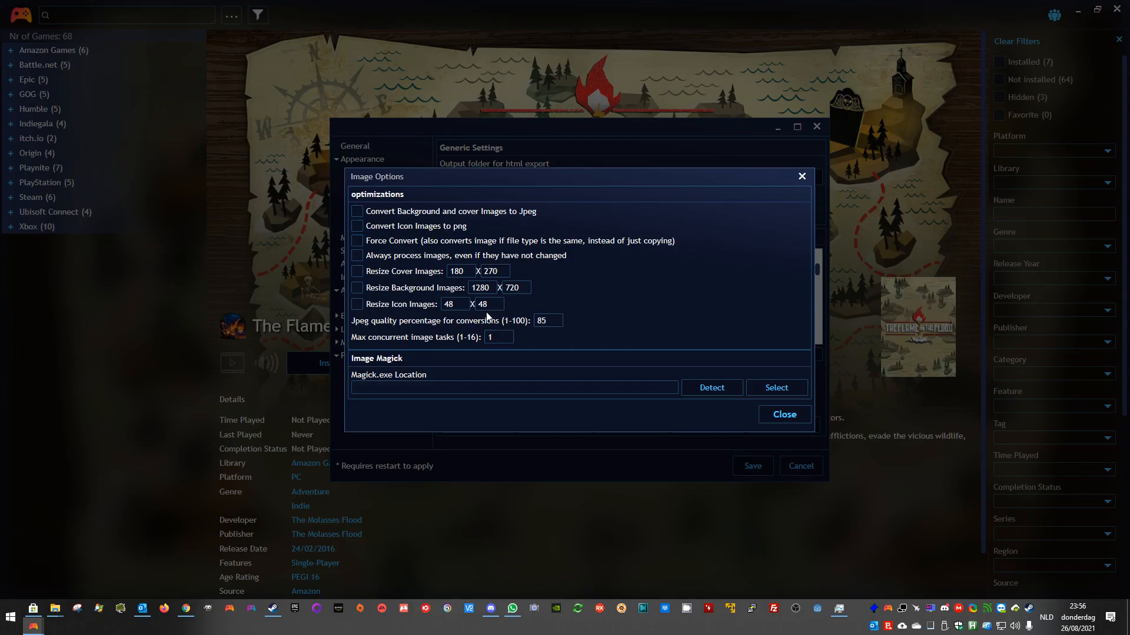
left_click(546, 320)
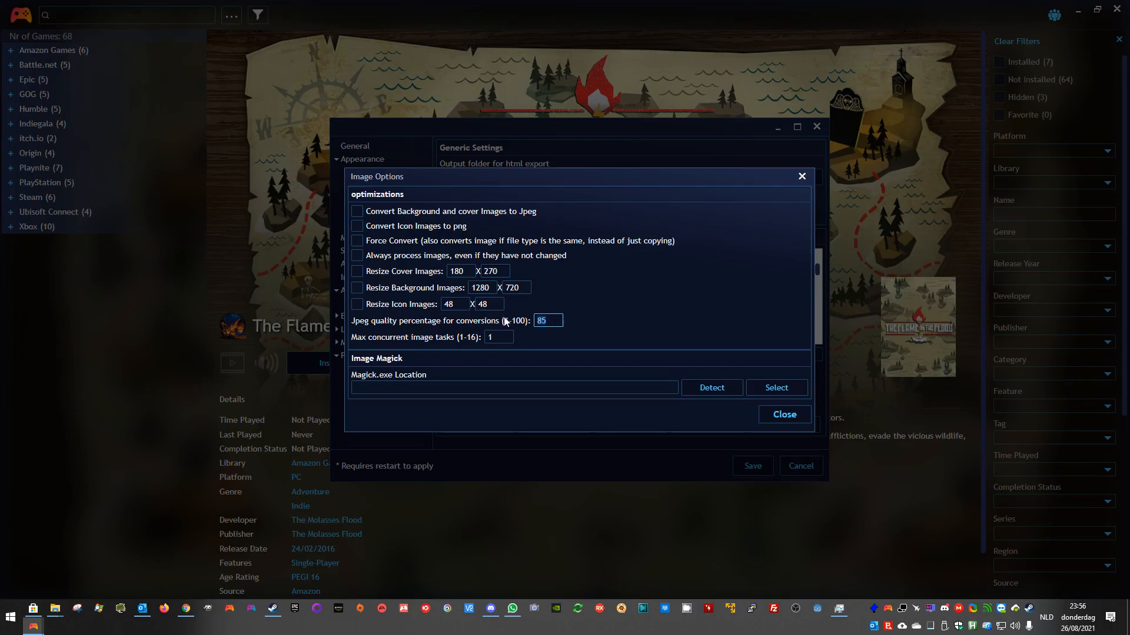
left_click(356, 255)
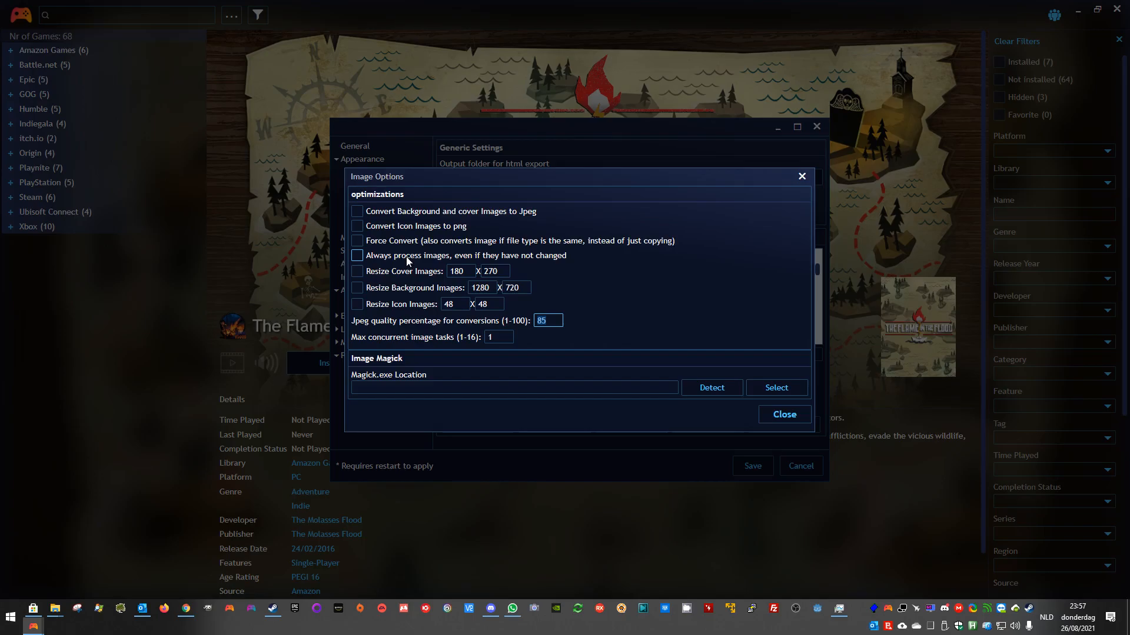
mouse_move(562, 241)
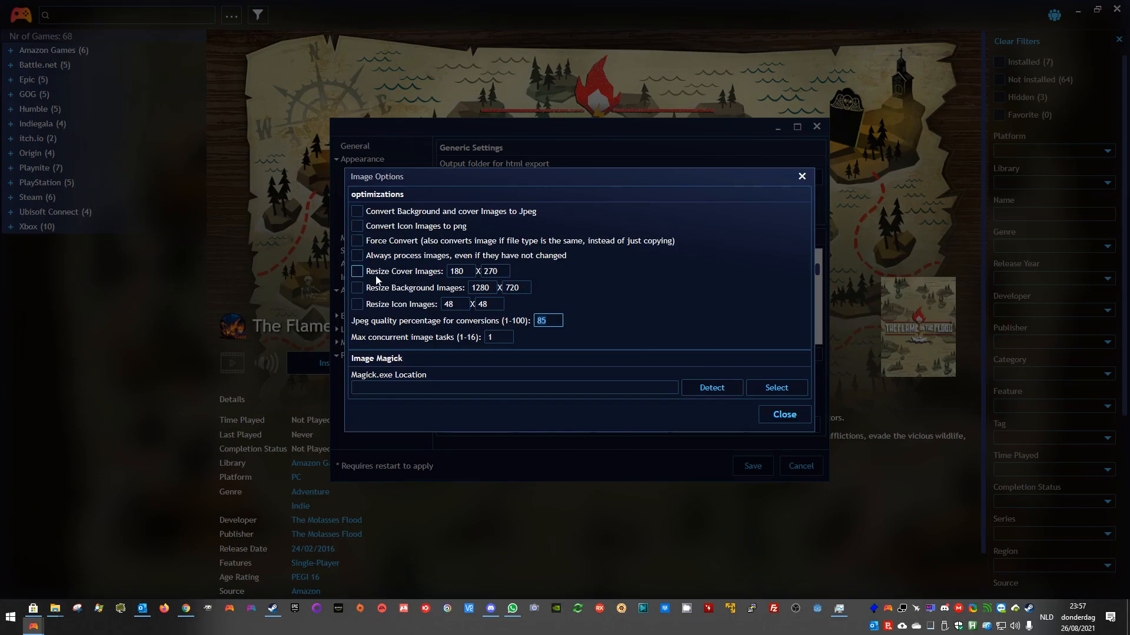
mouse_move(392, 283)
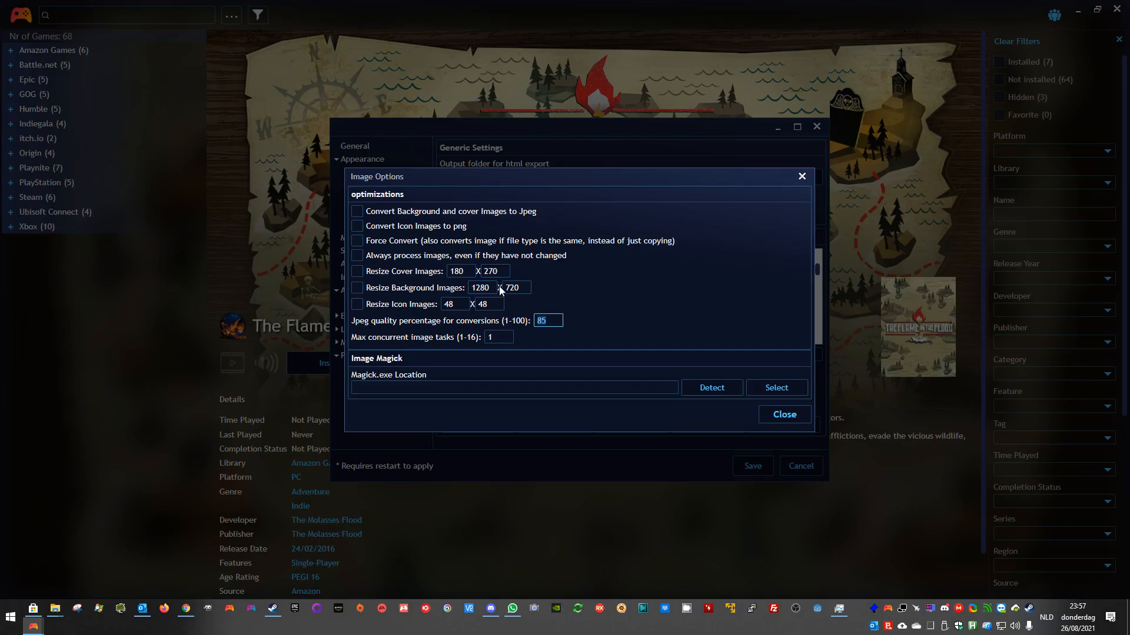
Change Max concurrent image tasks from 1 to 4 in Image Options.
left_click(485, 303)
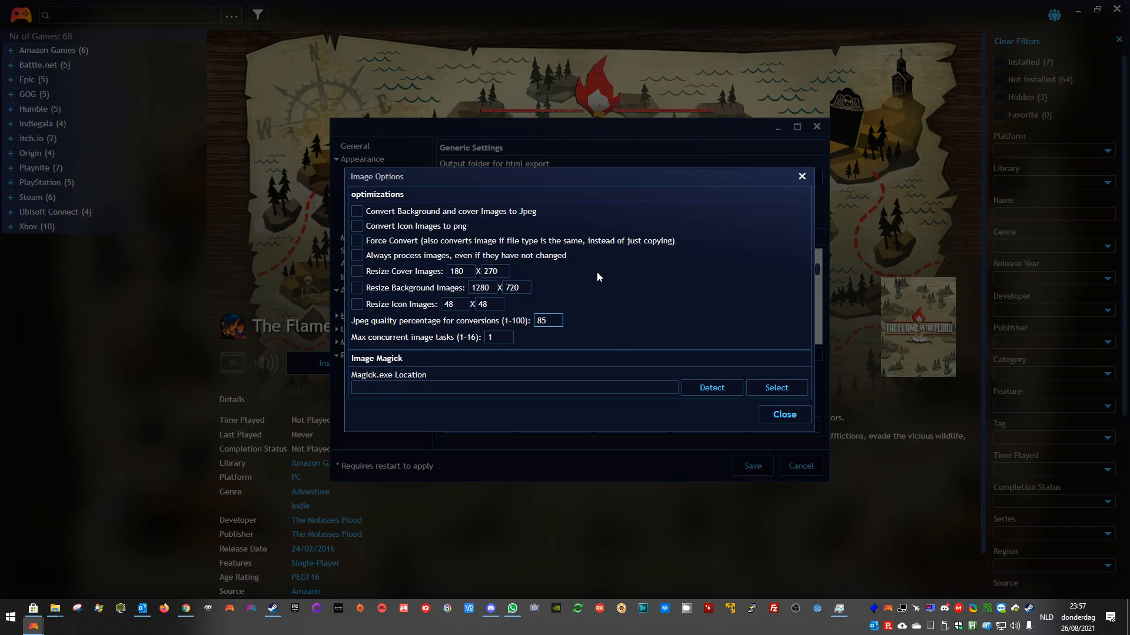
left_click(547, 320)
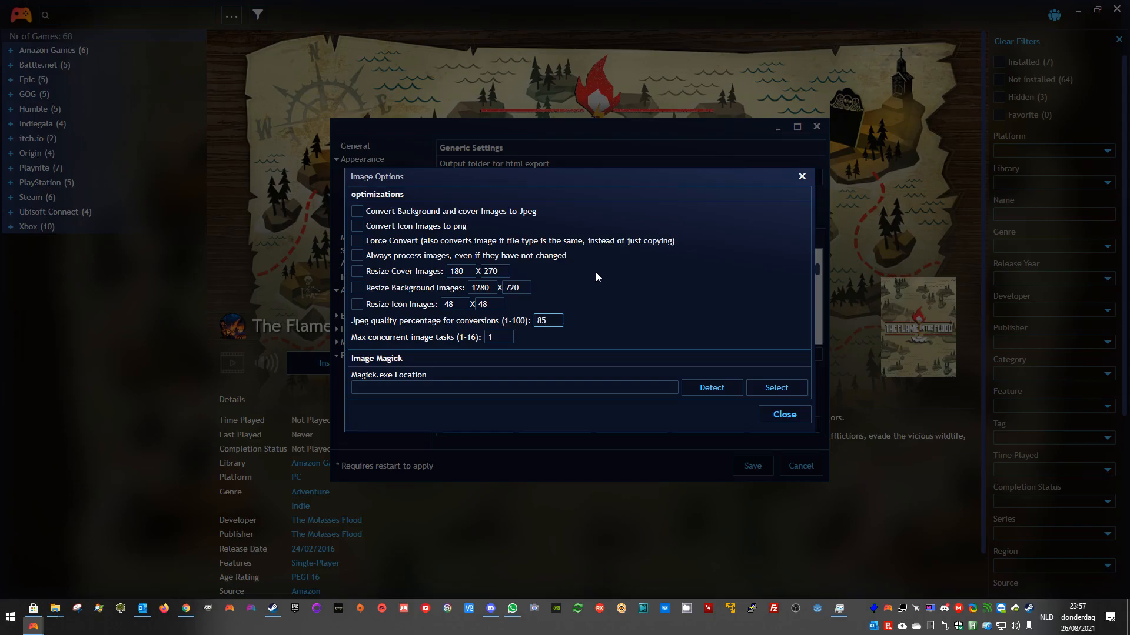
left_click(497, 337)
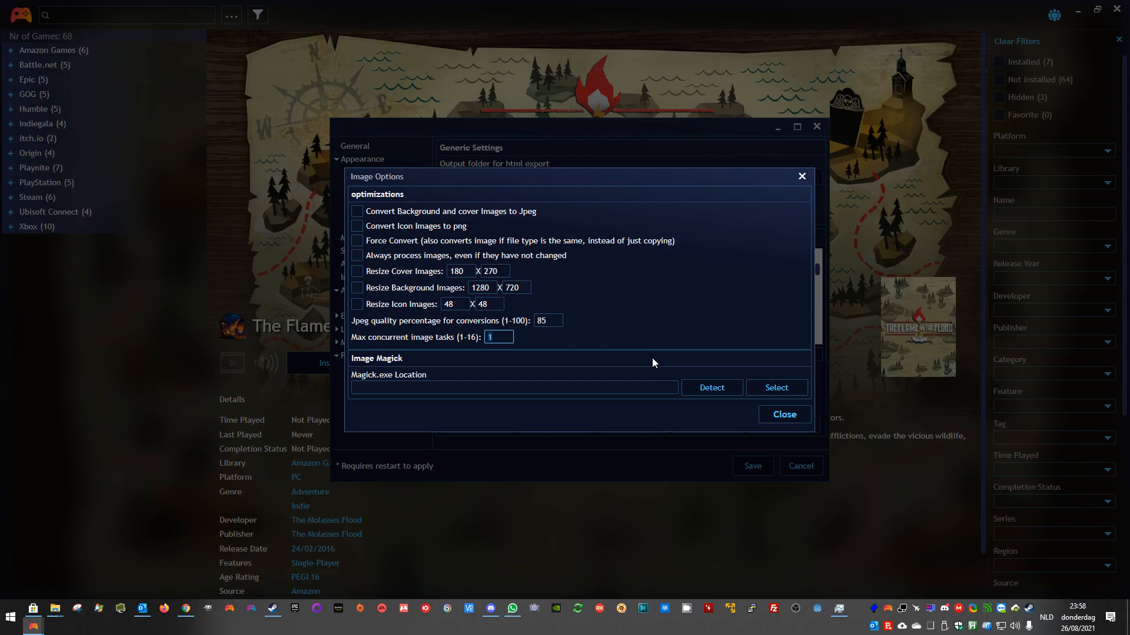
type("4")
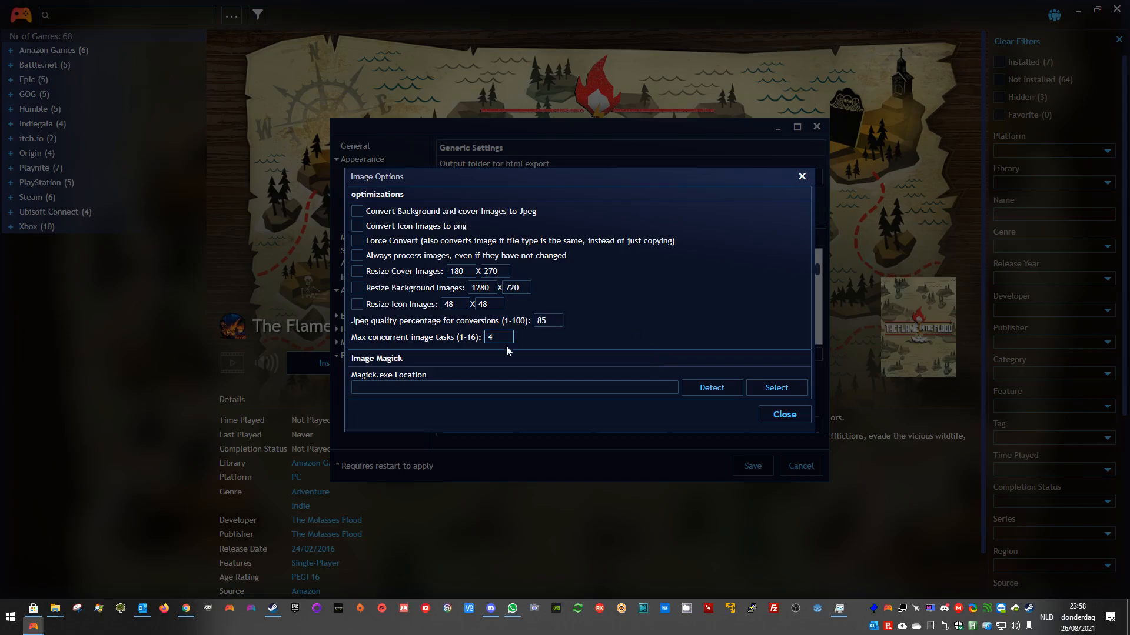
mouse_move(189, 603)
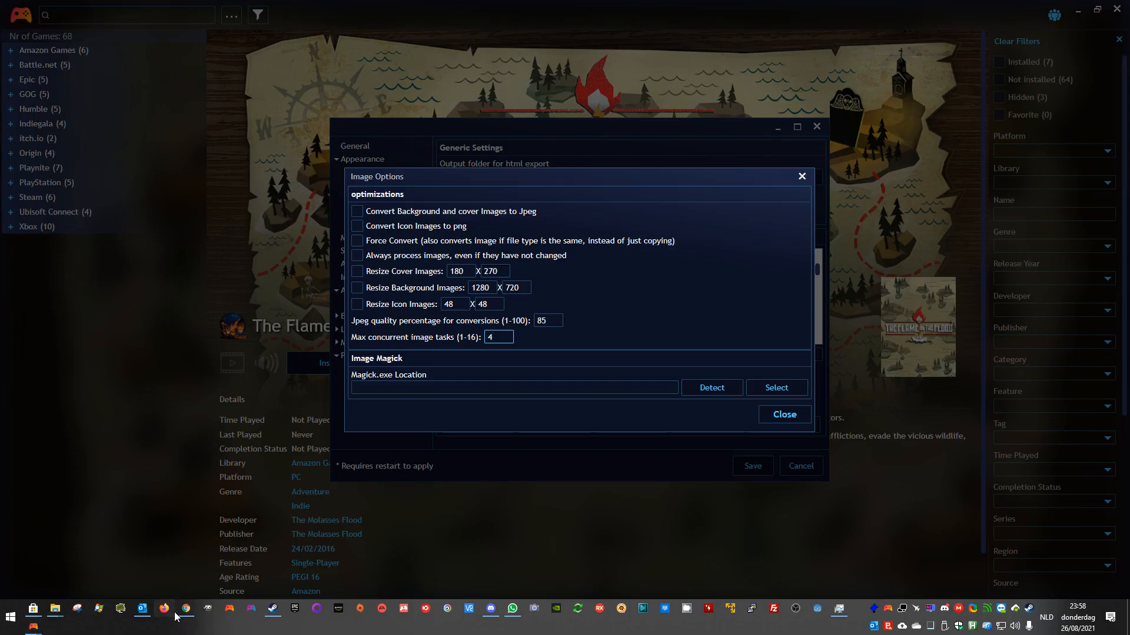
In Chrome, find imagemagick.org and download the Windows Q16-HDRI-x64-dll.exe build.
left_click(184, 613)
type("ima")
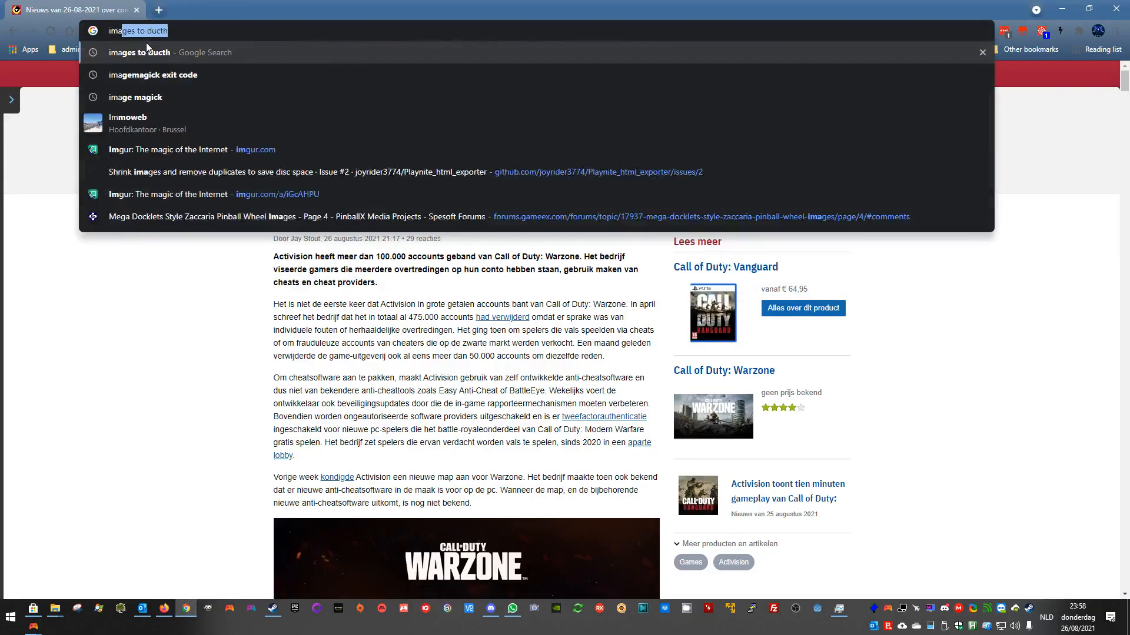
left_click(135, 97)
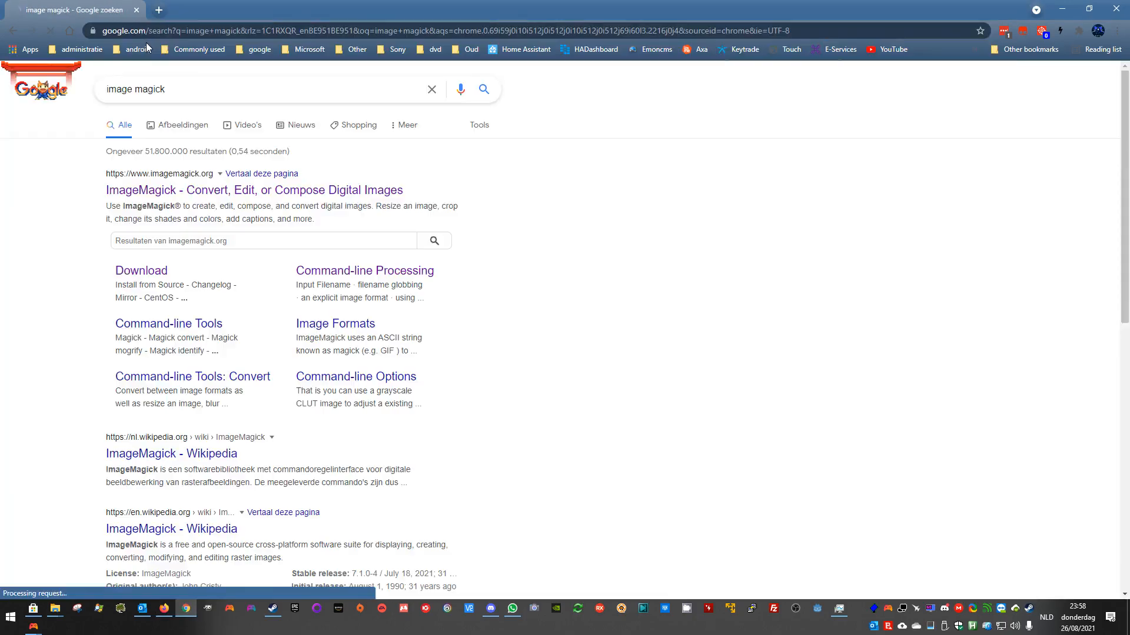
left_click(254, 189)
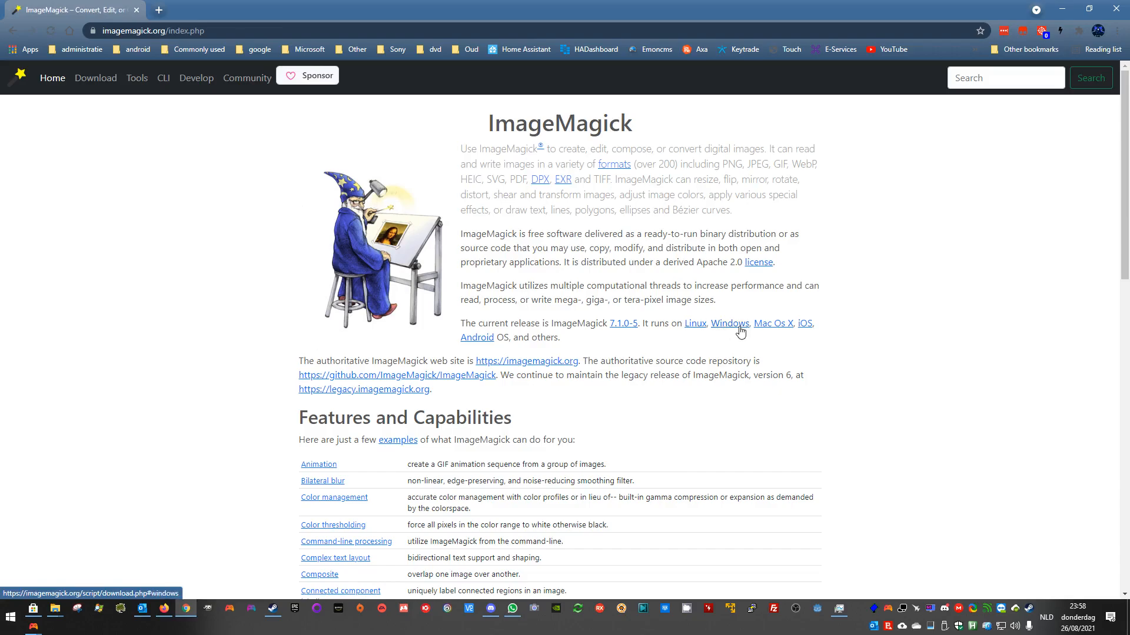
left_click(728, 323)
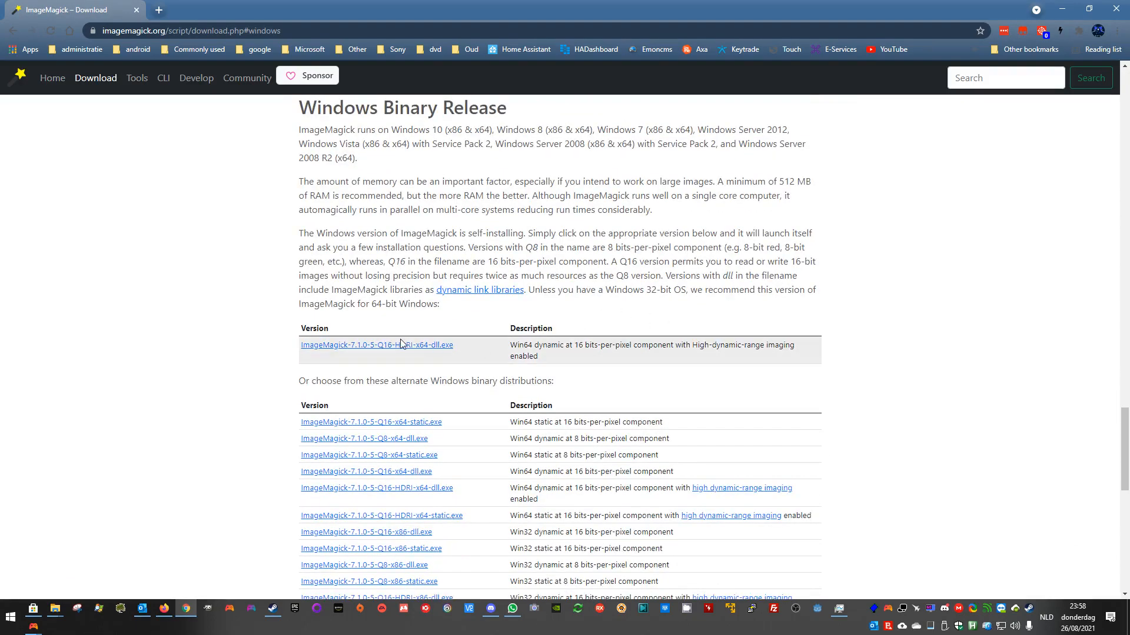
mouse_move(399, 346)
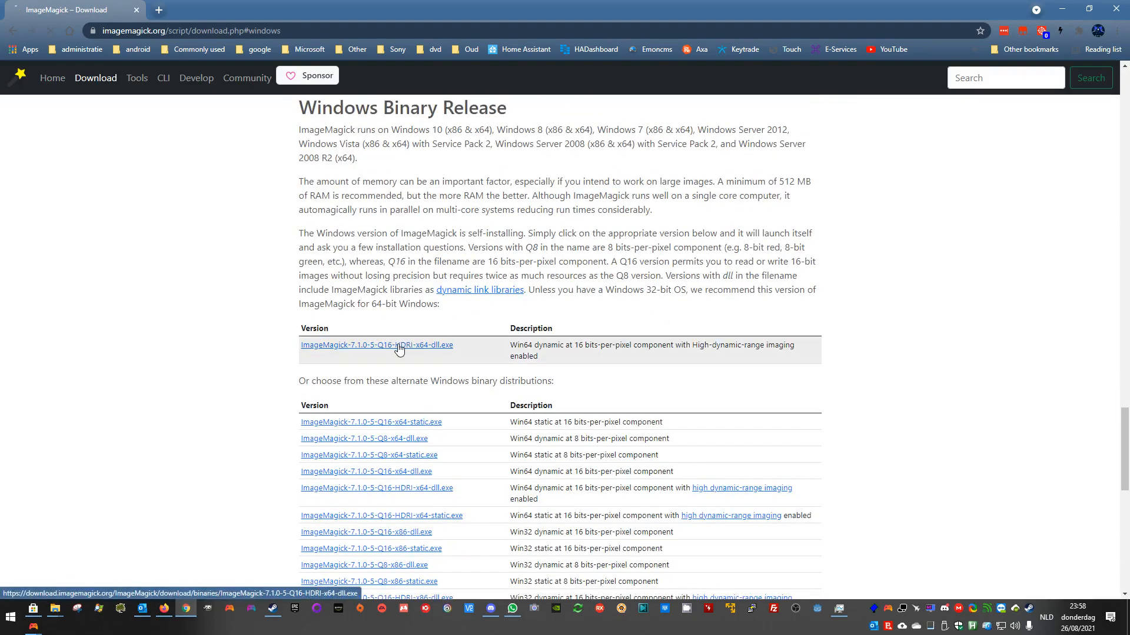
left_click(376, 346)
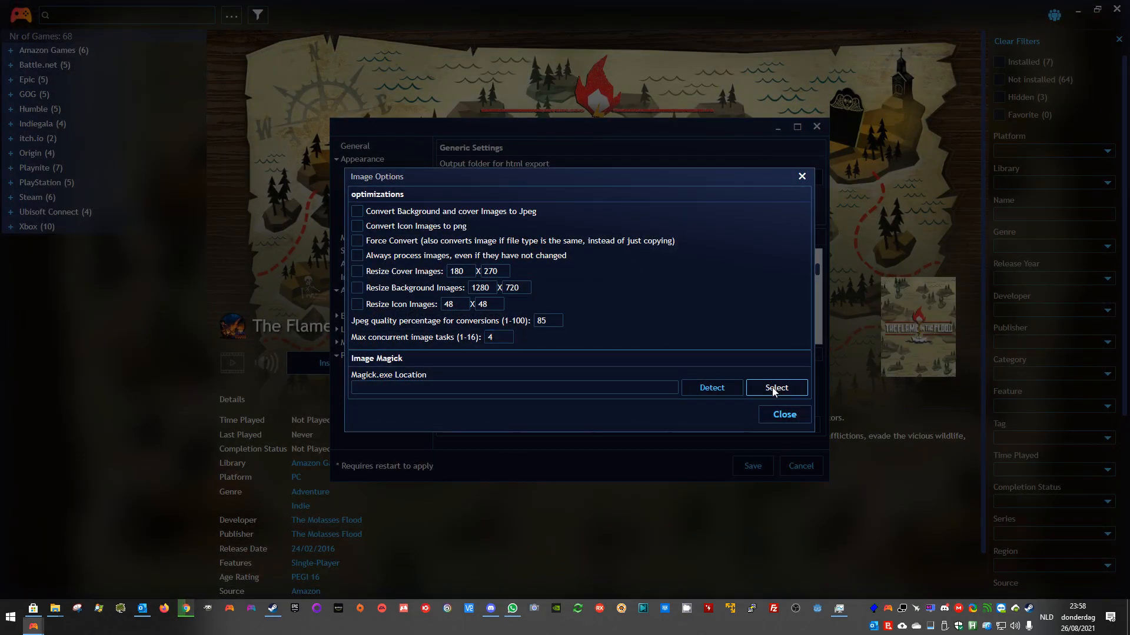
Point Magick.exe location to C:\Program Files\ImageMagick-7.1.0-Q16-HDRI\magick.exe.
left_click(776, 388)
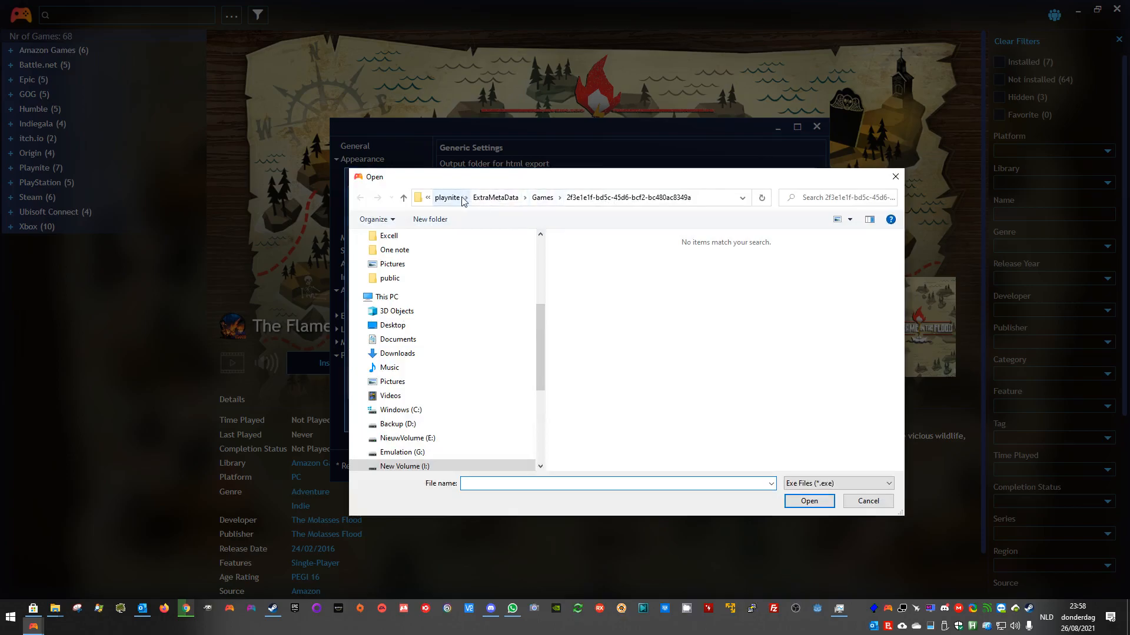
left_click(400, 409)
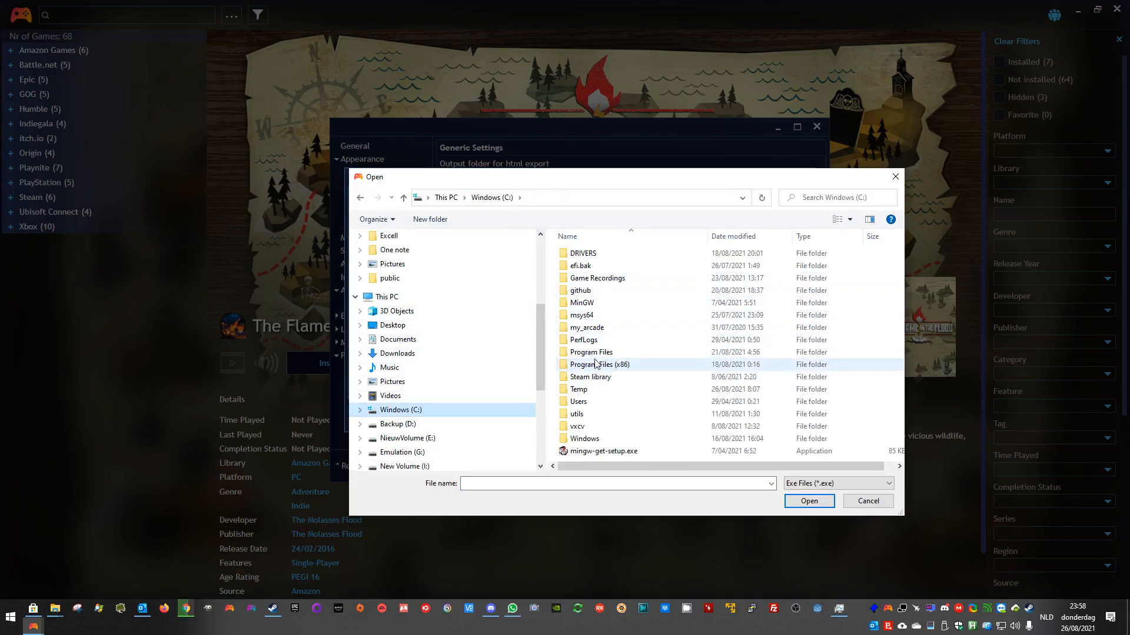
left_click(591, 352)
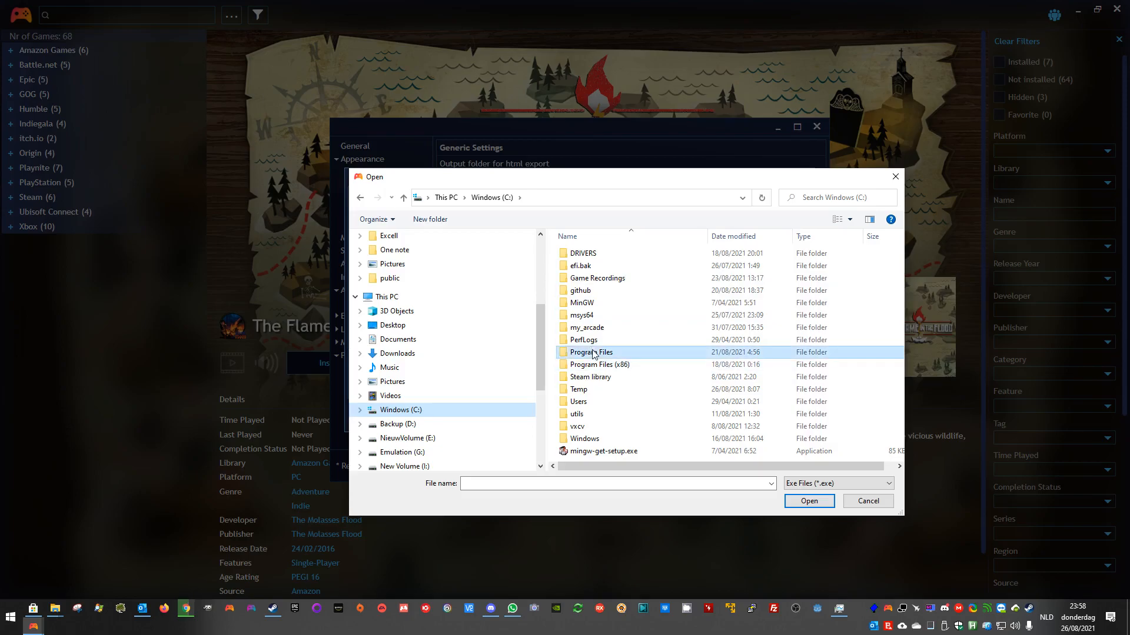
double_click(591, 352)
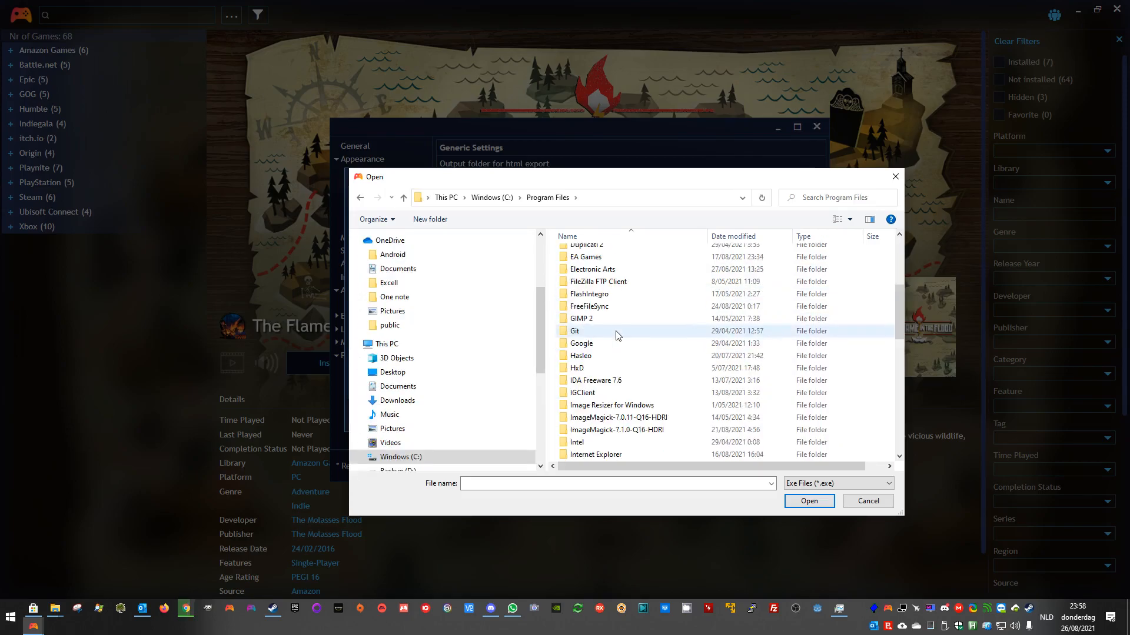
scroll("down", 3)
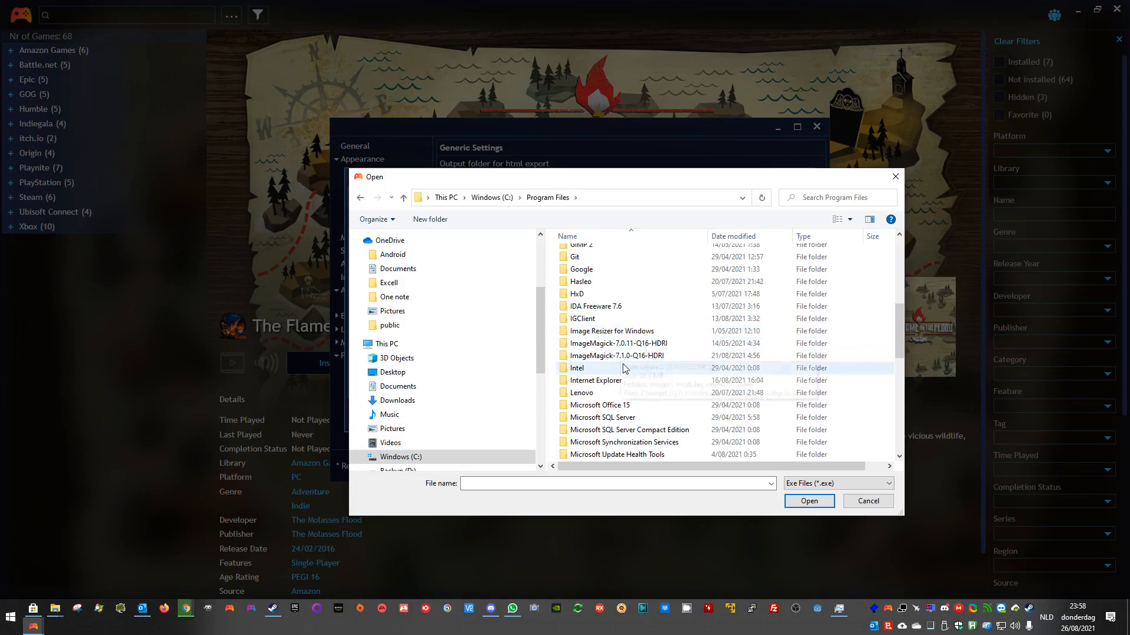
double_click(616, 343)
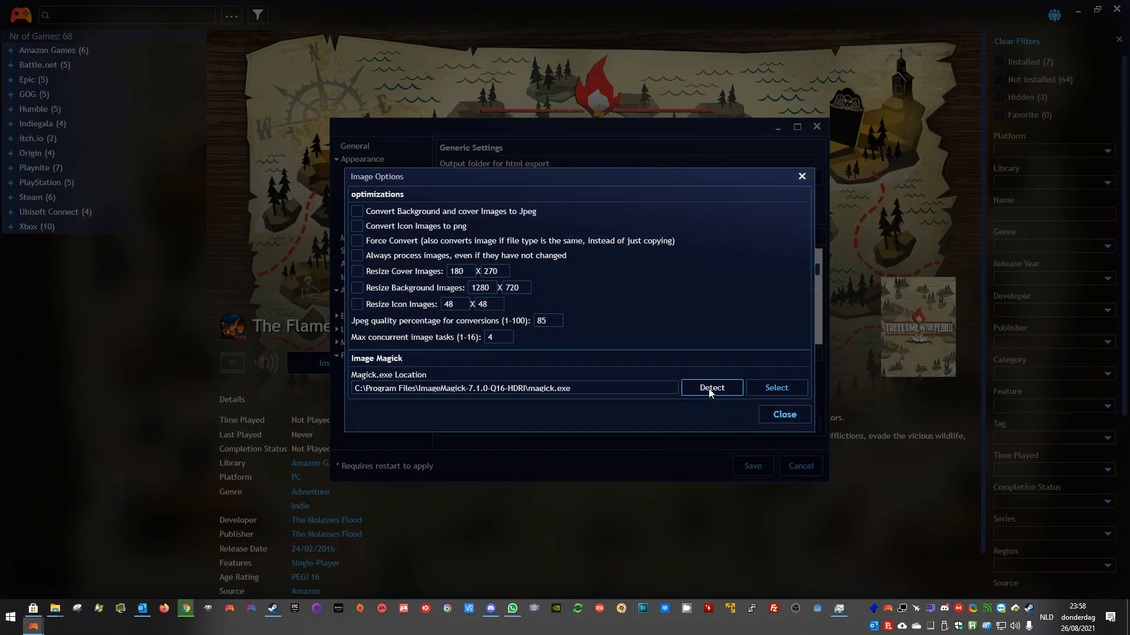
Auto-detect the Magick location, leave conversion and resizing off, and close Image Options.
left_click(513, 388)
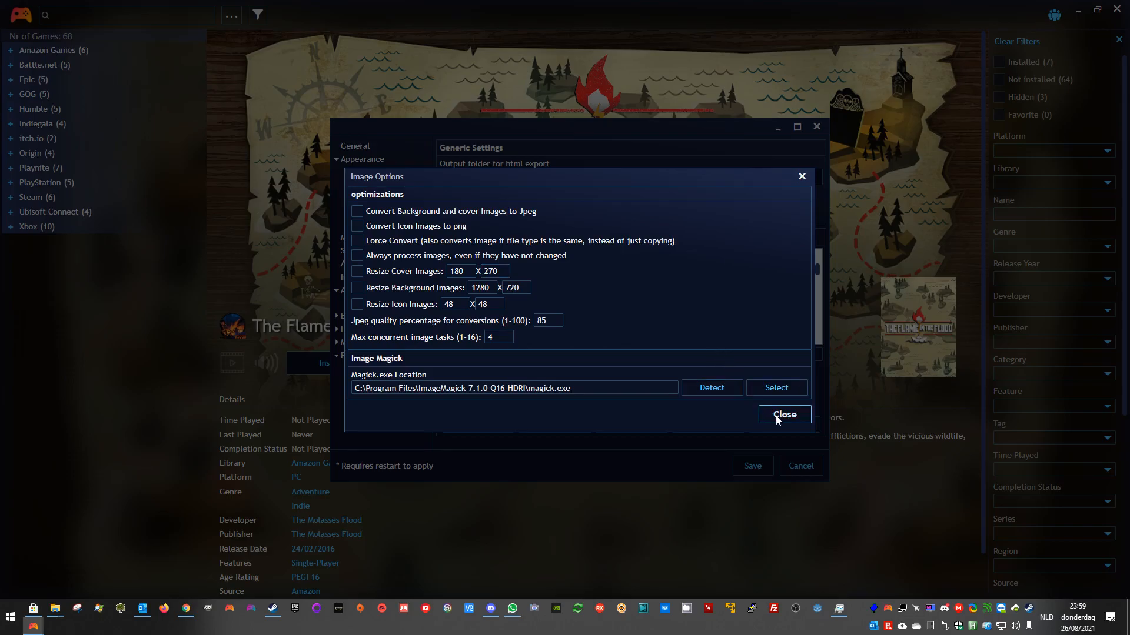
left_click(783, 414)
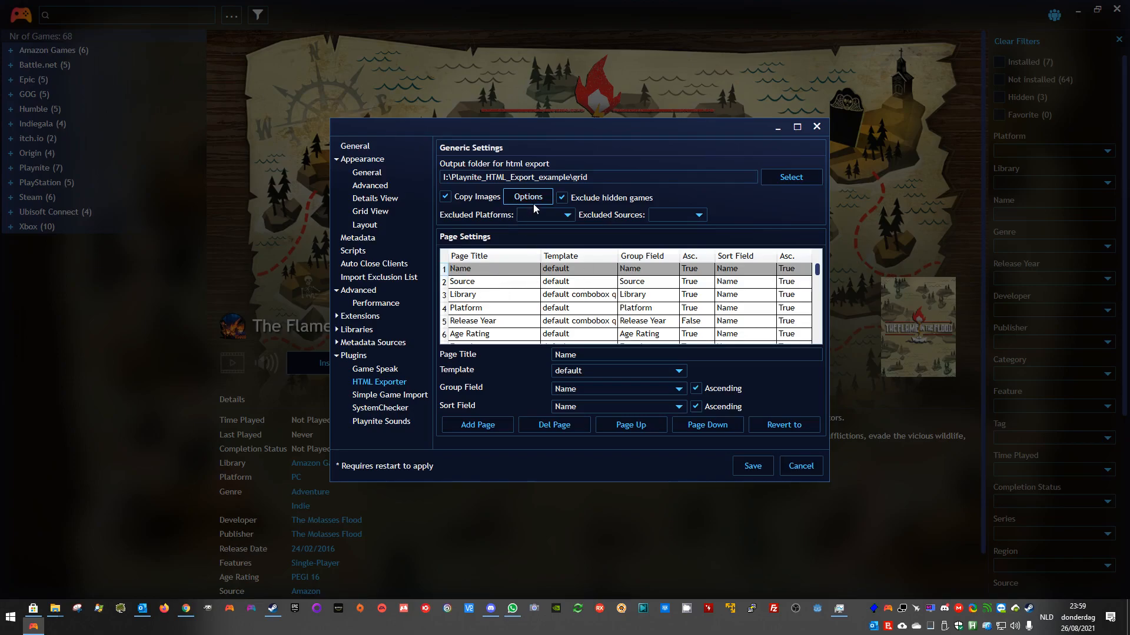
left_click(528, 196)
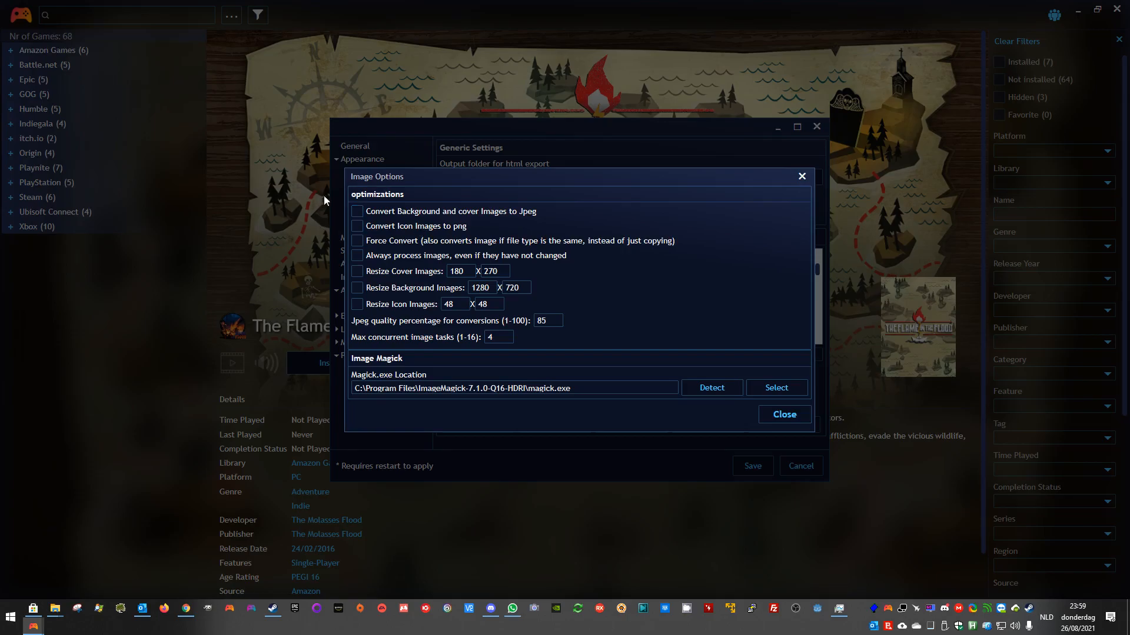
mouse_move(436, 339)
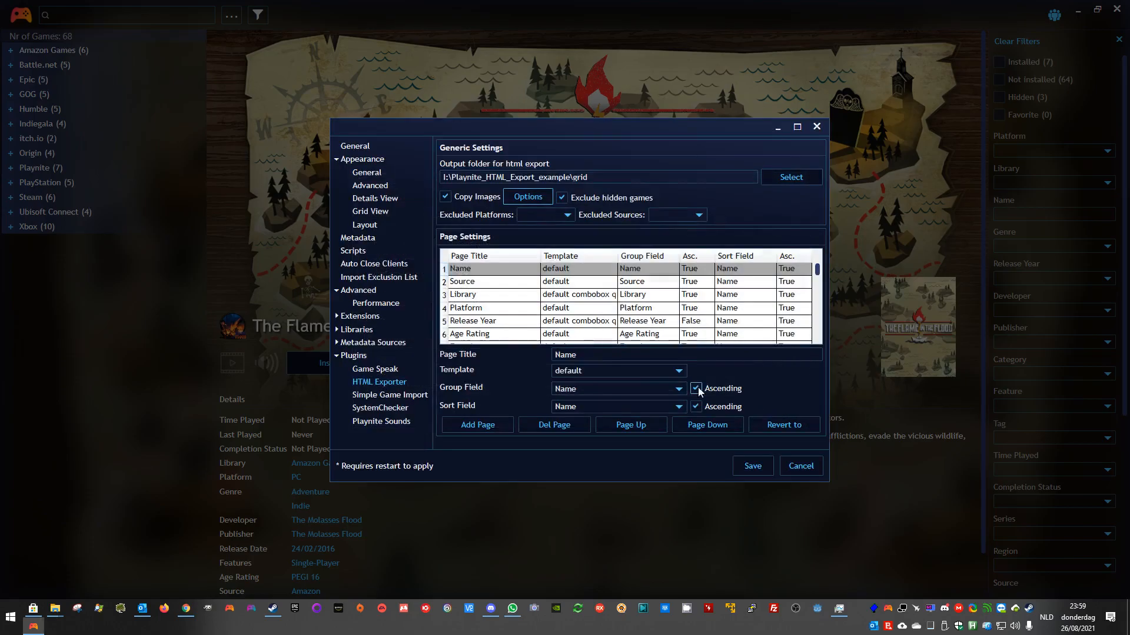
left_click(752, 466)
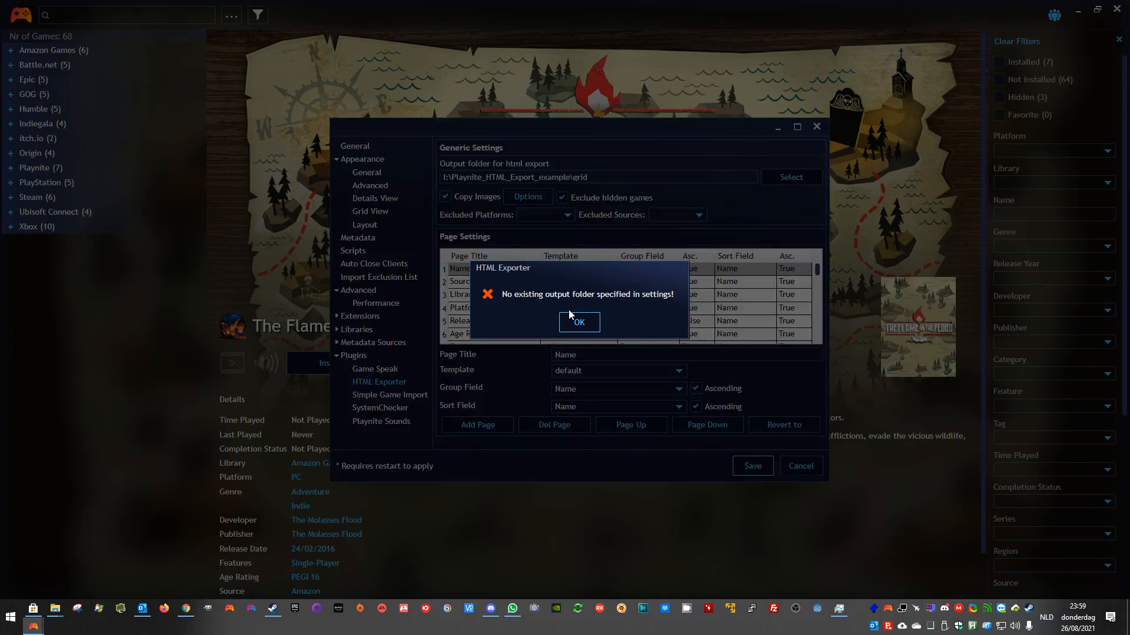
left_click(579, 322)
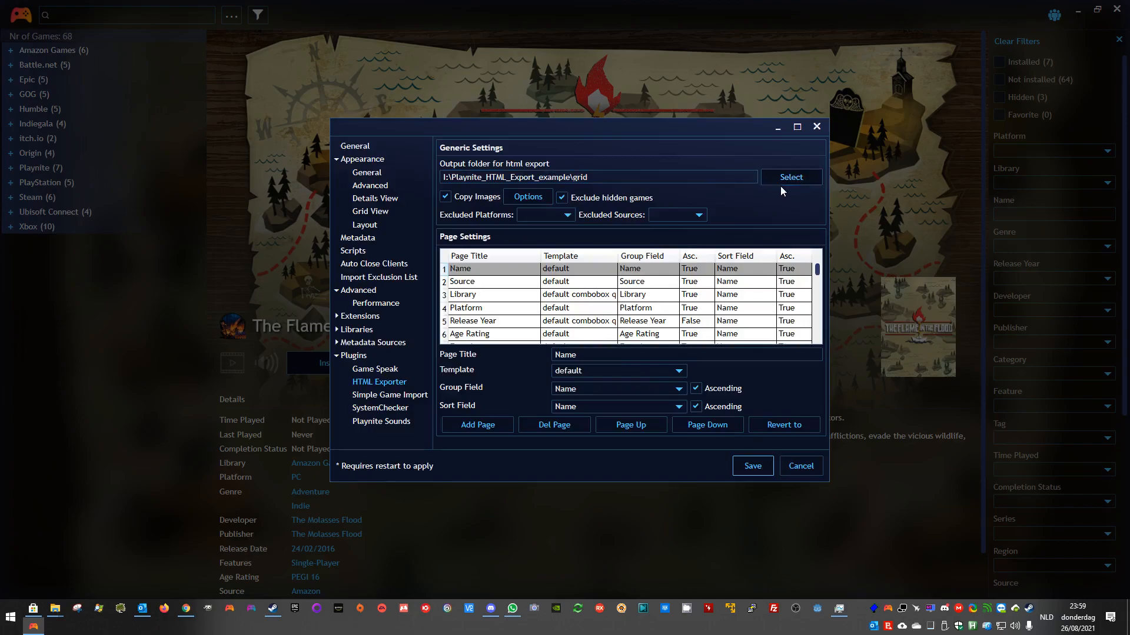
left_click(790, 176)
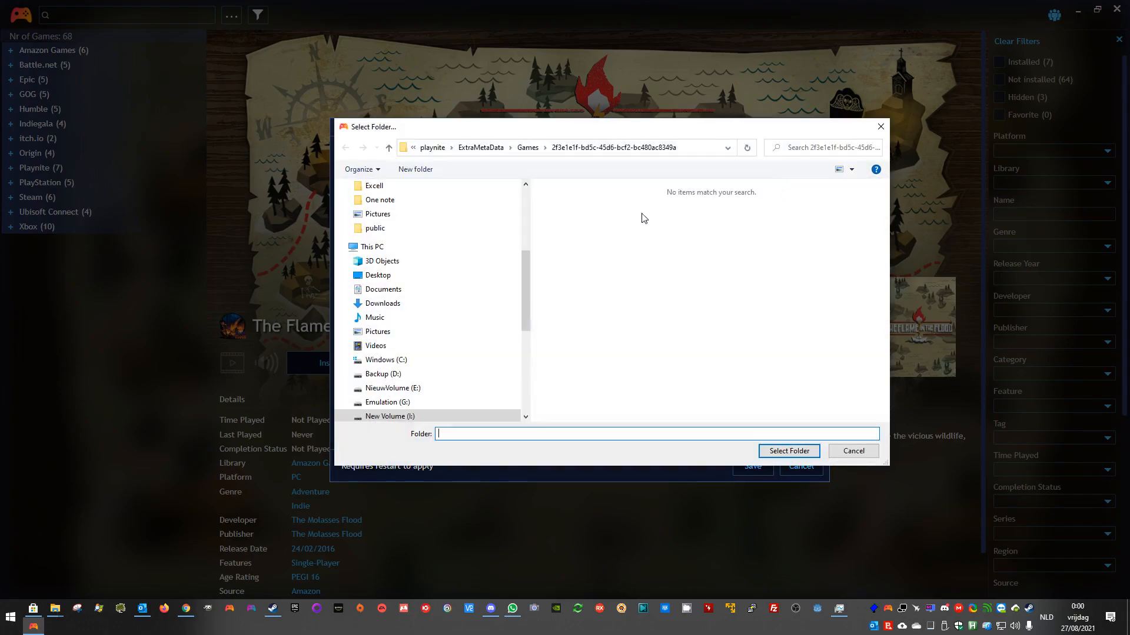
left_click(853, 451)
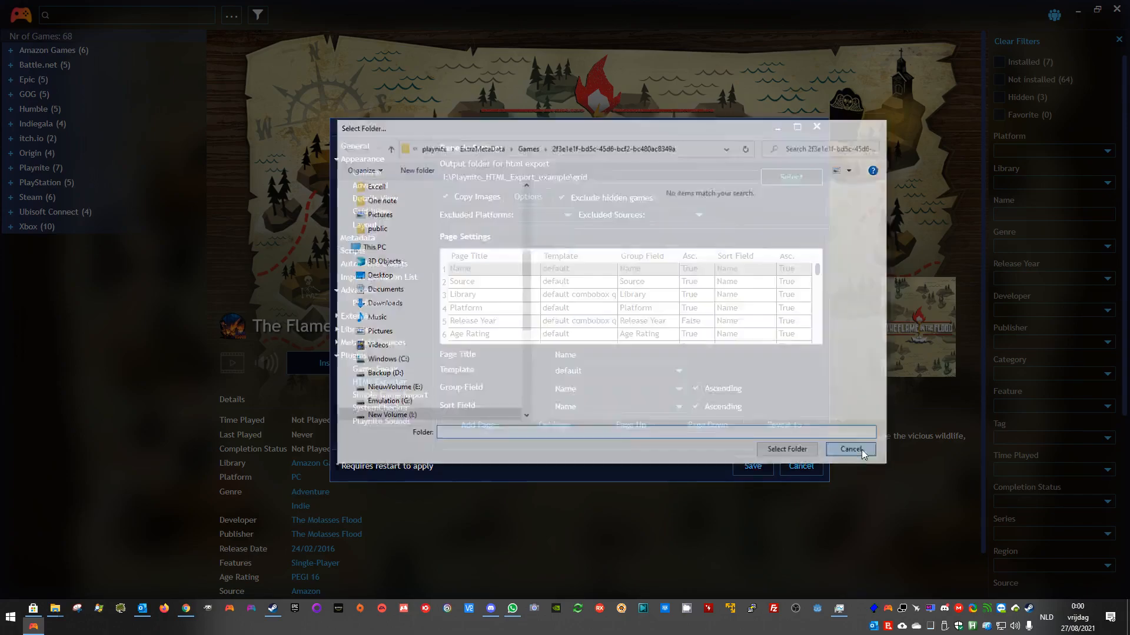
Create a folder named 'grid' in I:\Playnite_HTML_Export_example.
left_click(849, 449)
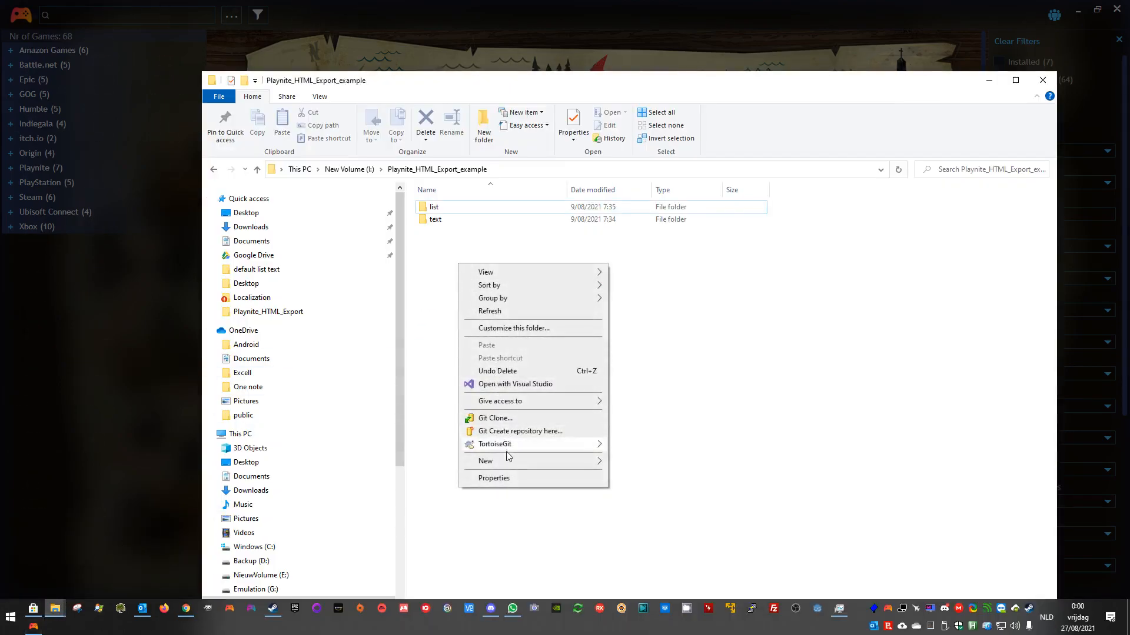
left_click(485, 460)
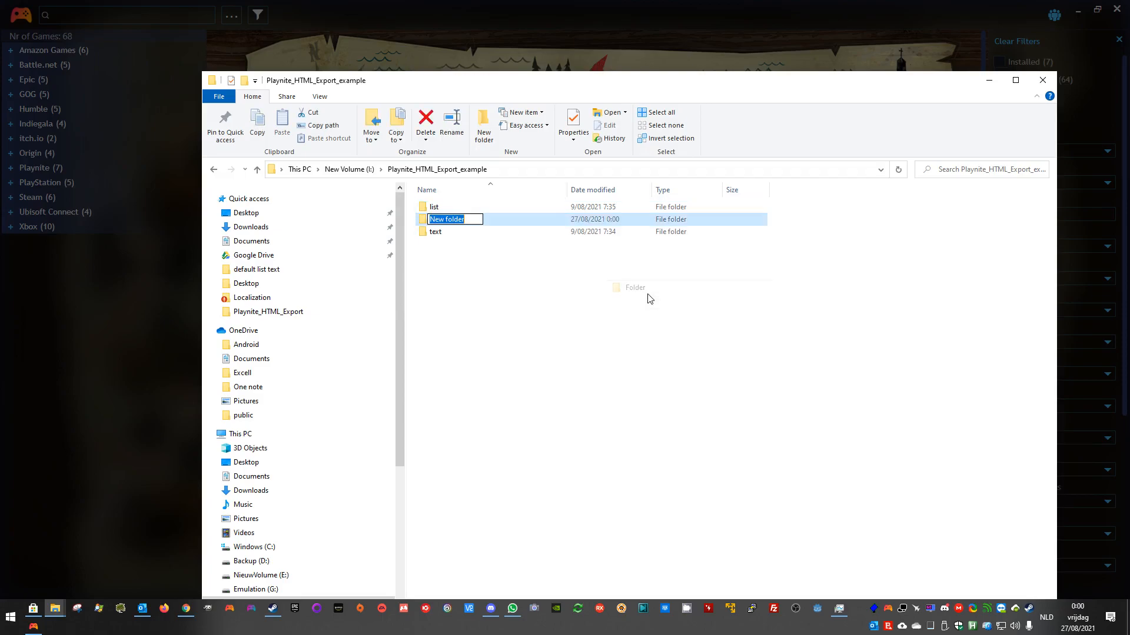
type("grid")
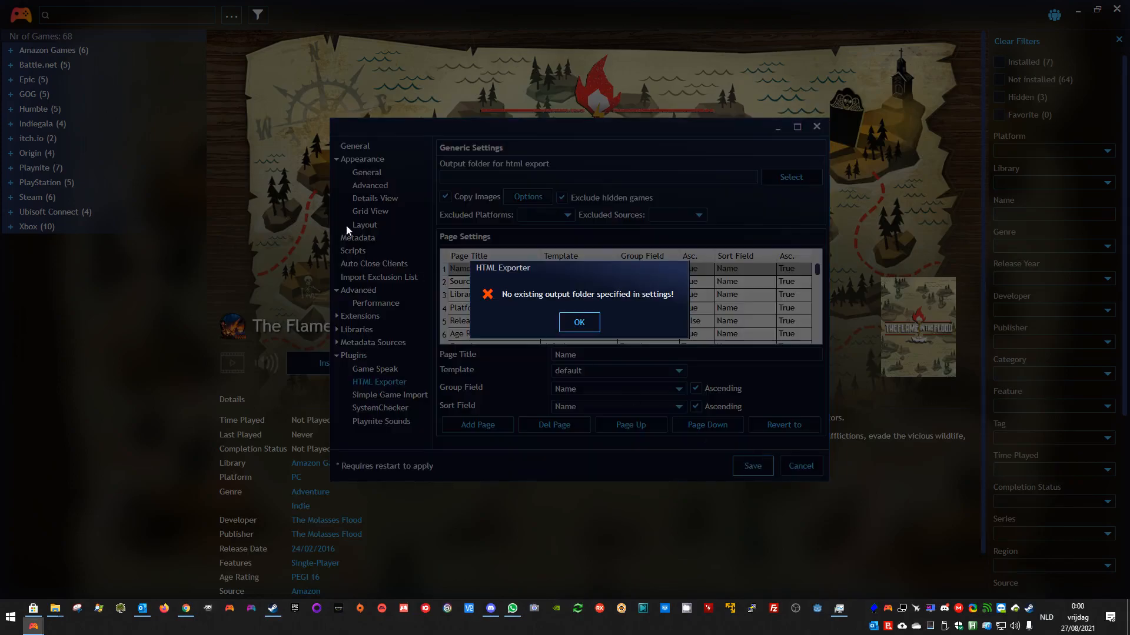
Set the grid folder as export destination and export the library (37 pages, 191 images).
left_click(578, 321)
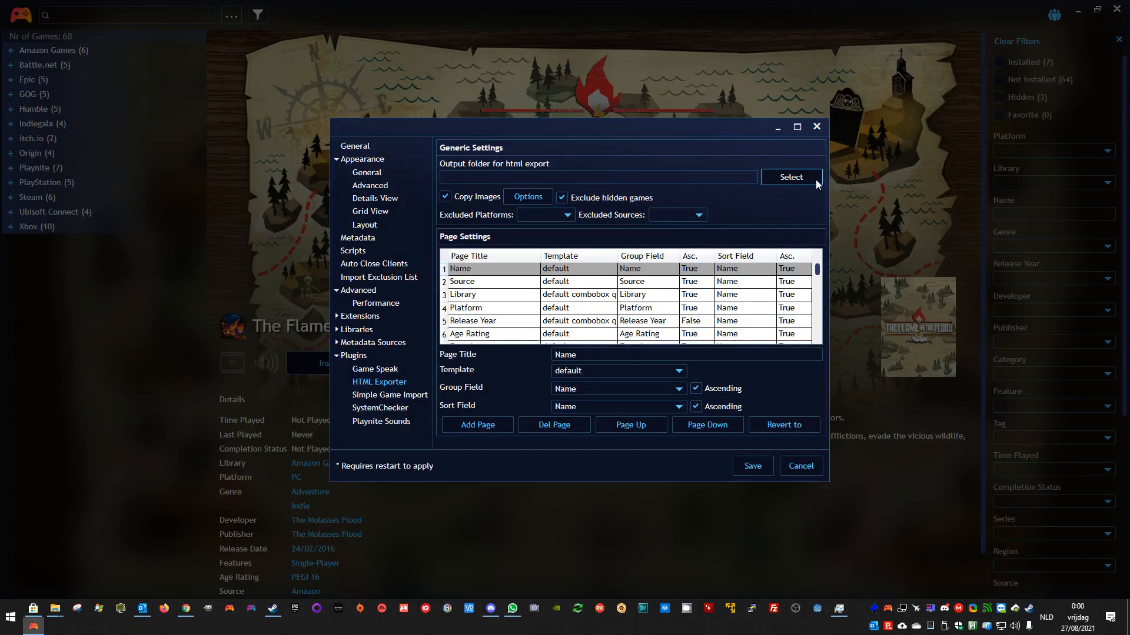
left_click(790, 176)
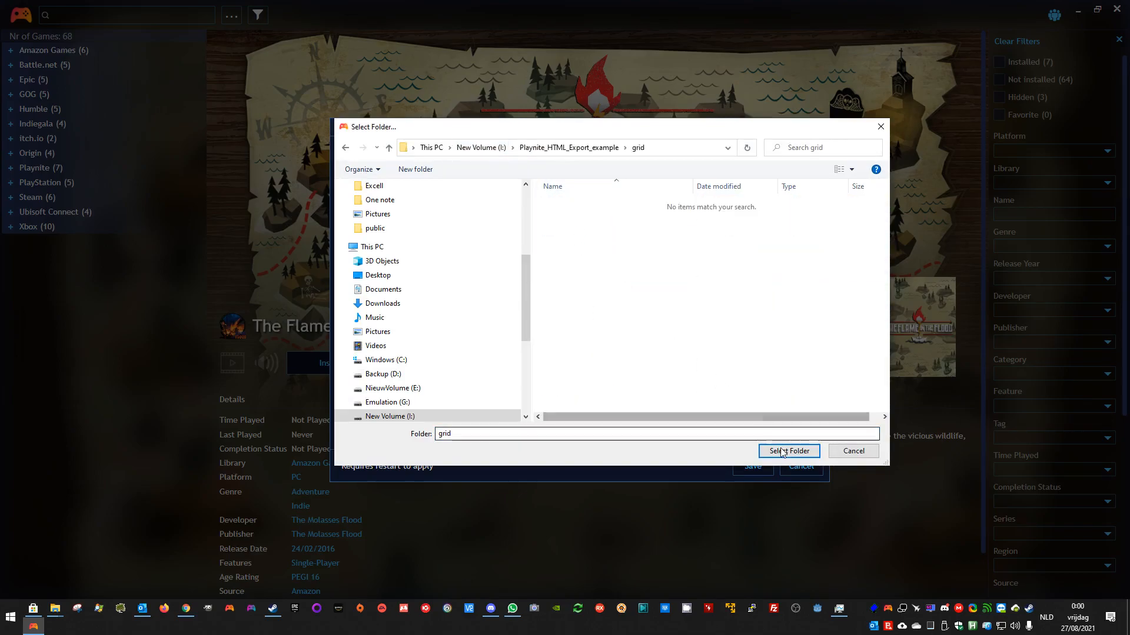
left_click(788, 451)
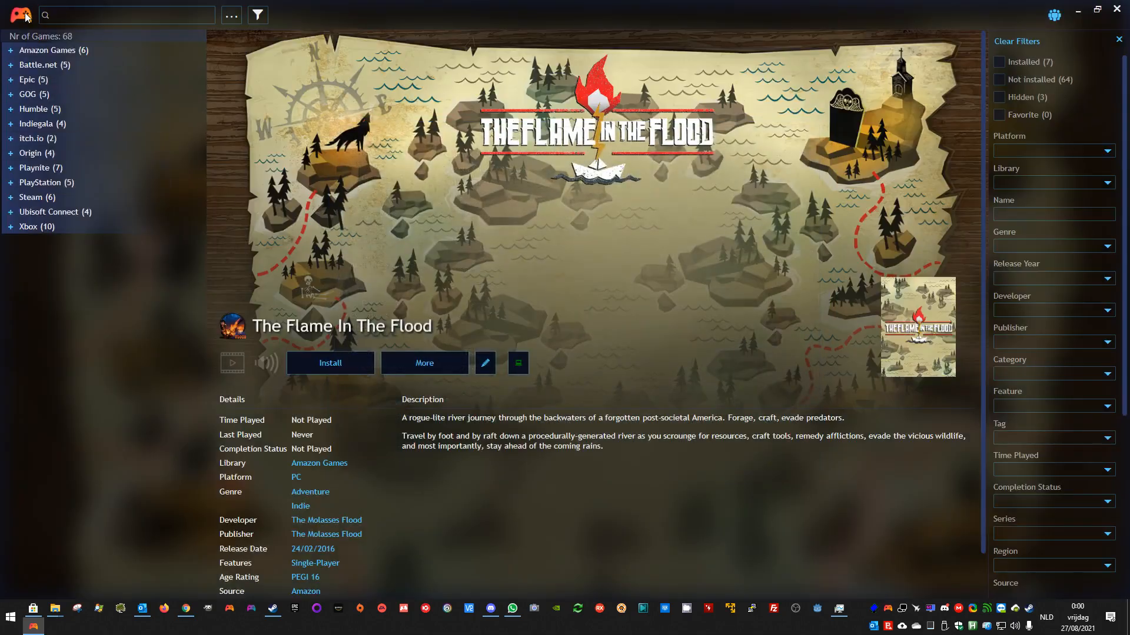
left_click(20, 14)
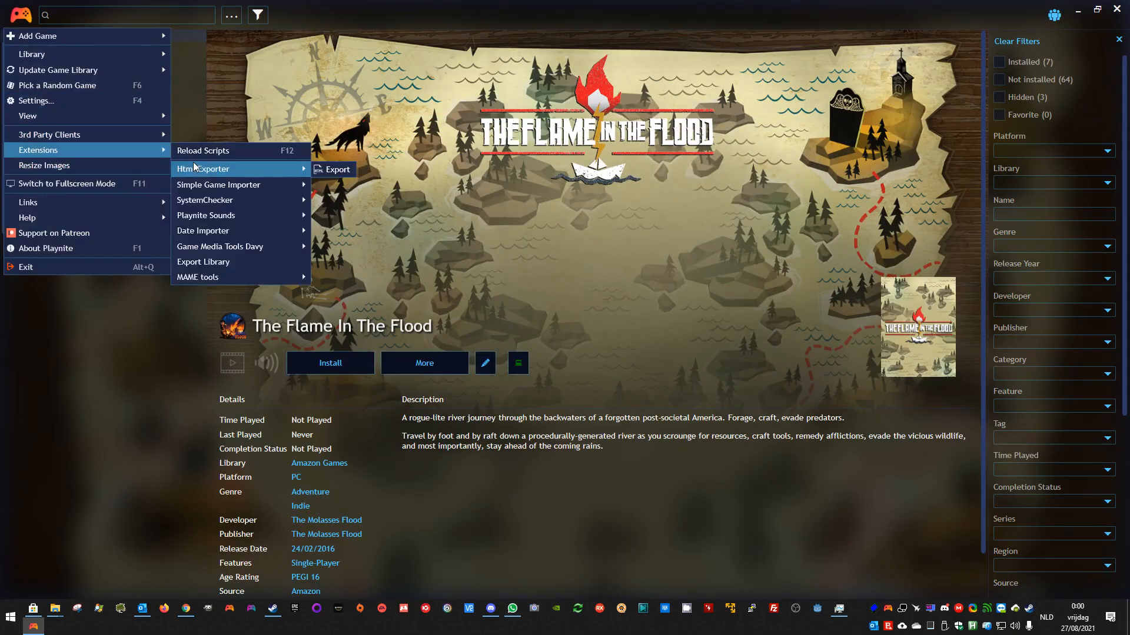
left_click(332, 169)
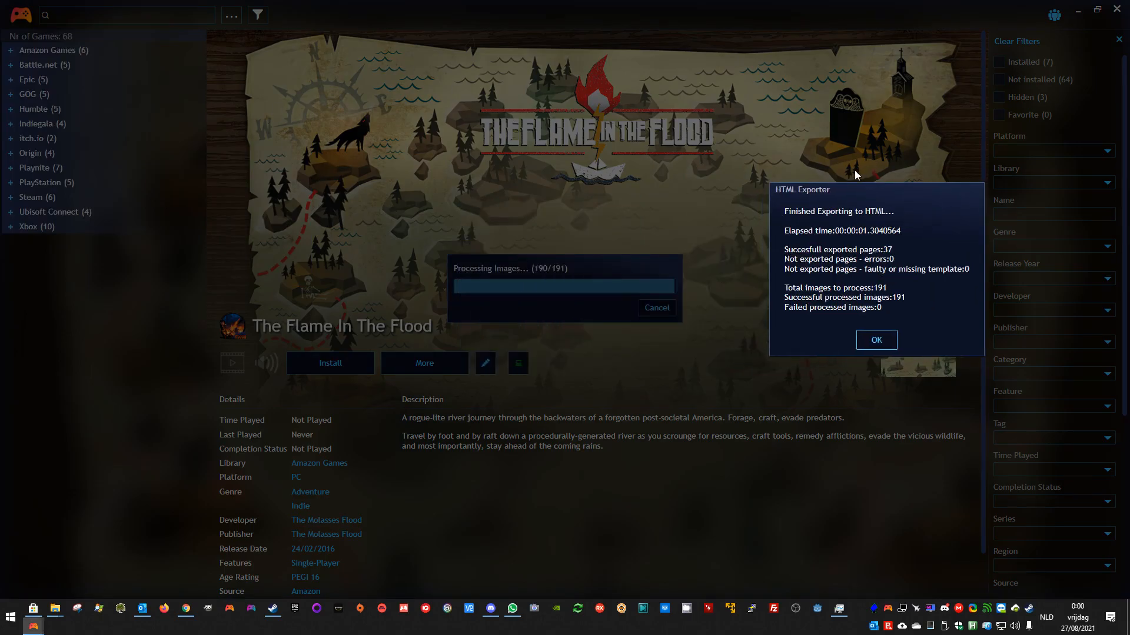
mouse_move(474, 330)
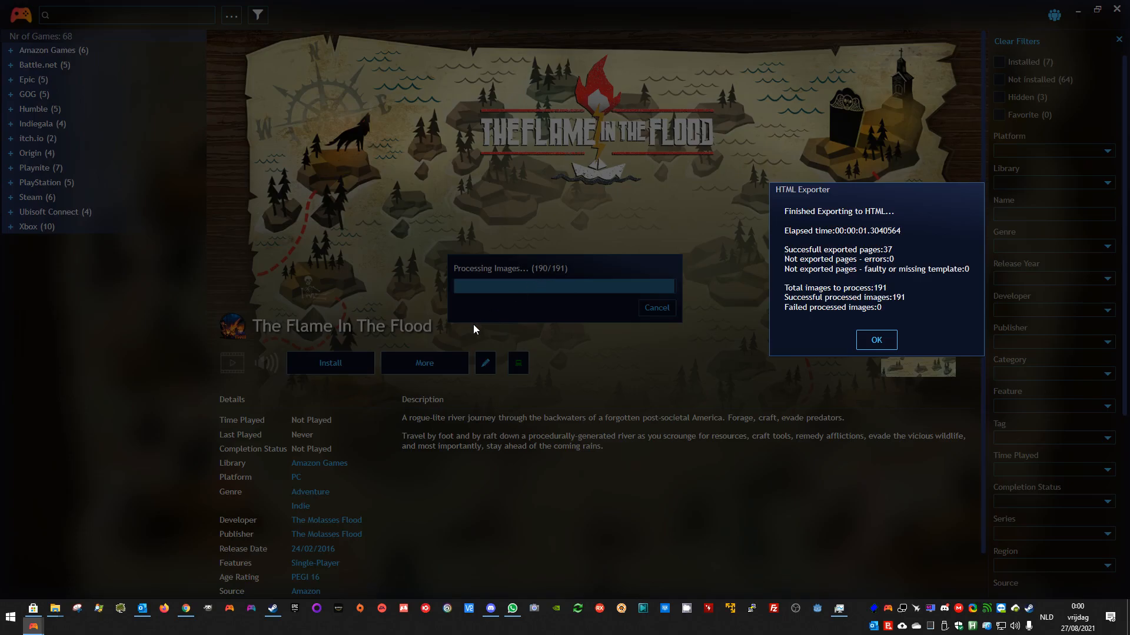
mouse_move(690, 281)
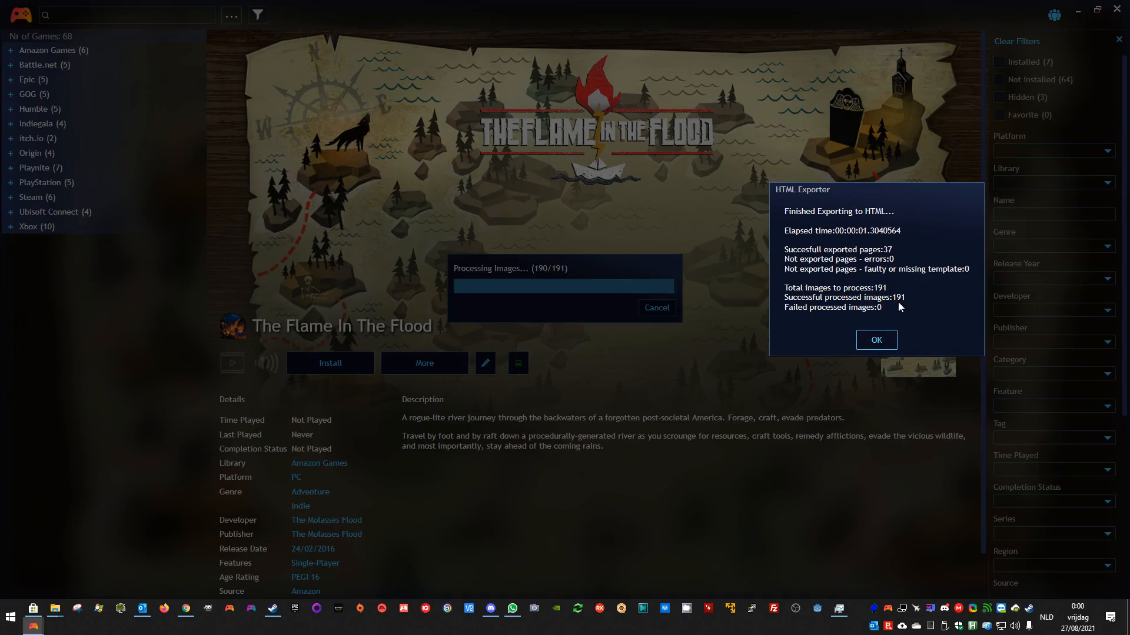
mouse_move(888, 292)
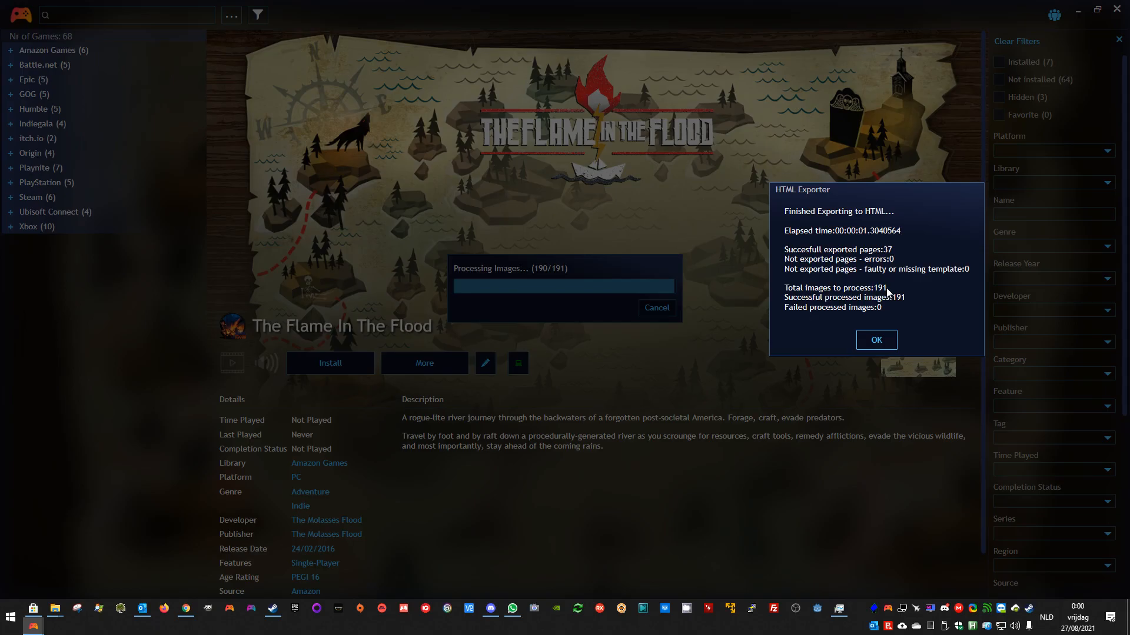
Check grid's 63.8 MB size, rename it grid_original, and add a new folder.
left_click(875, 339)
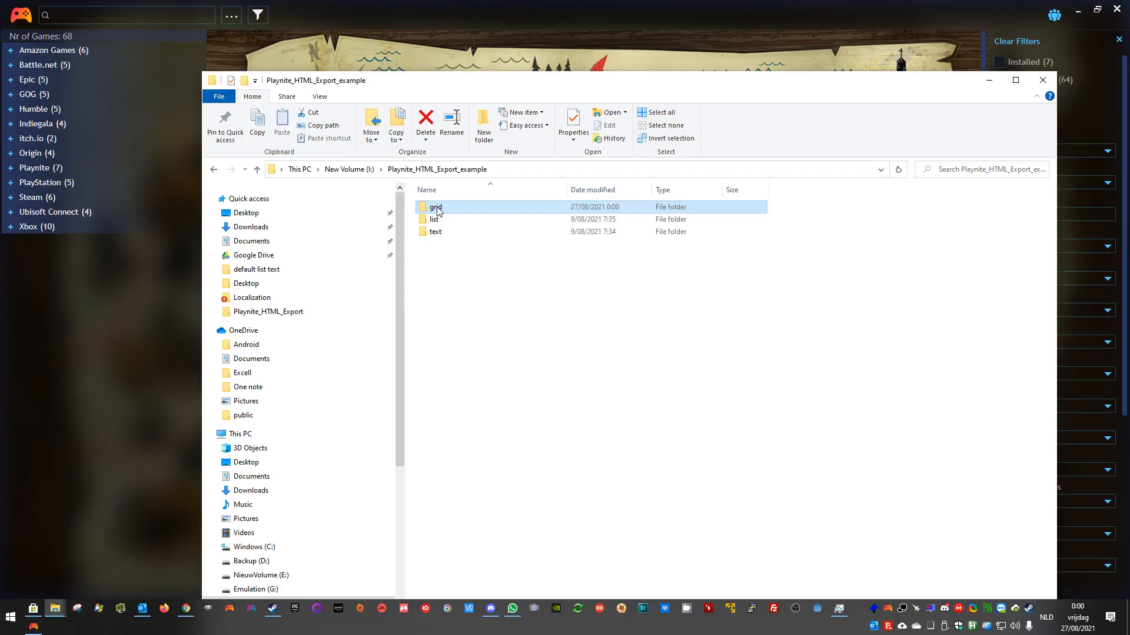
right_click(435, 206)
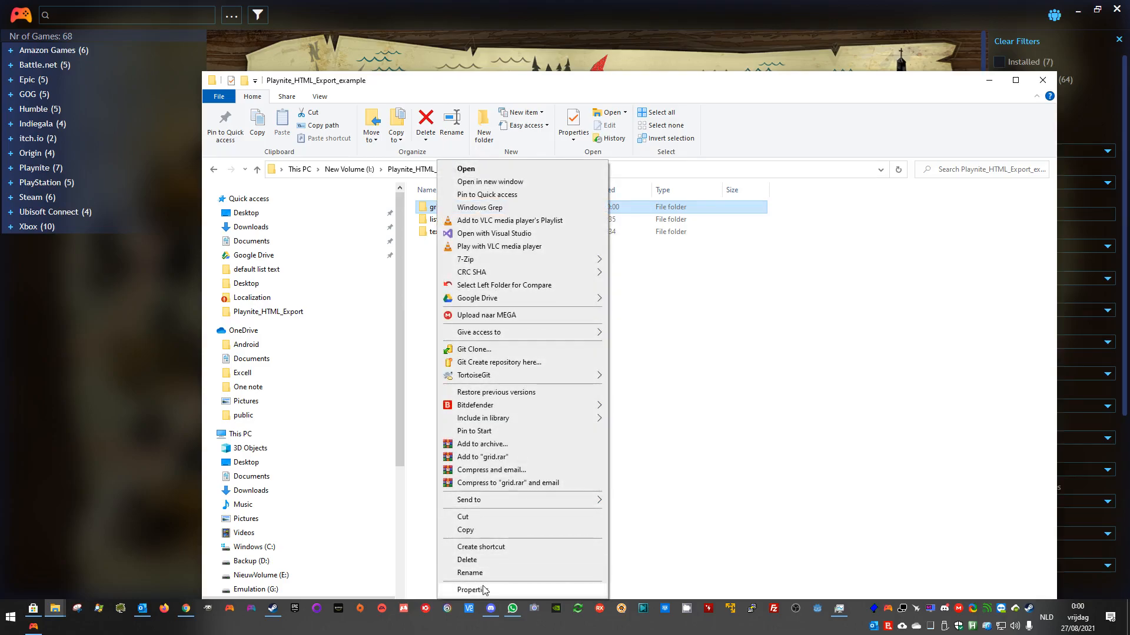
left_click(473, 590)
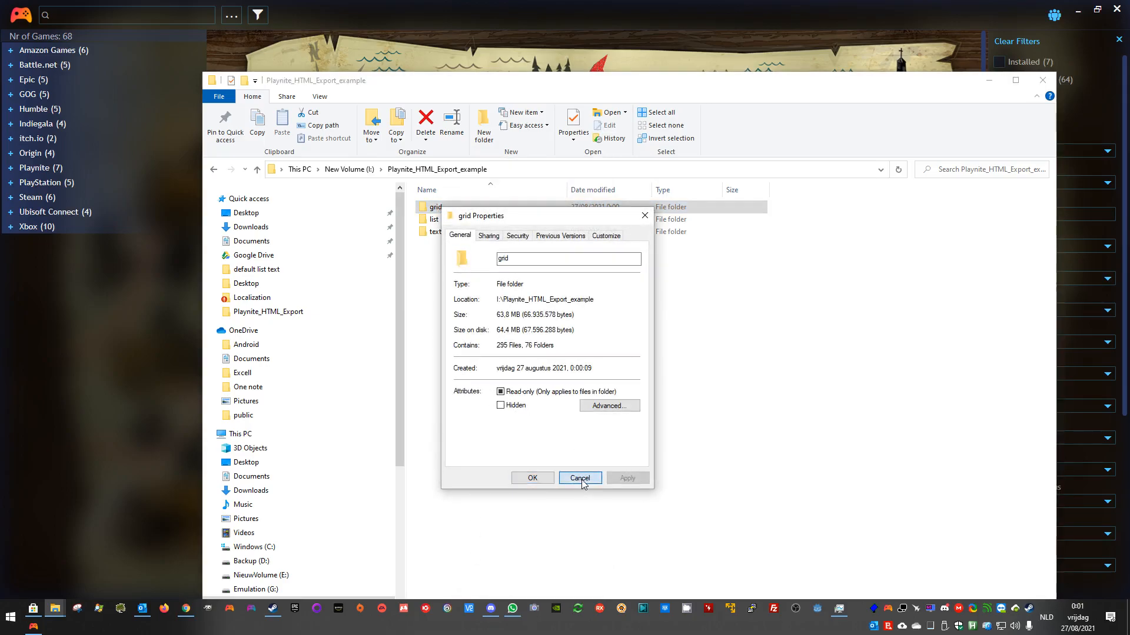
left_click(579, 478)
type("_")
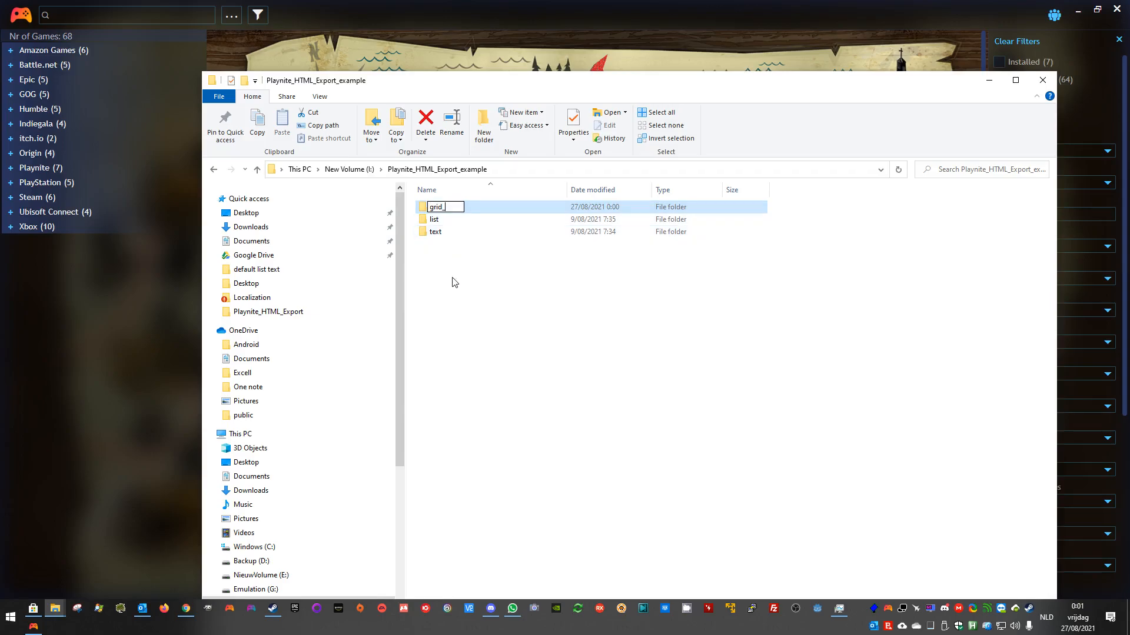
type("original")
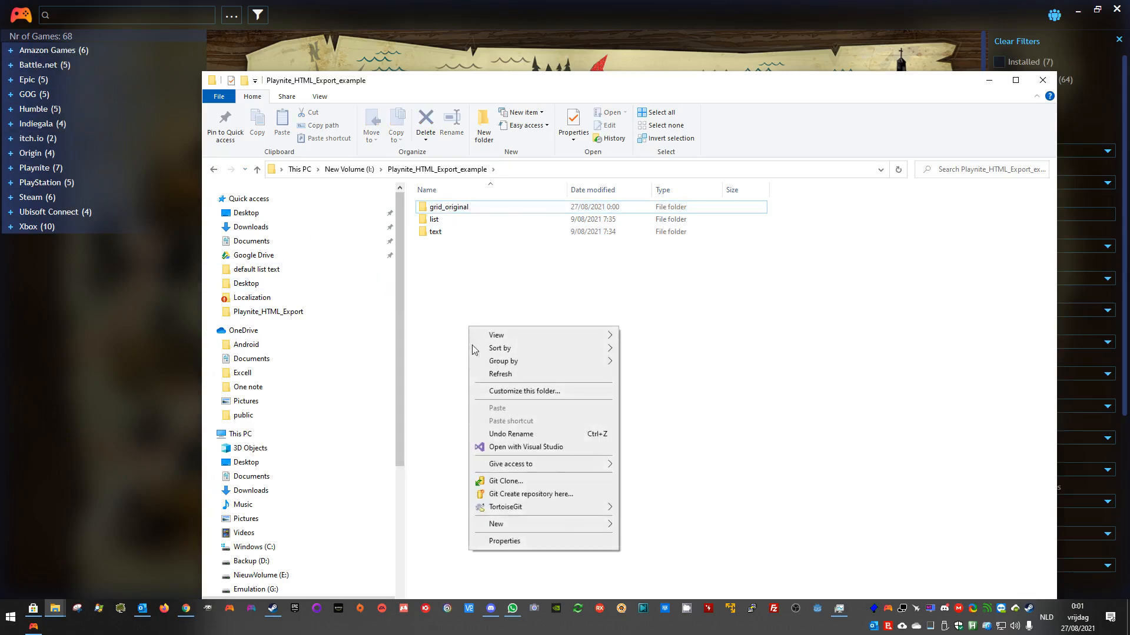
mouse_move(495, 524)
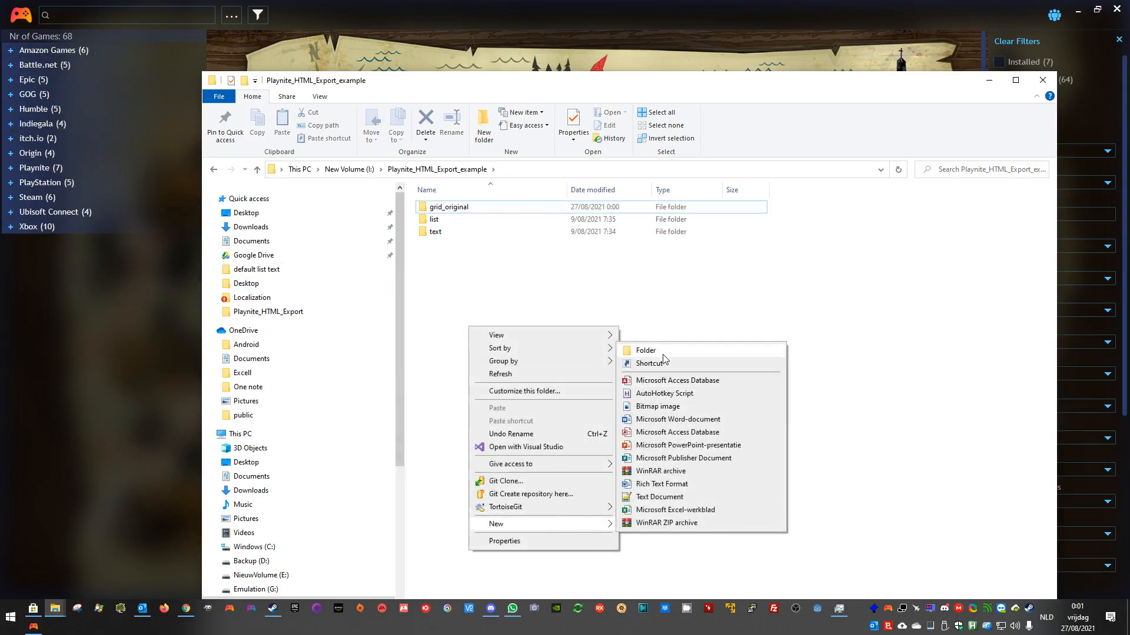
left_click(645, 351)
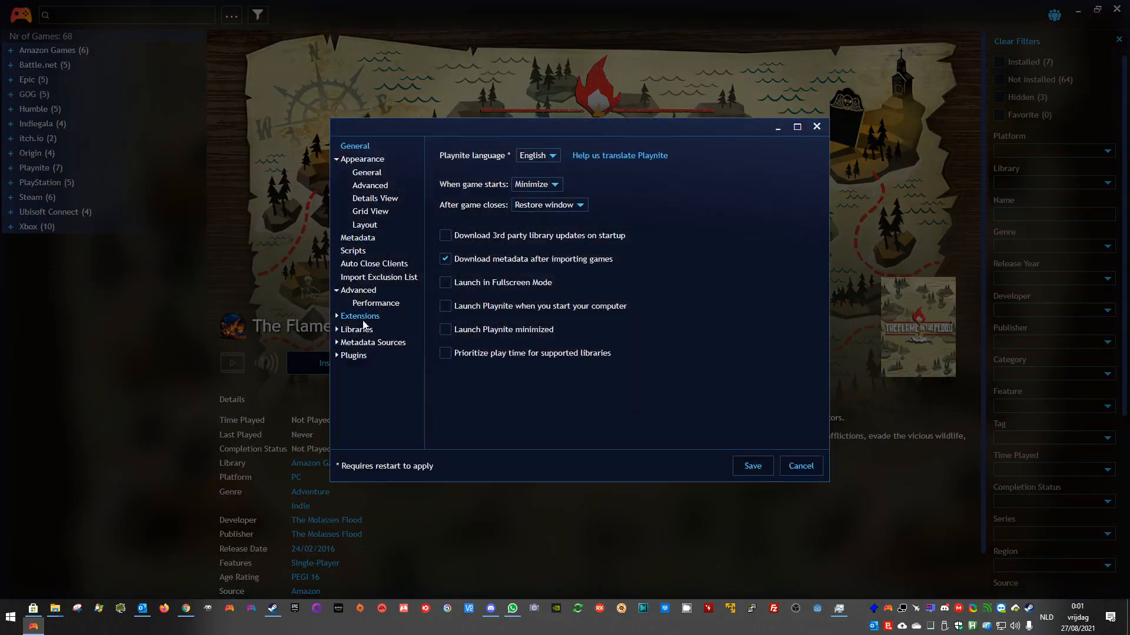
Enable Resize Background Images and Resize Icon Images in HTML Exporter Image Options.
left_click(353, 356)
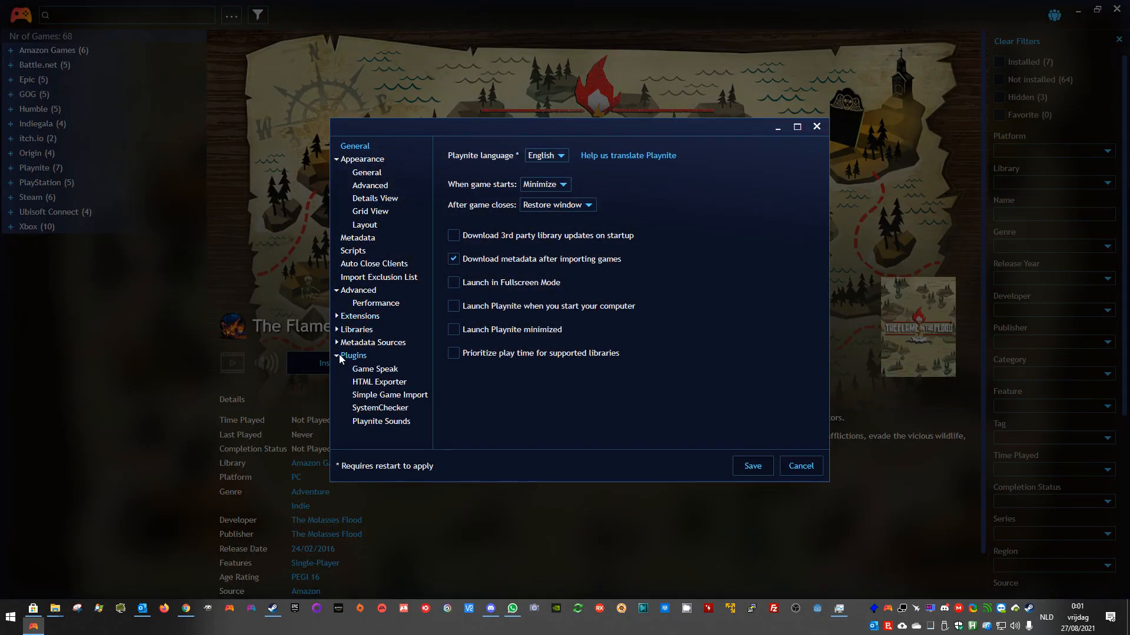
left_click(378, 382)
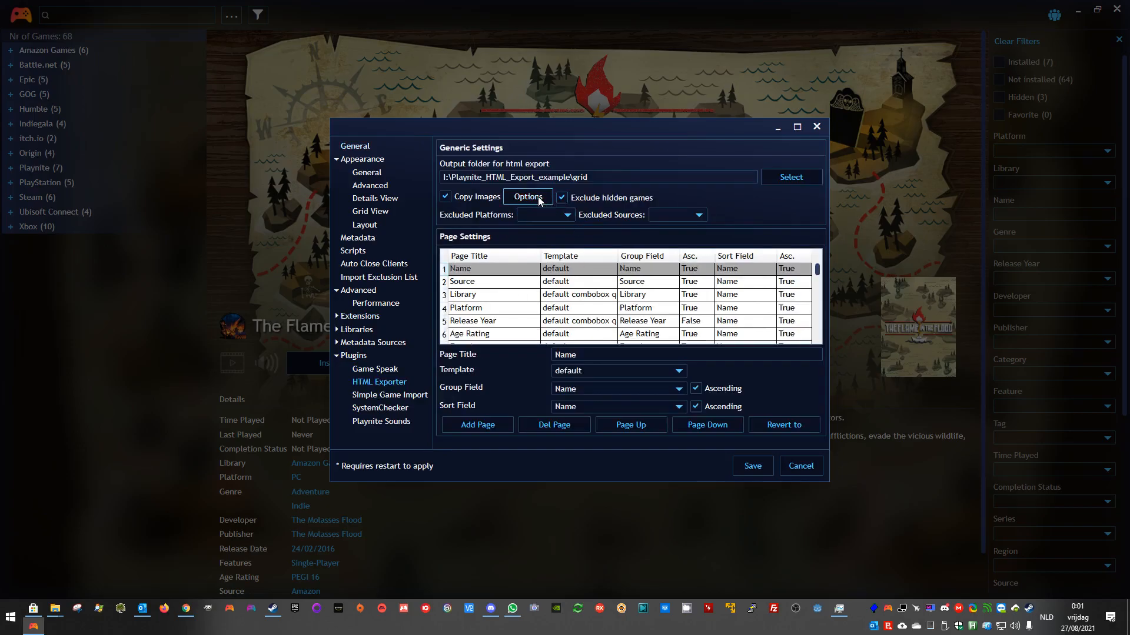
left_click(527, 197)
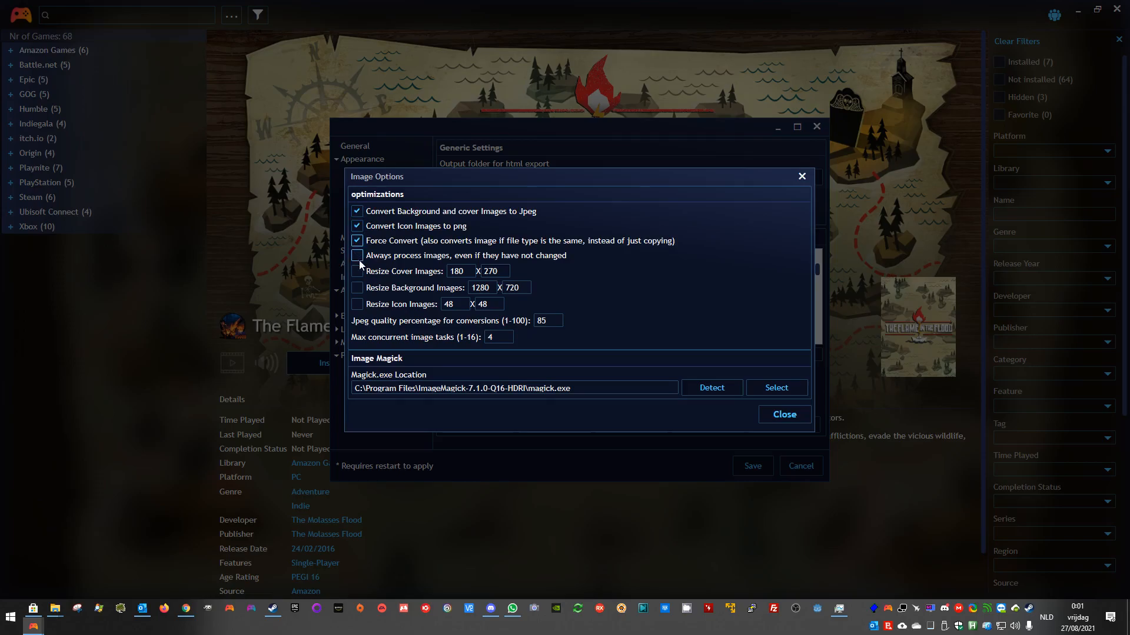
left_click(356, 288)
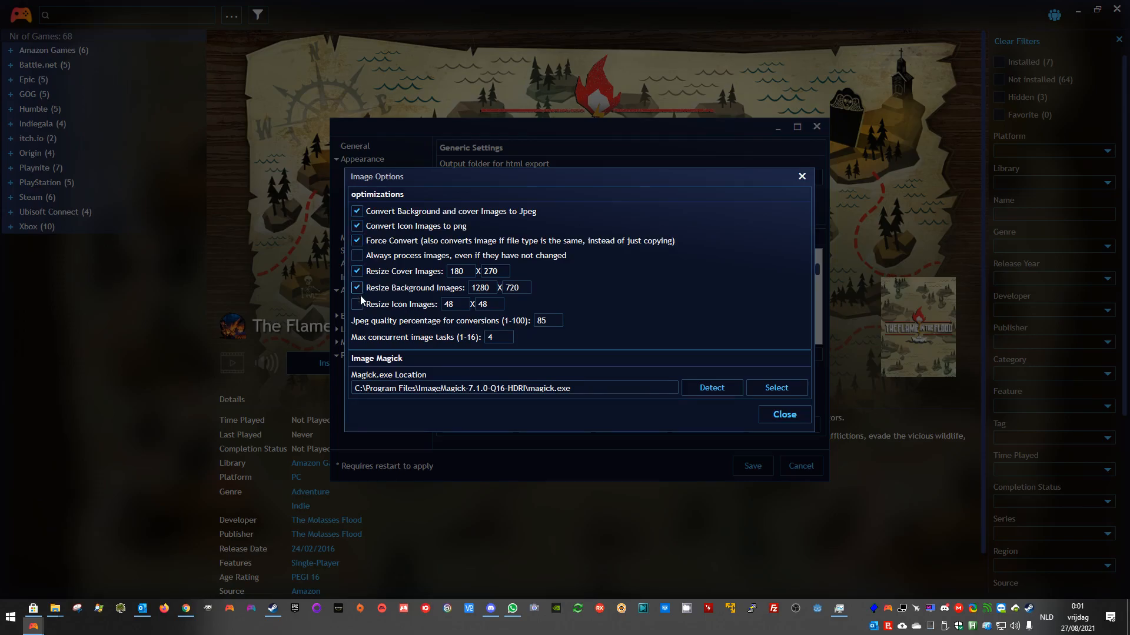
left_click(357, 303)
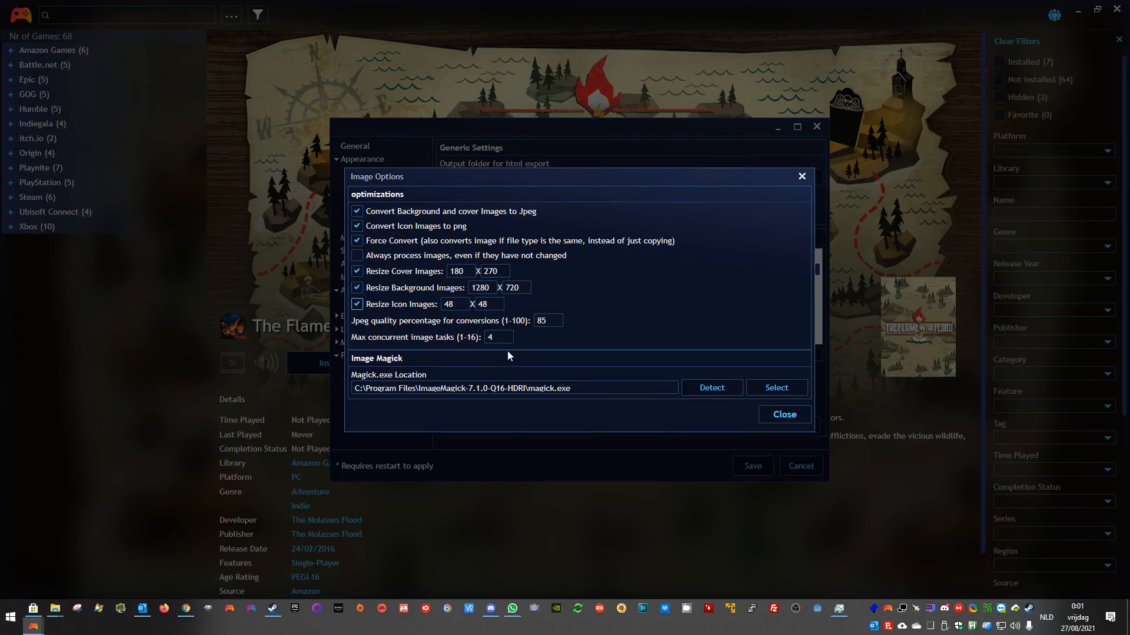
left_click(783, 414)
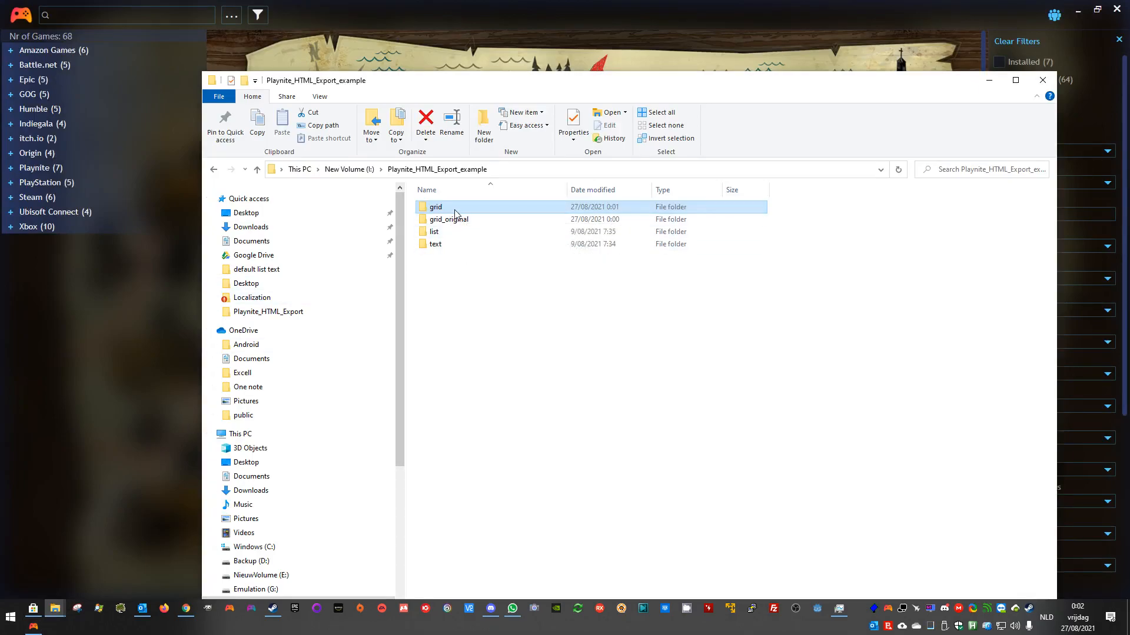
Check the grid folder's properties, select grid_original, then close the export example window.
right_click(435, 207)
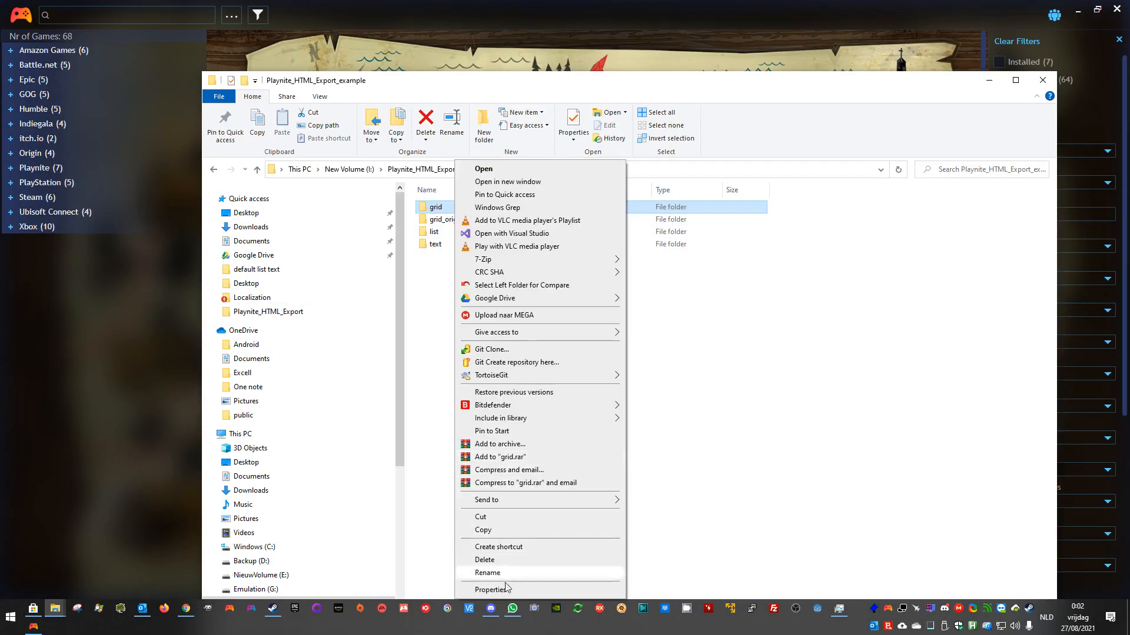
left_click(493, 591)
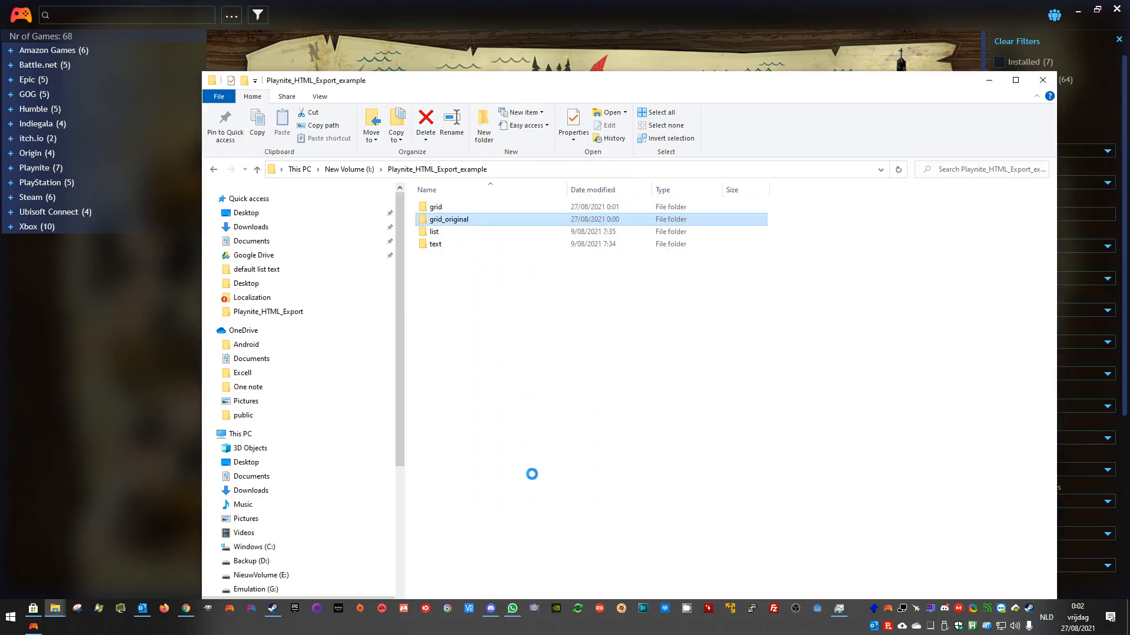
left_click(572, 122)
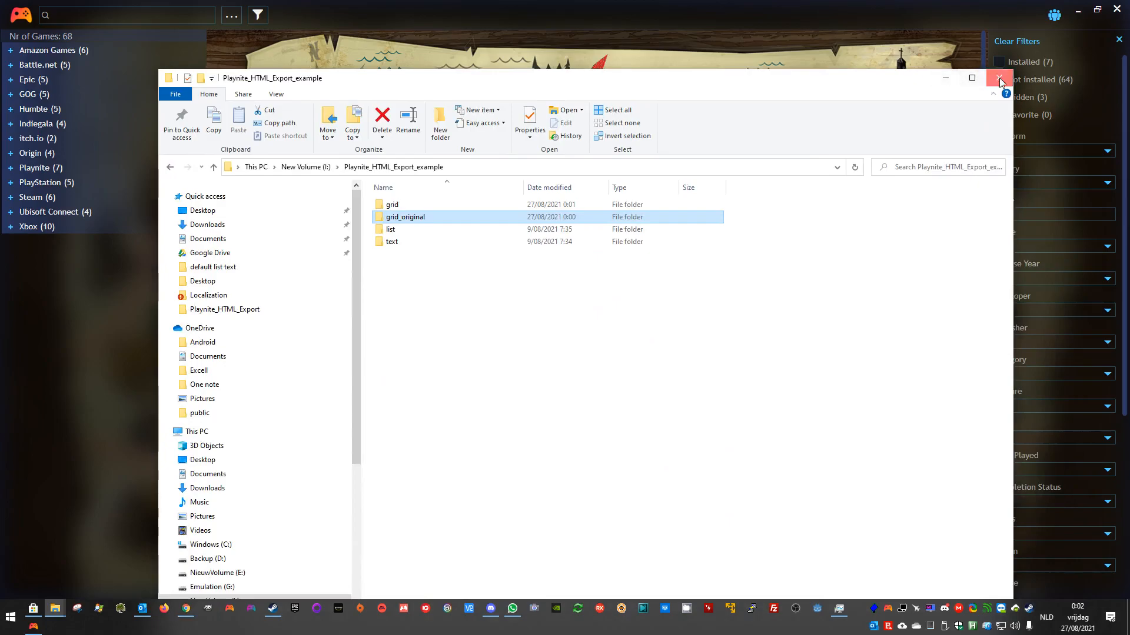
left_click(999, 77)
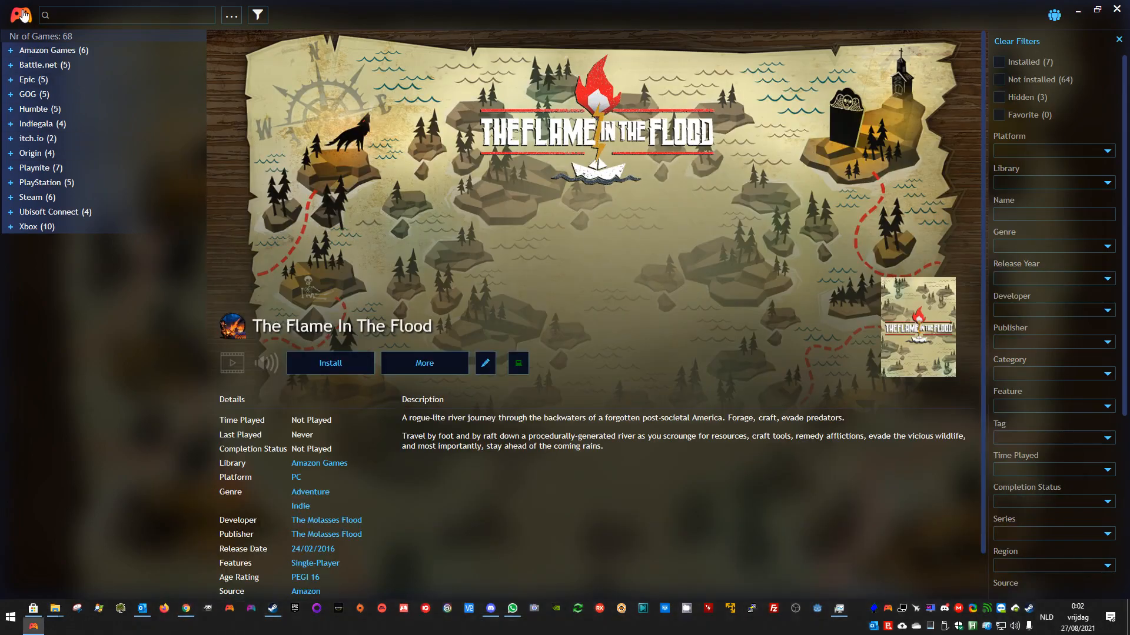
Untick every HTML Exporter image conversion and resize option, keeping Force Convert on.
left_click(20, 14)
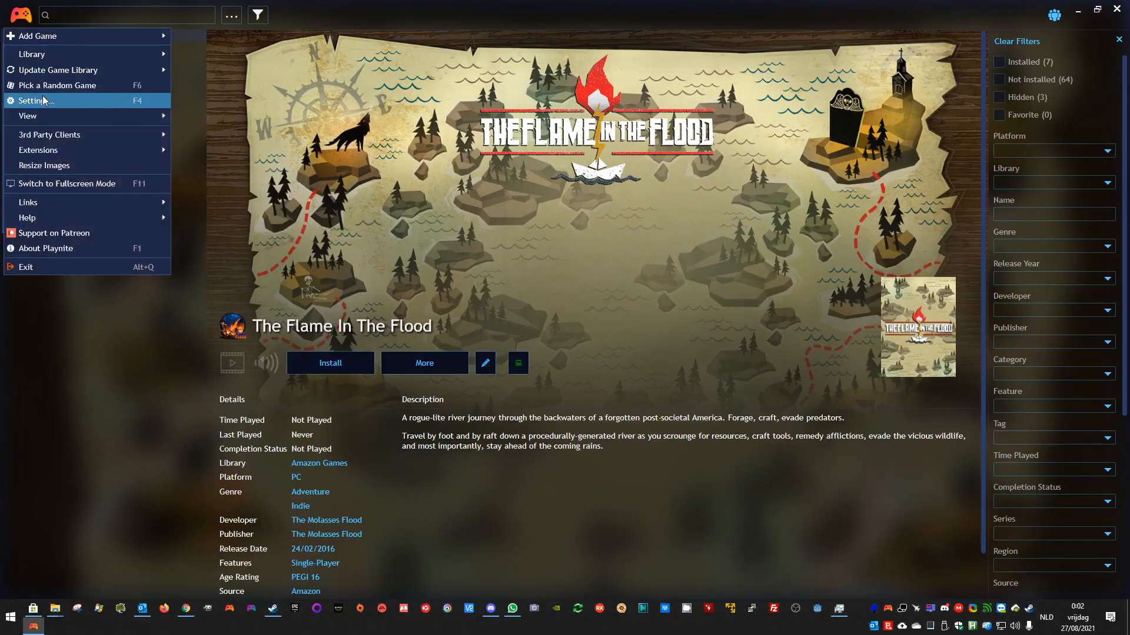
left_click(35, 101)
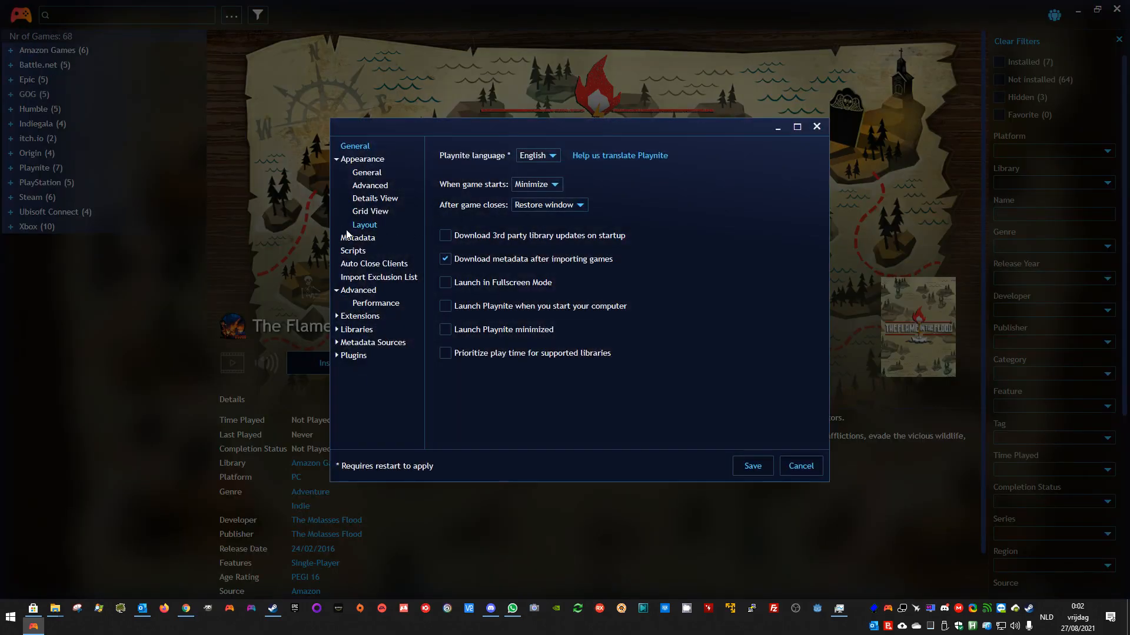
left_click(359, 316)
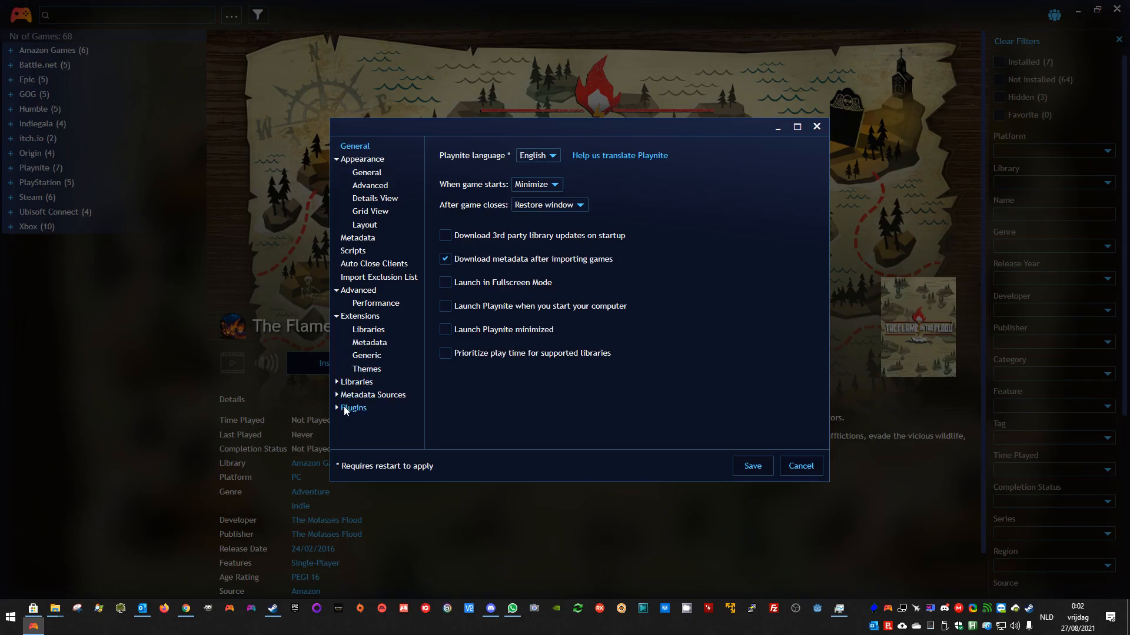
left_click(353, 408)
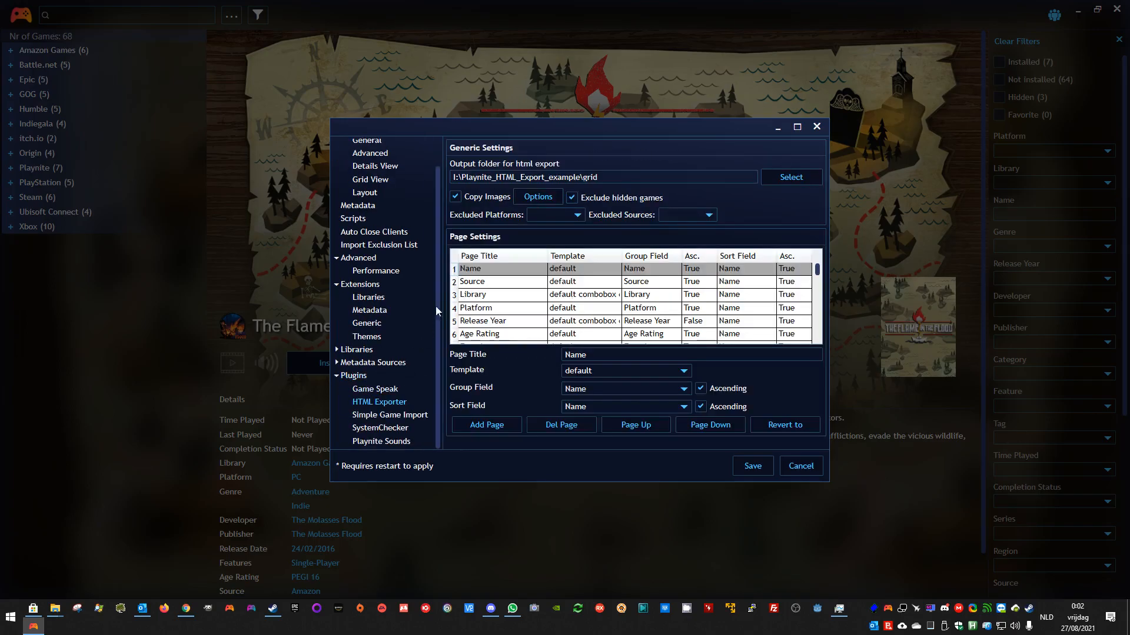
left_click(537, 196)
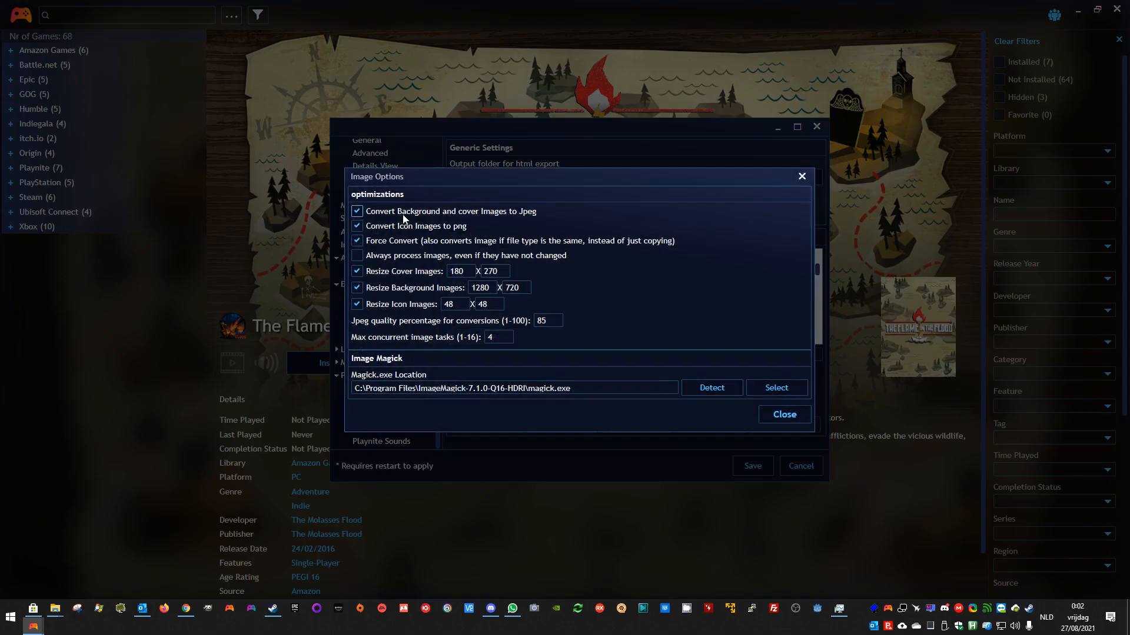
left_click(357, 212)
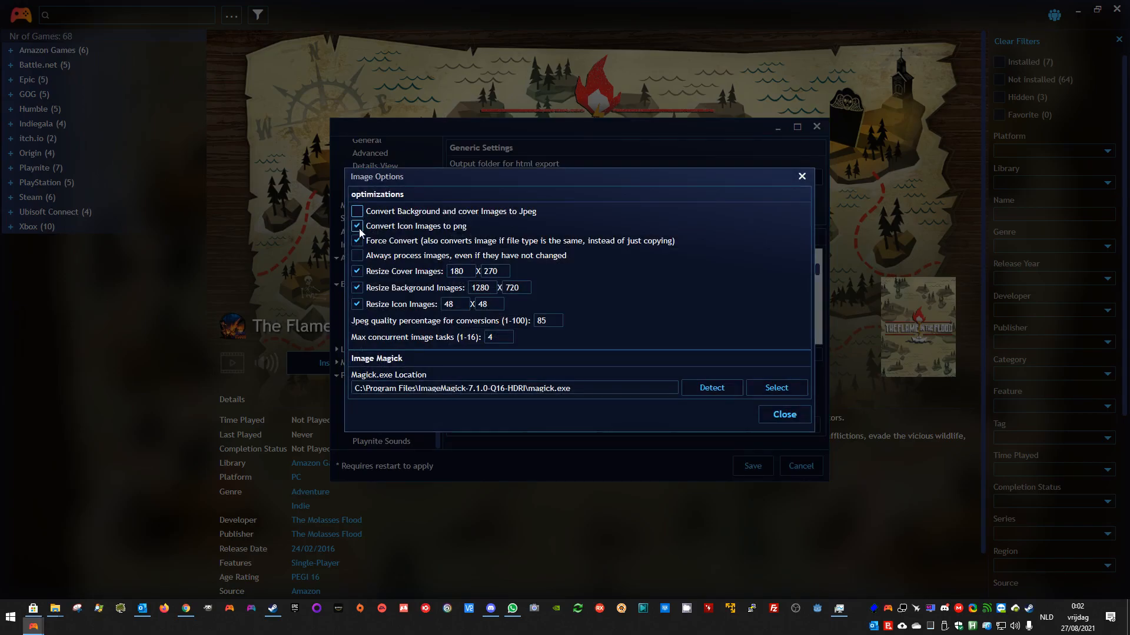
left_click(357, 225)
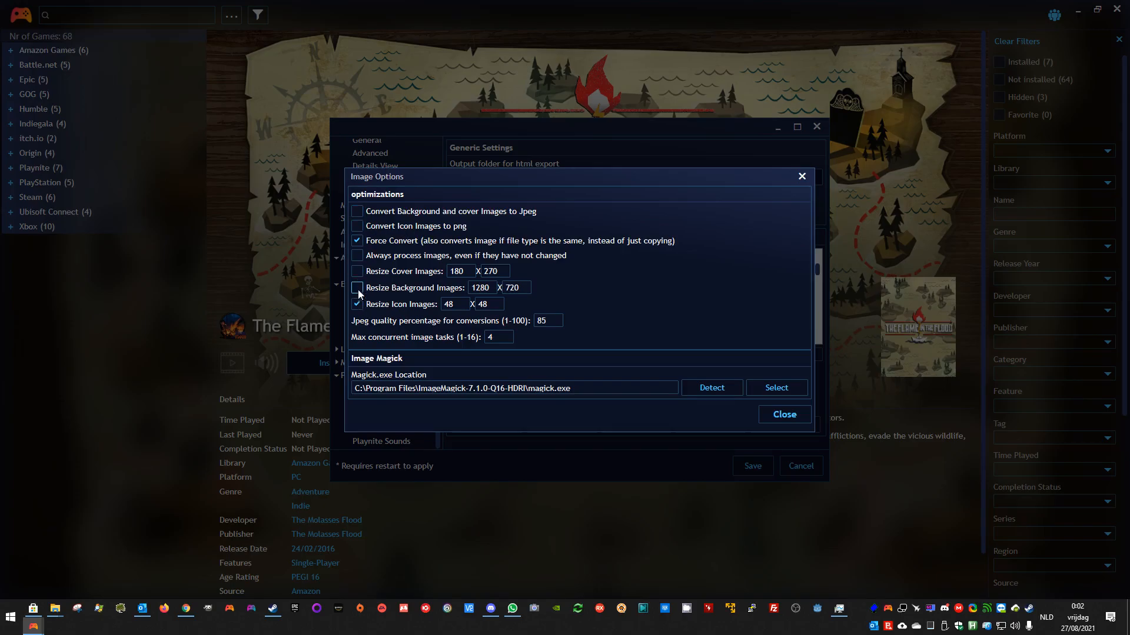
left_click(357, 226)
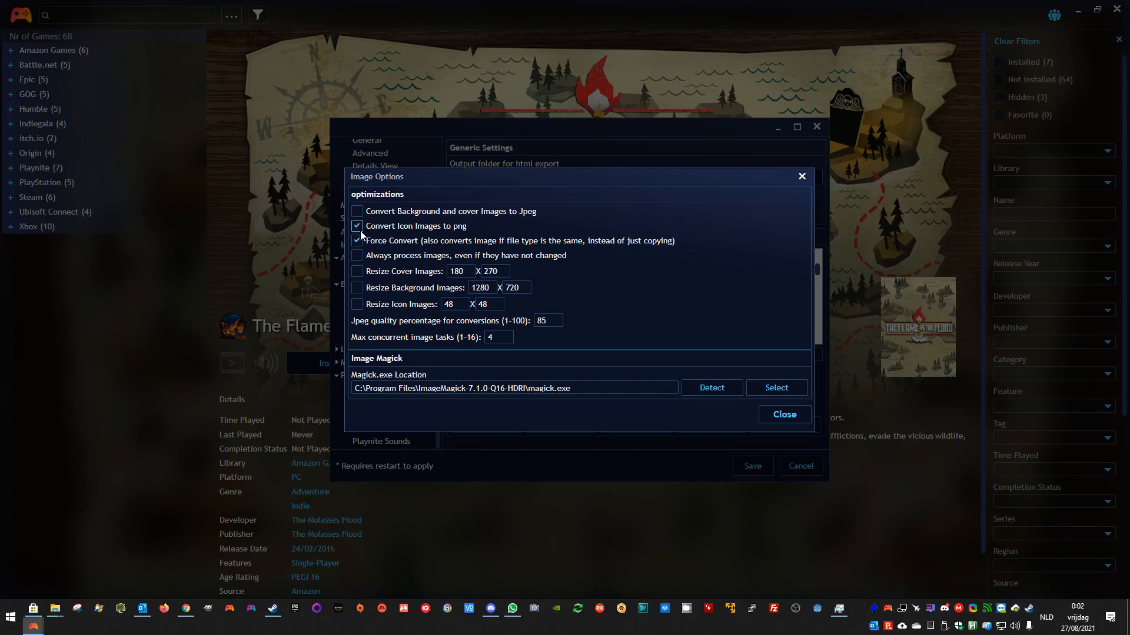
left_click(356, 225)
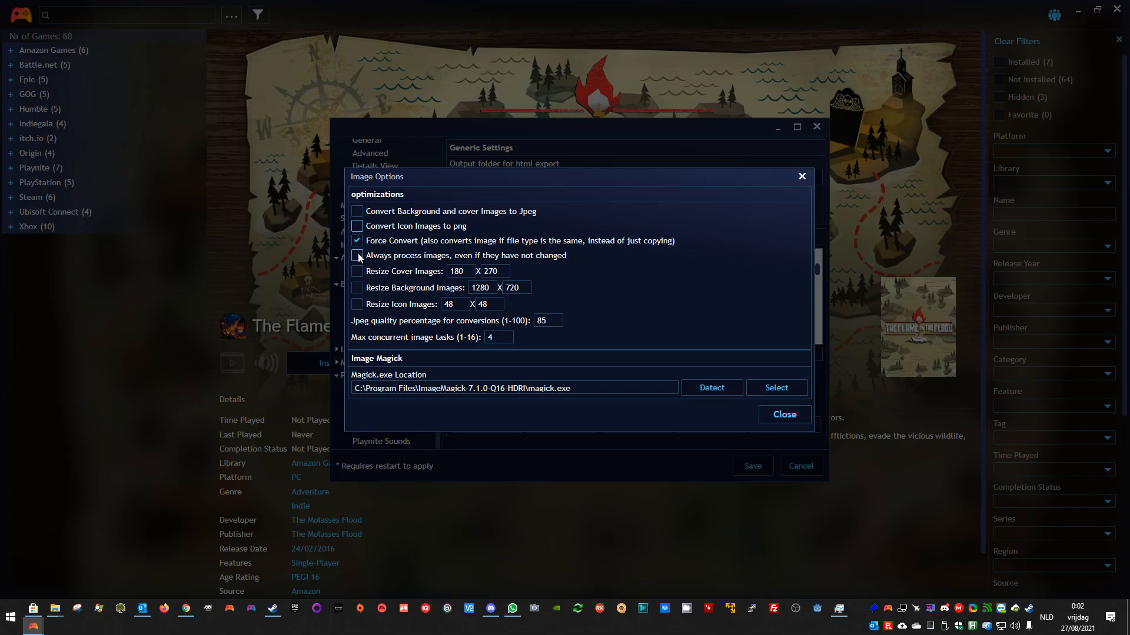
left_click(356, 256)
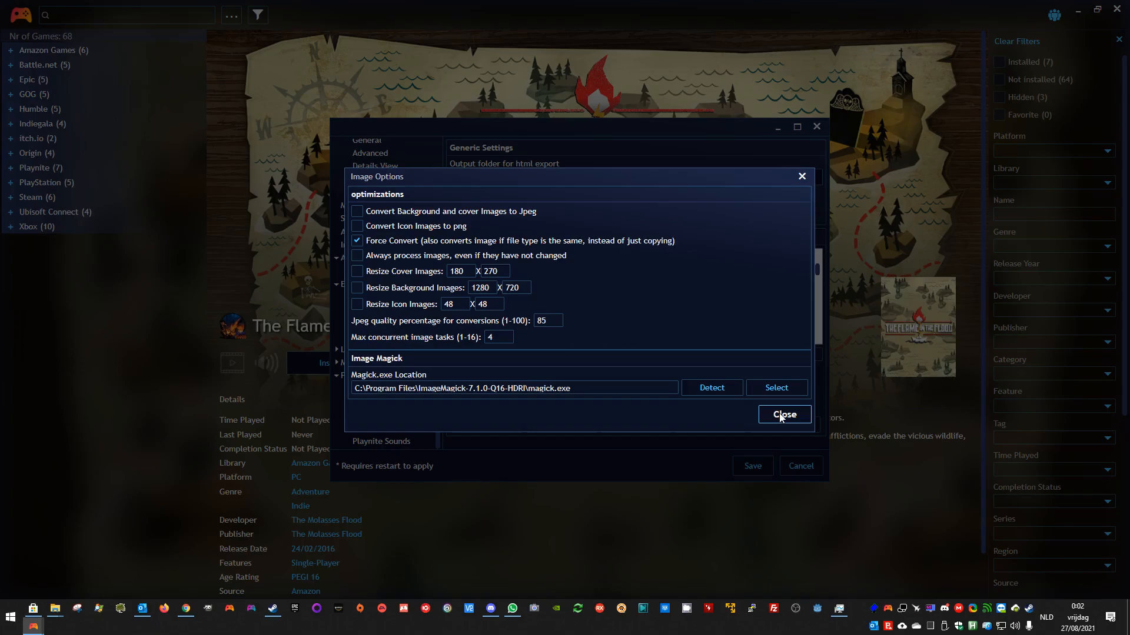
left_click(783, 415)
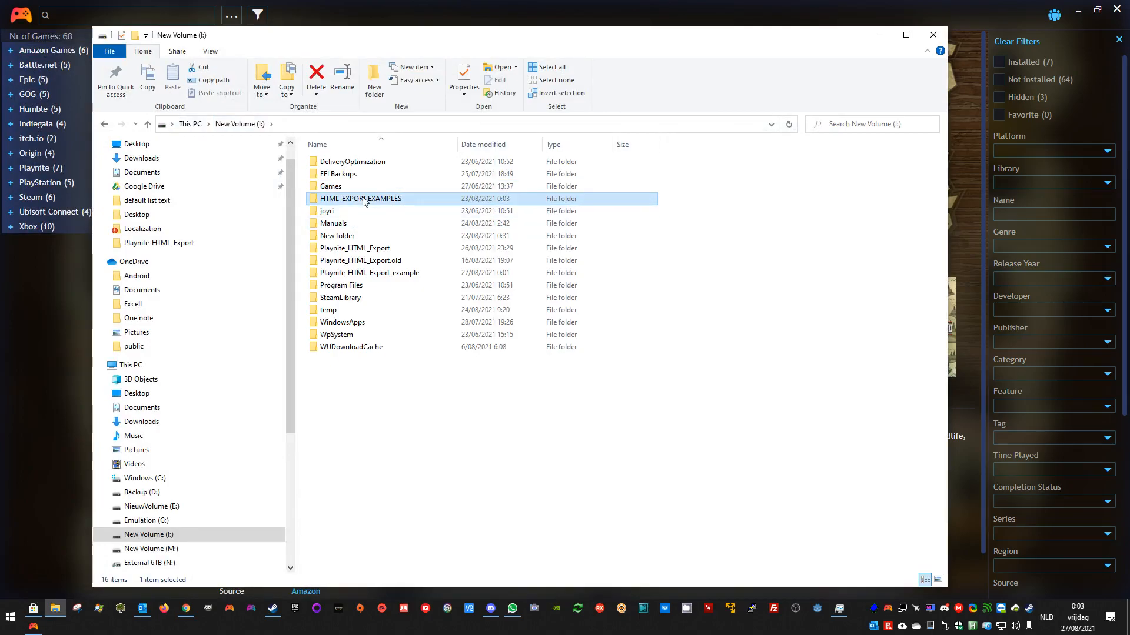
Compare folder properties: earlier grid export at 380 MB versus the new grid at 64.7 MB.
double_click(360, 198)
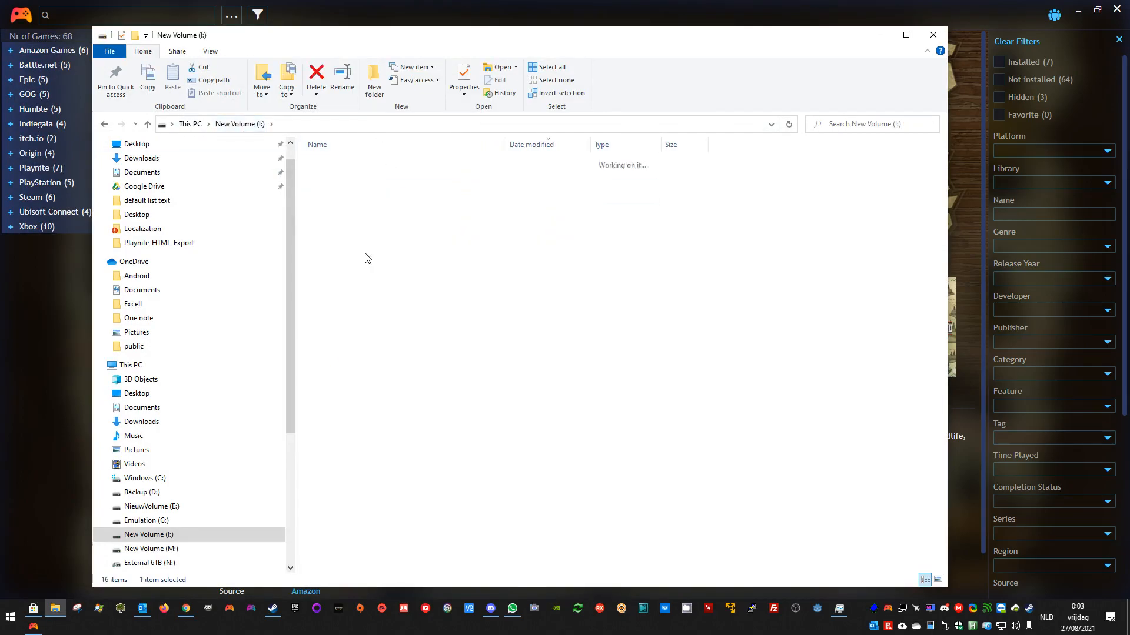
double_click(162, 243)
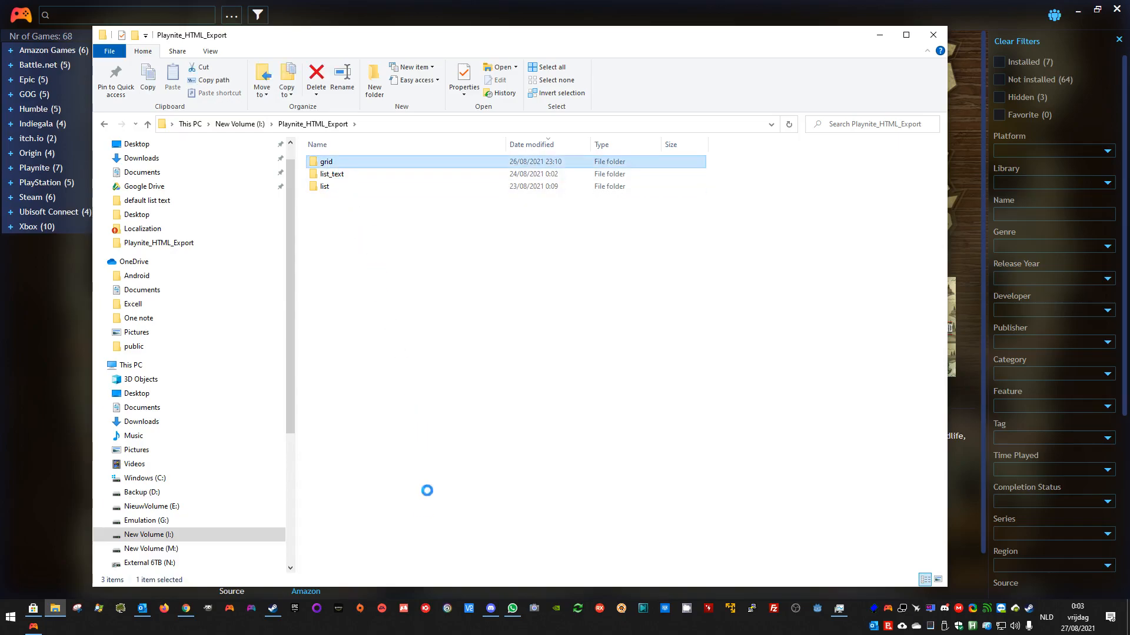
left_click(463, 79)
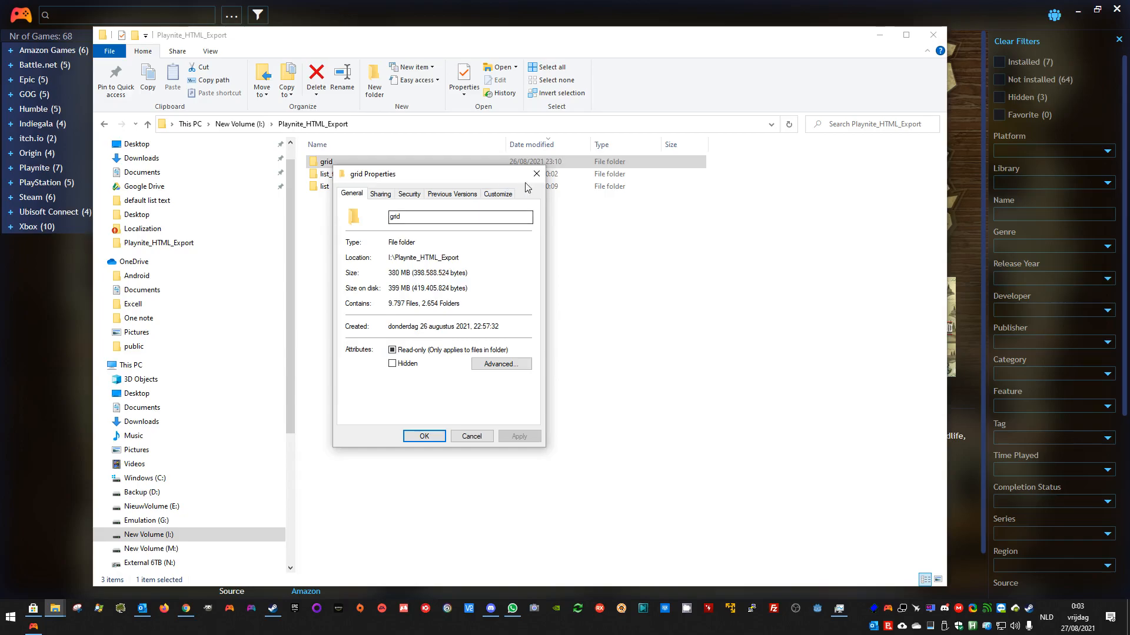
left_click(471, 436)
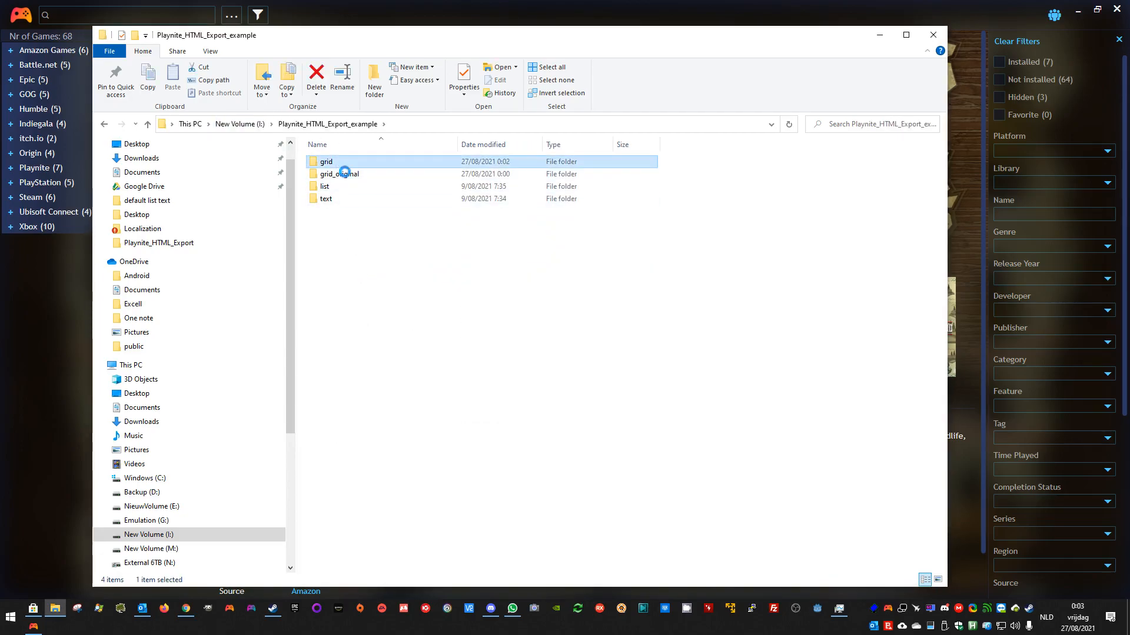
right_click(336, 161)
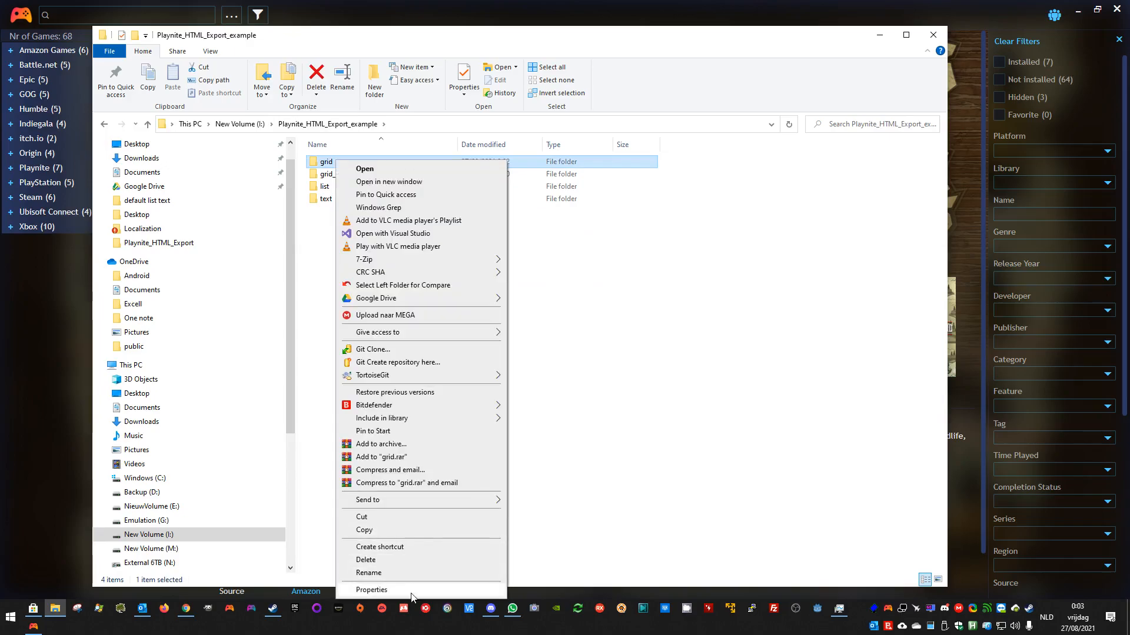
left_click(371, 590)
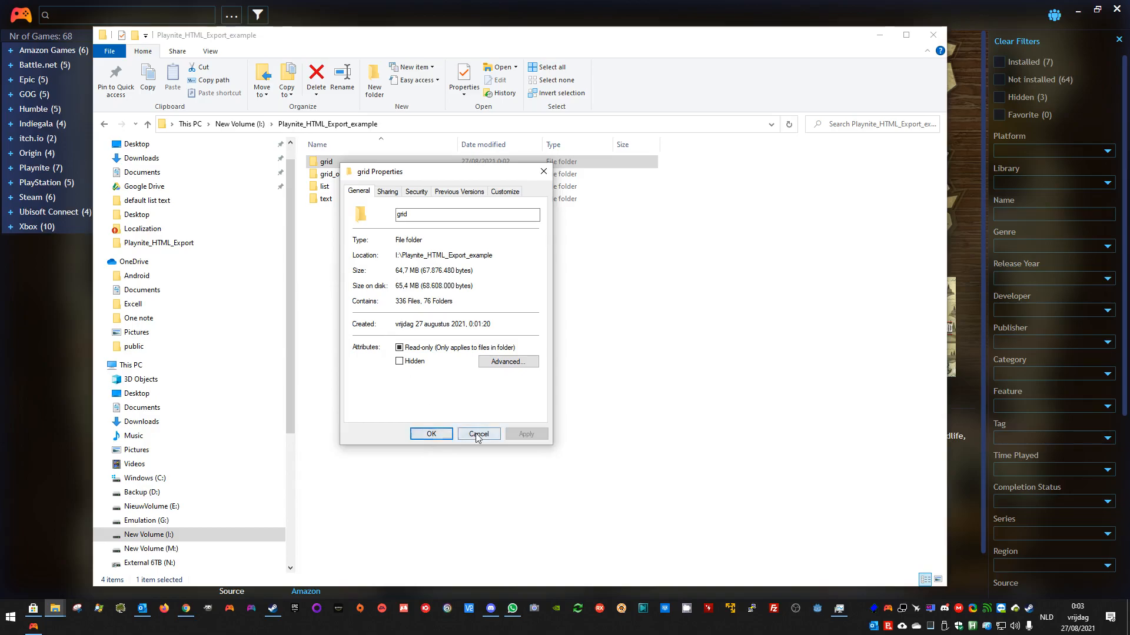
left_click(479, 434)
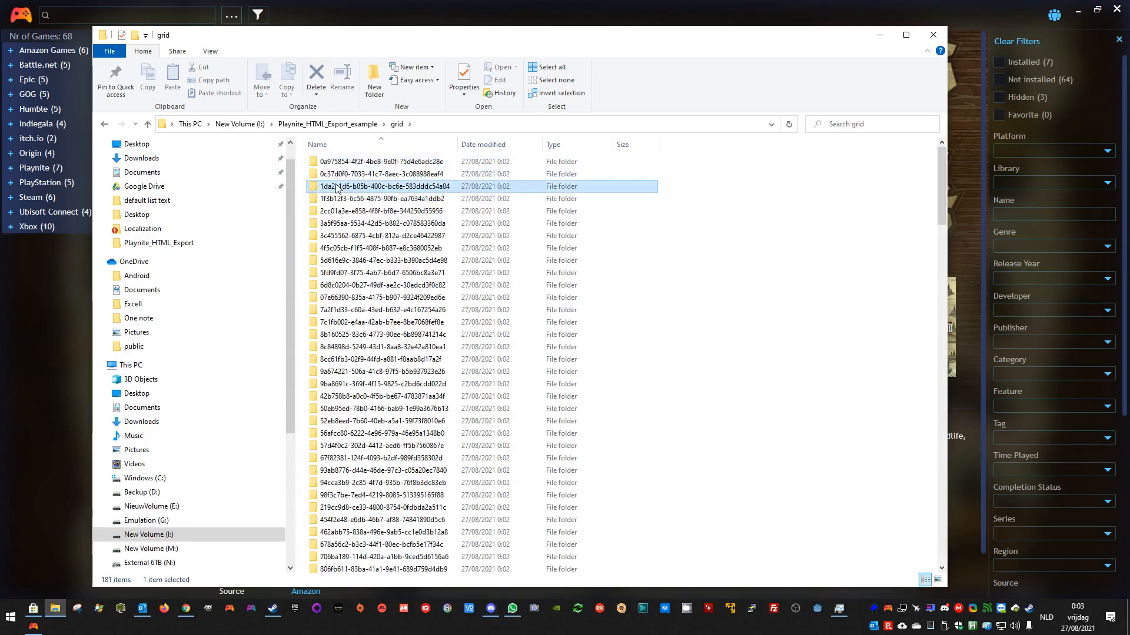
Browse the new grid folder's 336 files, then start deleting the folder.
double_click(380, 186)
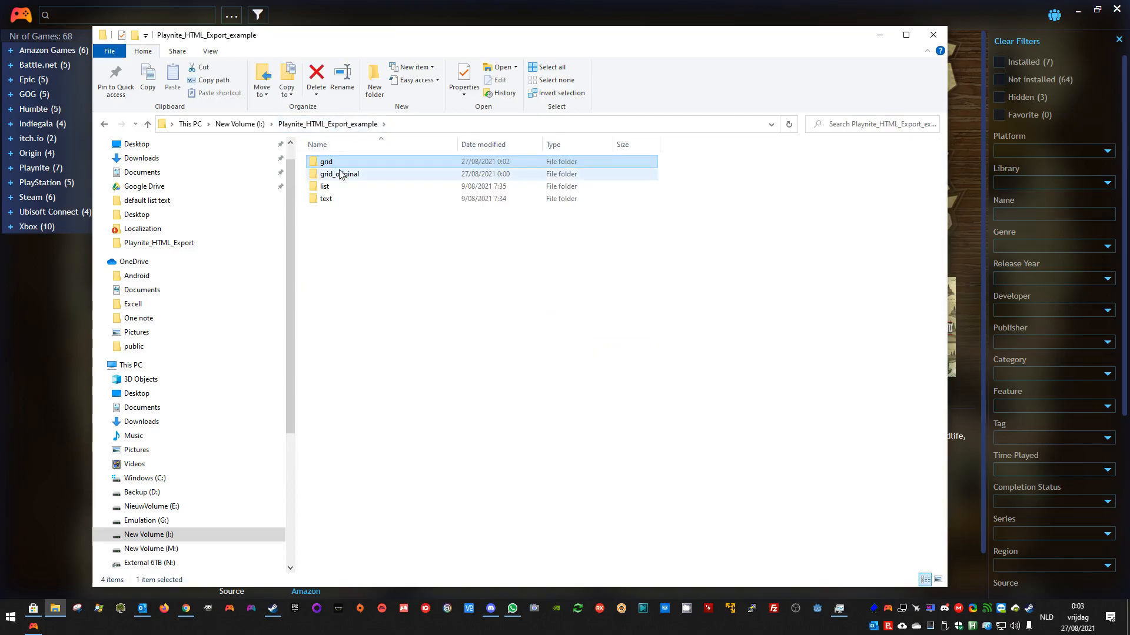
double_click(325, 161)
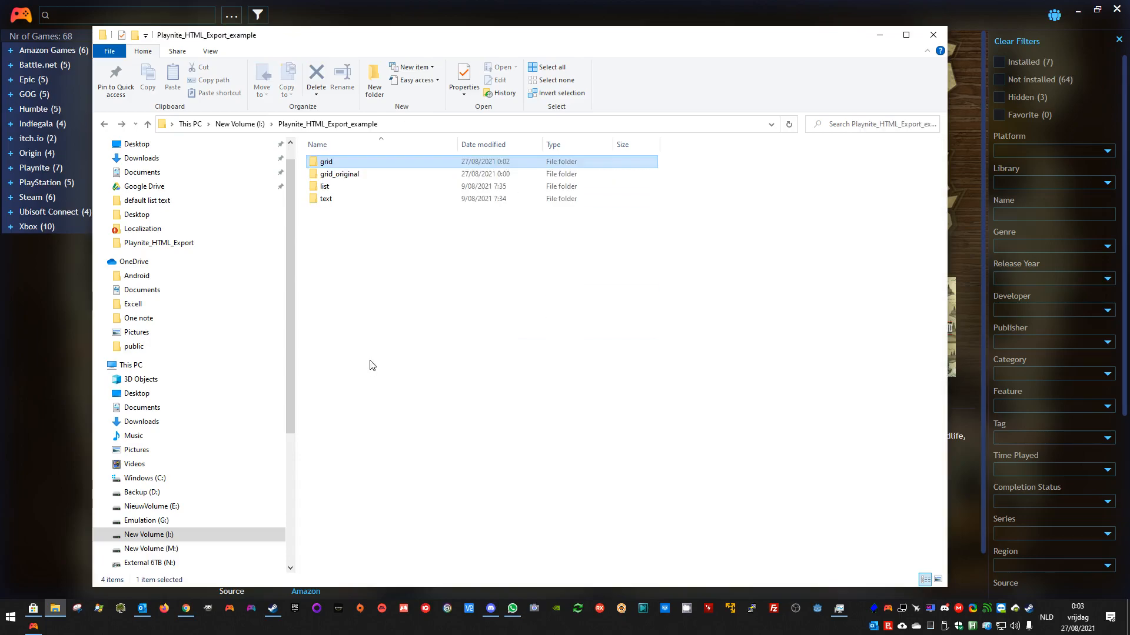
left_click(315, 76)
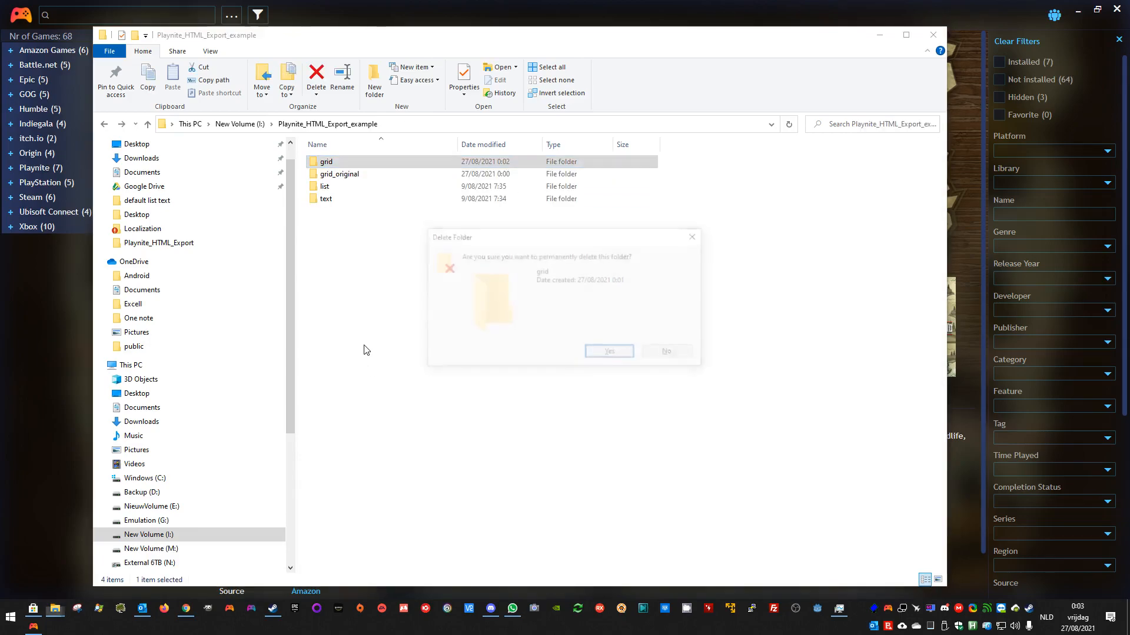
Permanently delete the new grid folder and dismiss the New menu without creating anything.
left_click(608, 352)
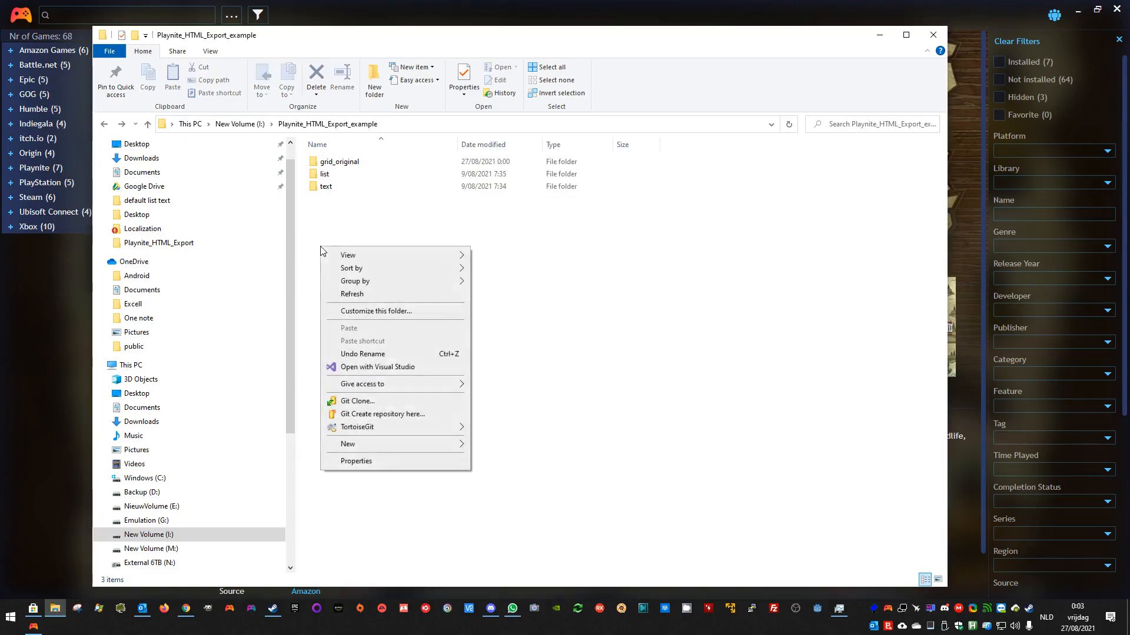
left_click(347, 443)
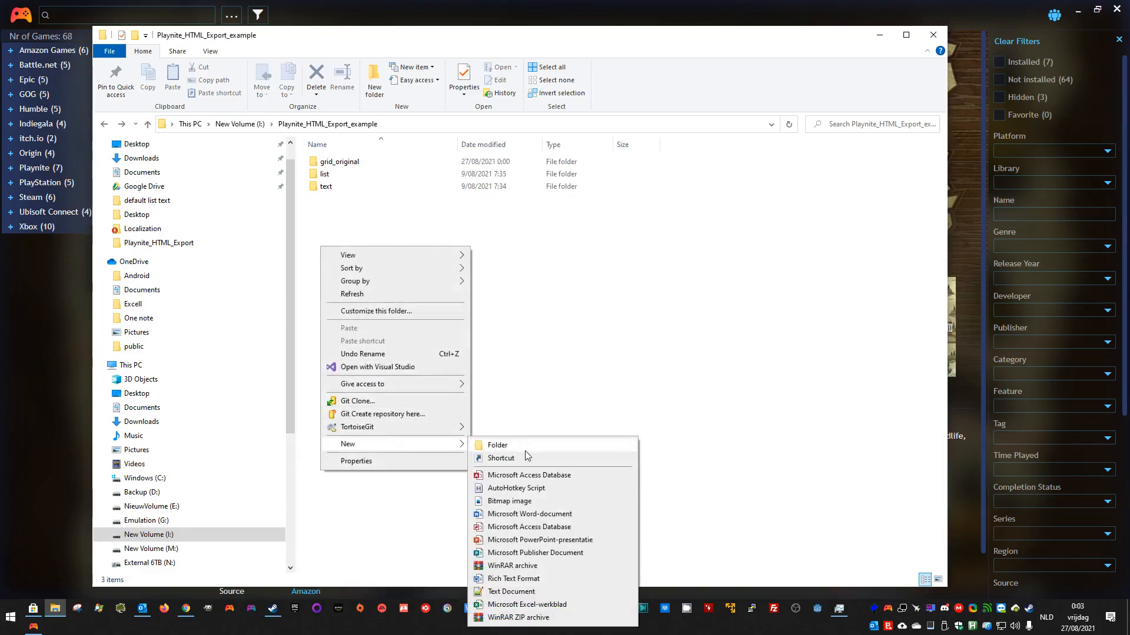
left_click(497, 445)
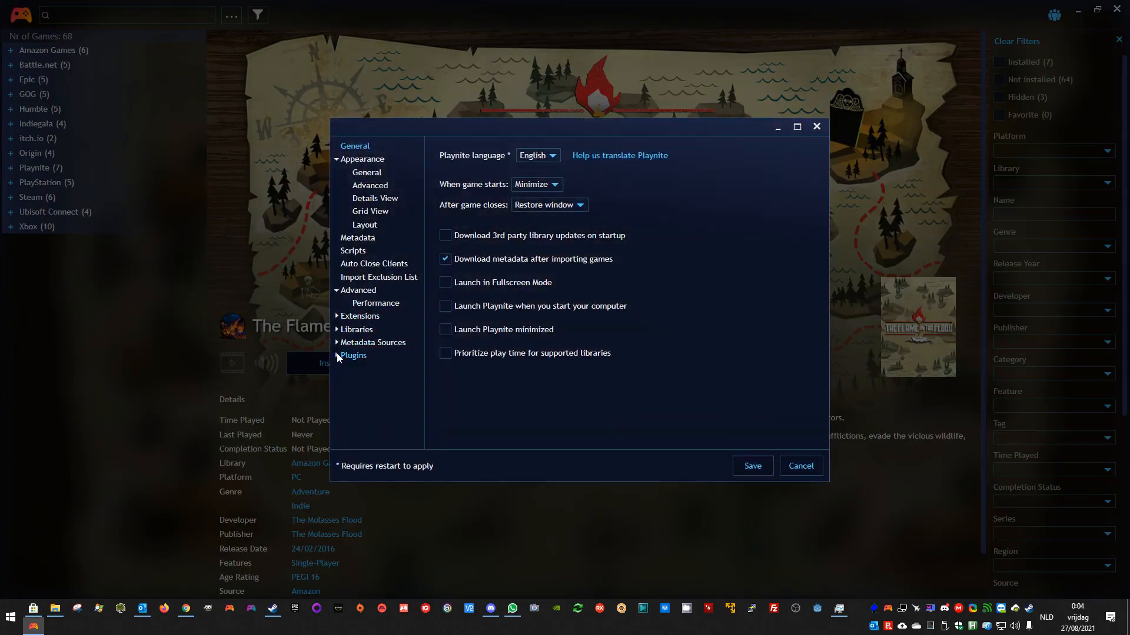
In HTML Exporter image options, enable Jpeg conversion for background and cover images.
left_click(352, 355)
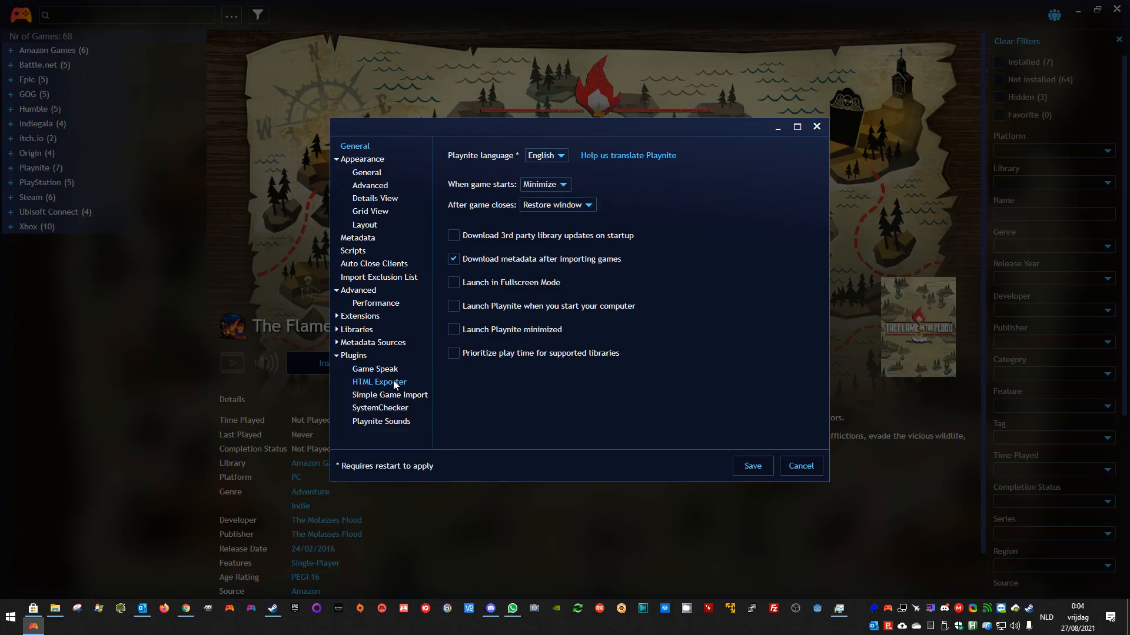
left_click(379, 382)
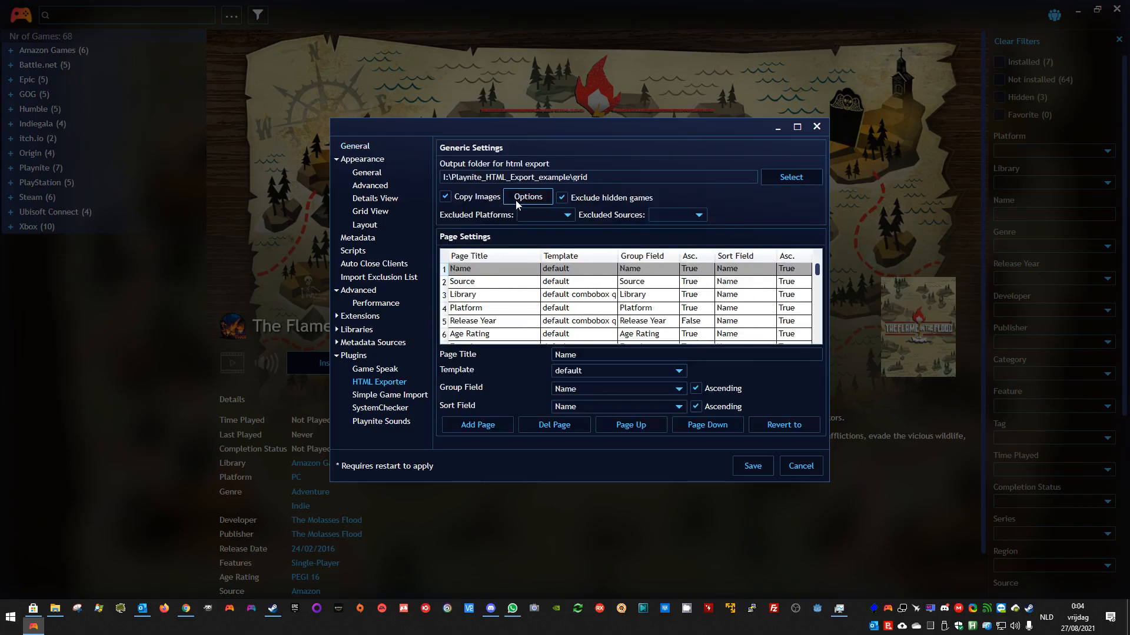
left_click(527, 196)
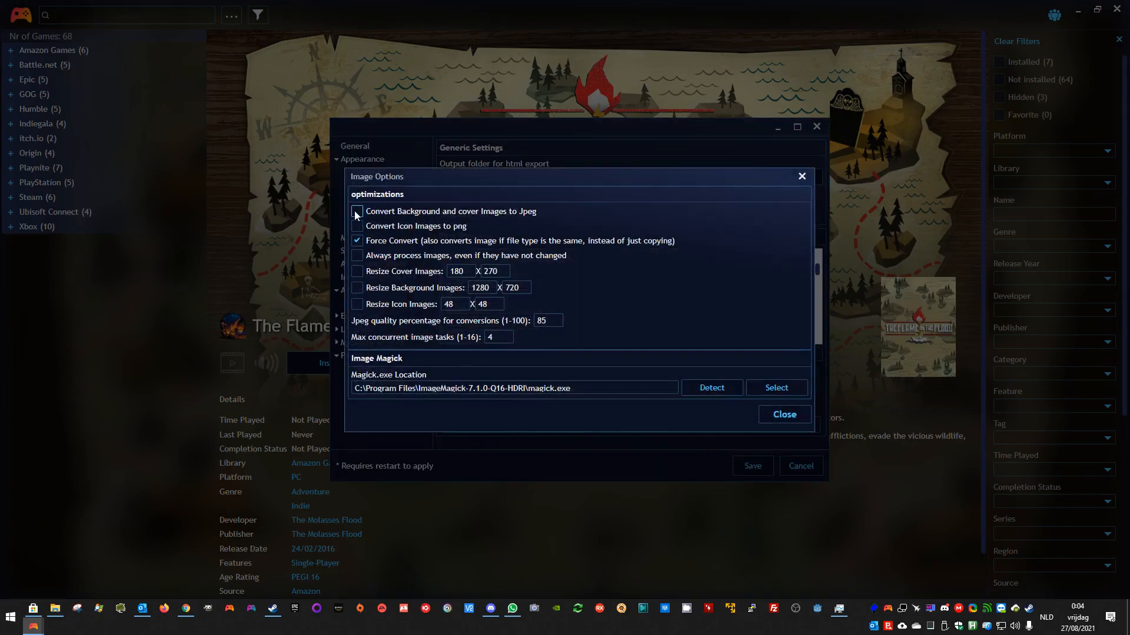
left_click(356, 211)
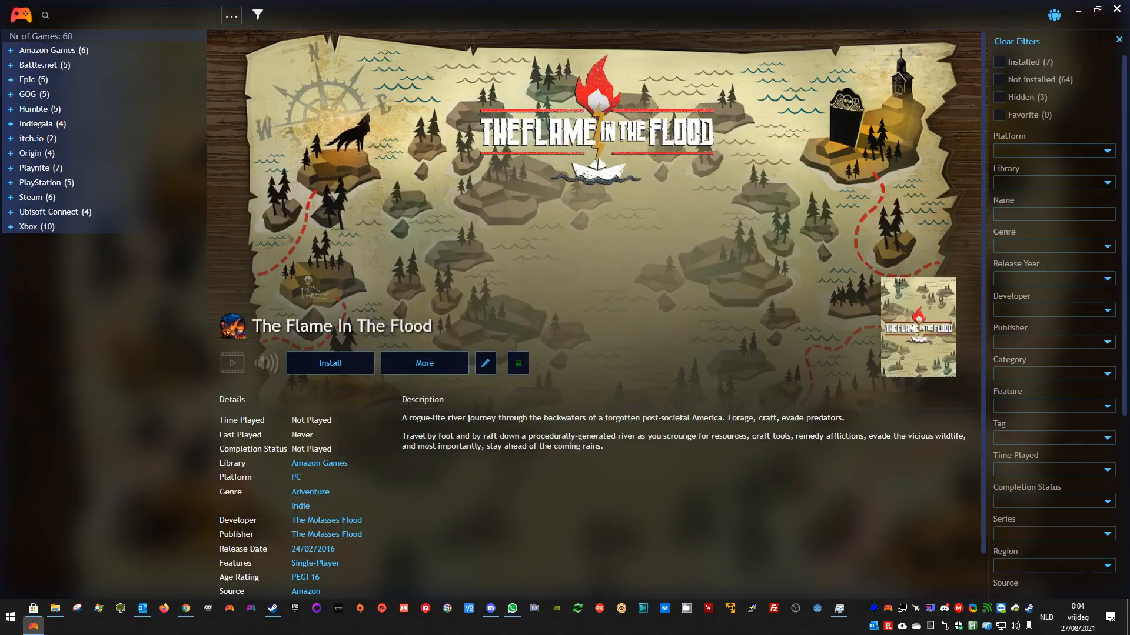
Run Html Exporter's library export and dismiss the 37-page, zero-images summary.
left_click(20, 14)
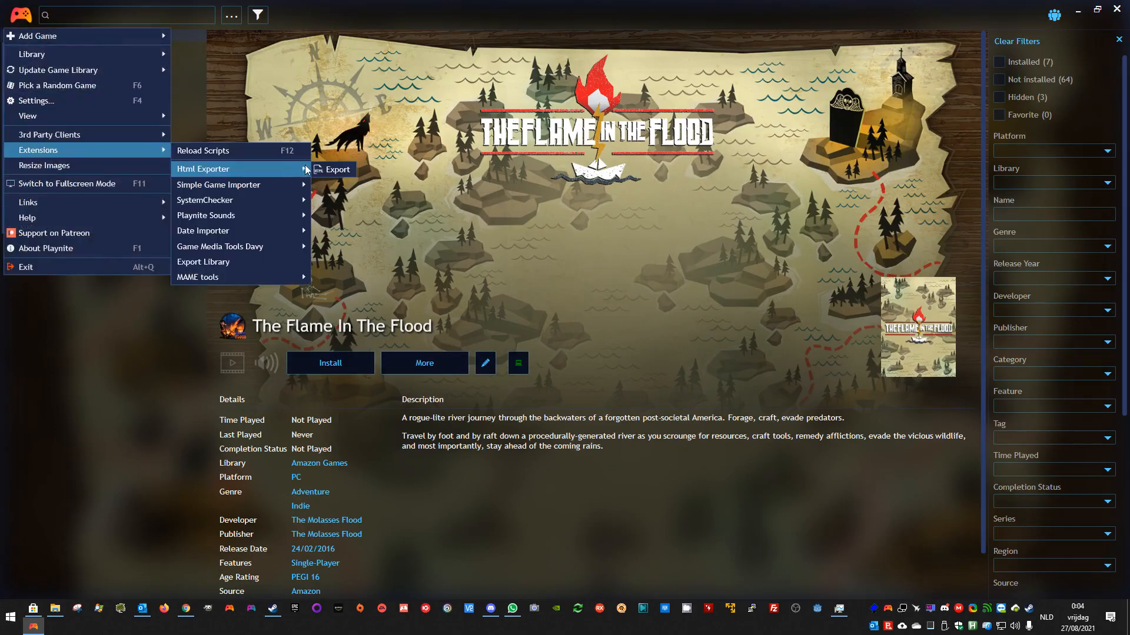
left_click(336, 170)
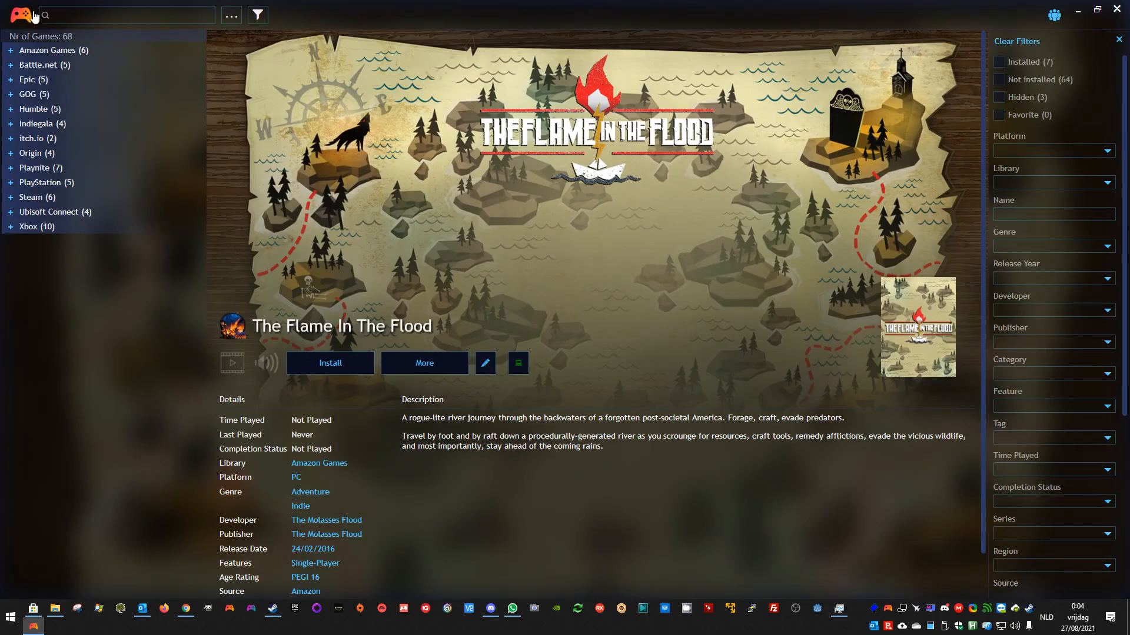
left_click(18, 15)
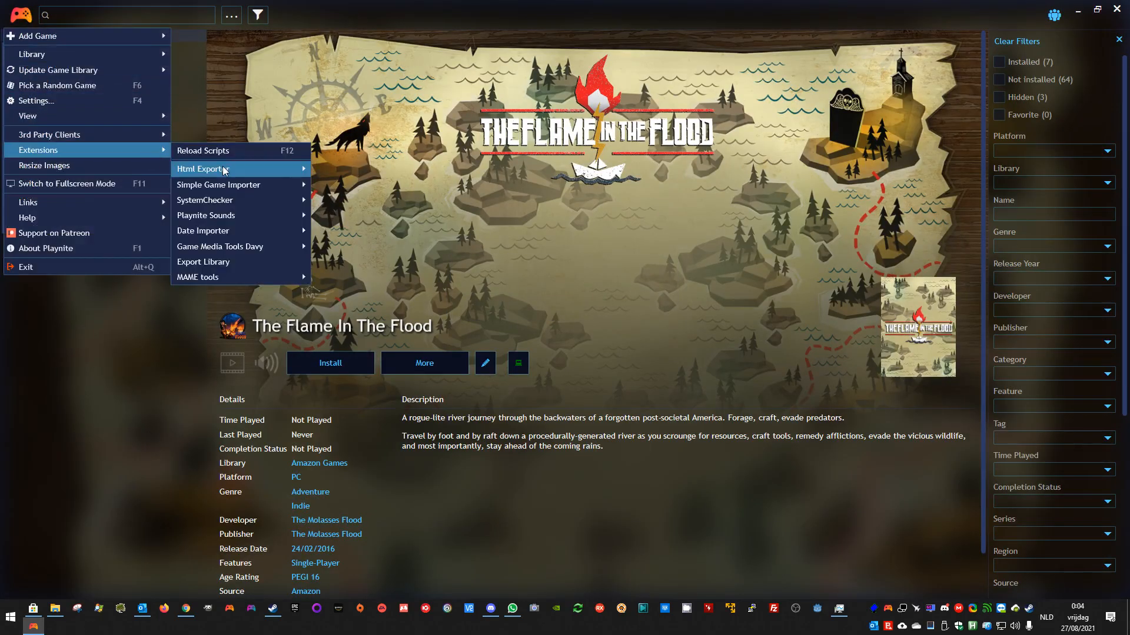
left_click(204, 169)
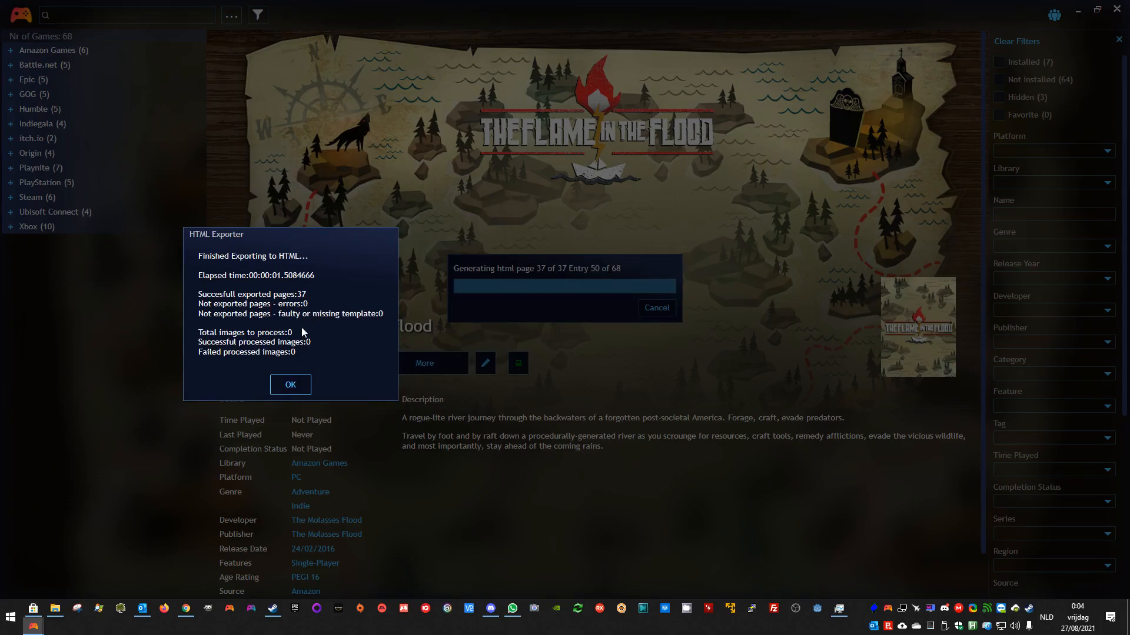
mouse_move(290, 384)
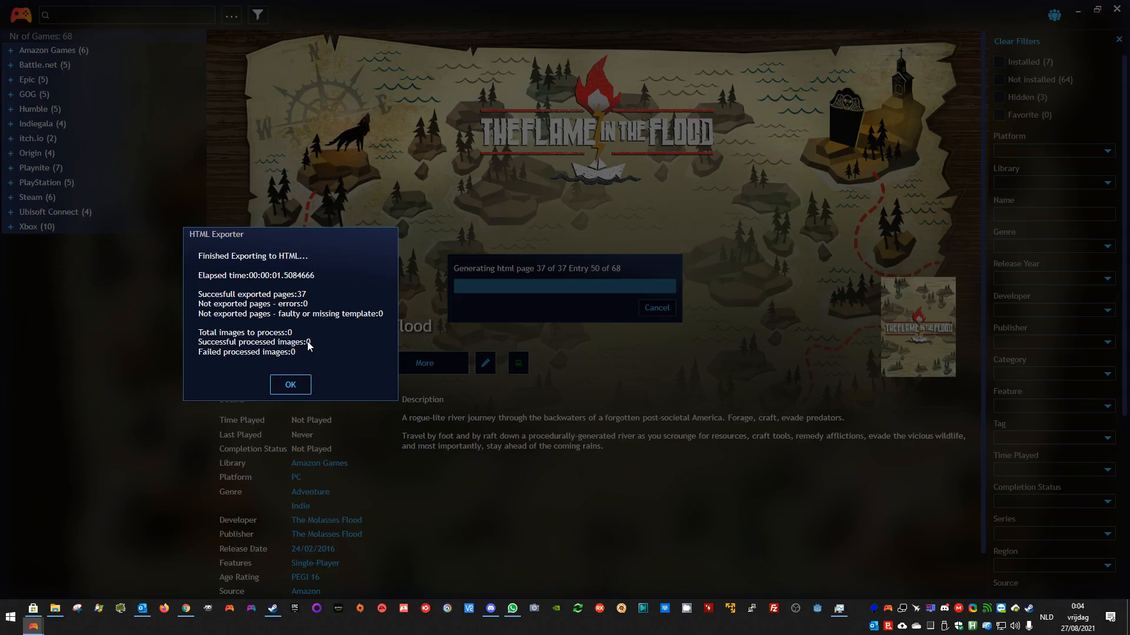
mouse_move(293, 408)
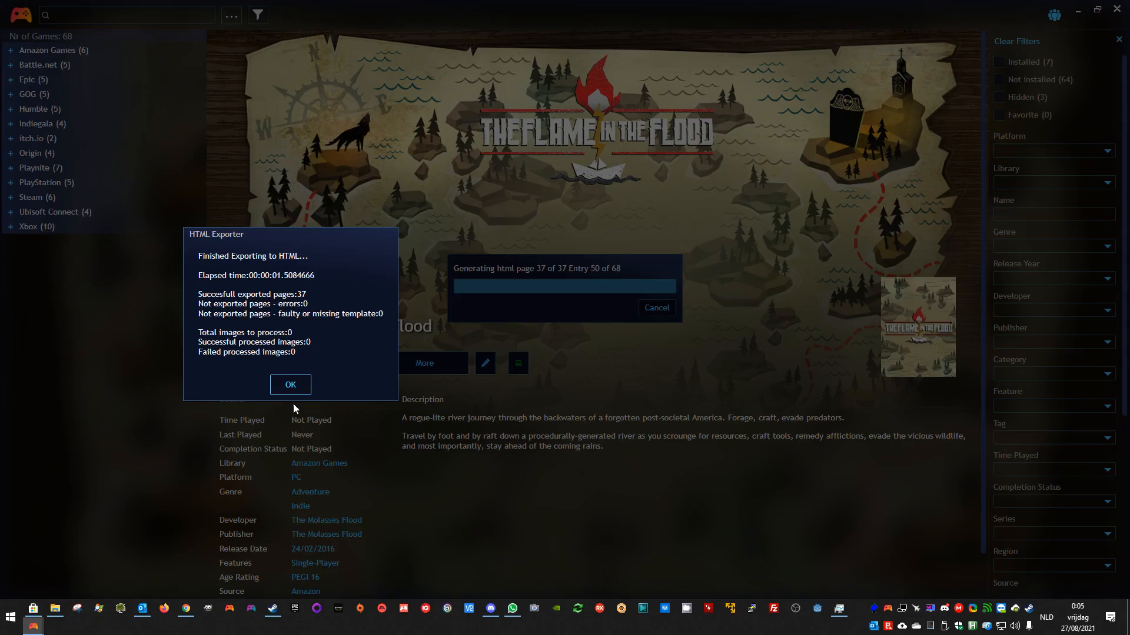
left_click(290, 384)
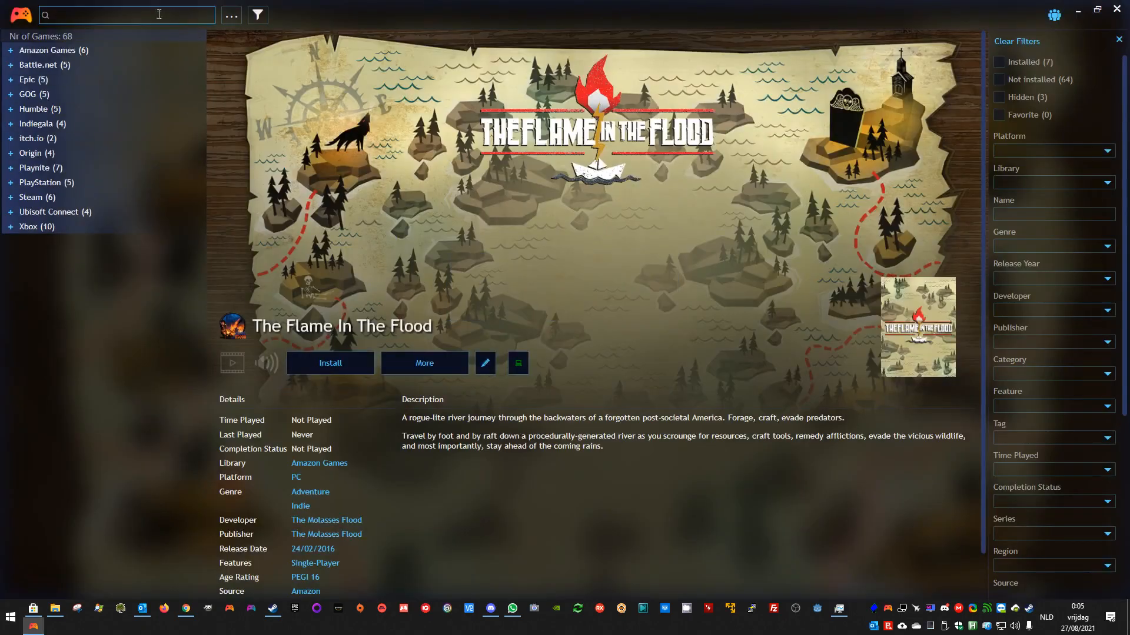
Review the enabled HTML Exporter image options, then browse File Explorer's drive I:.
left_click(19, 14)
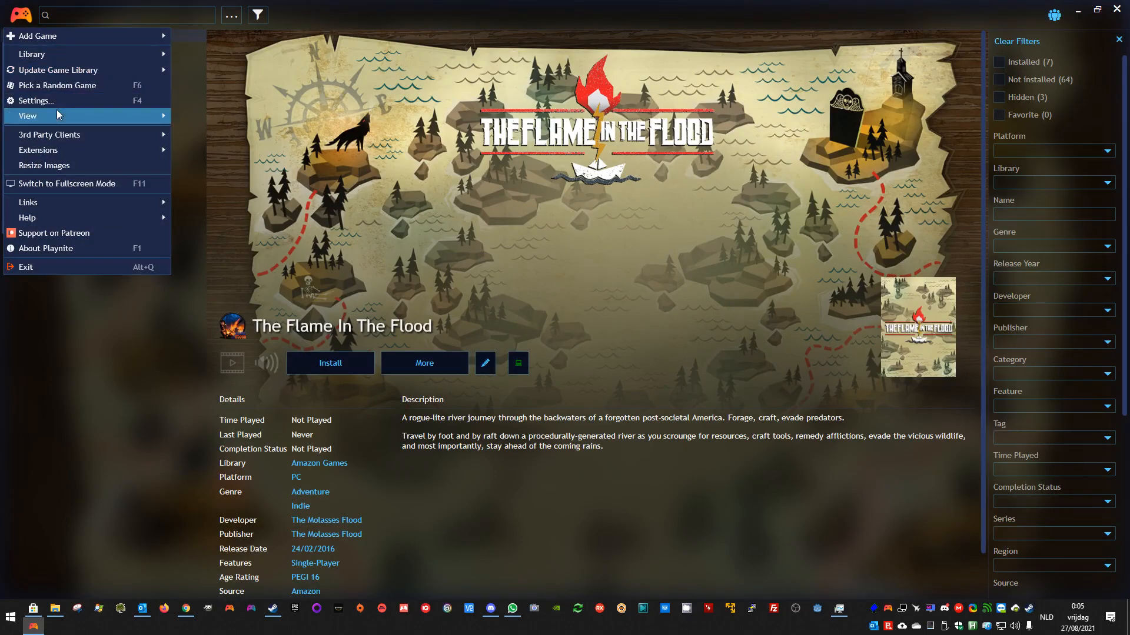
mouse_move(51, 100)
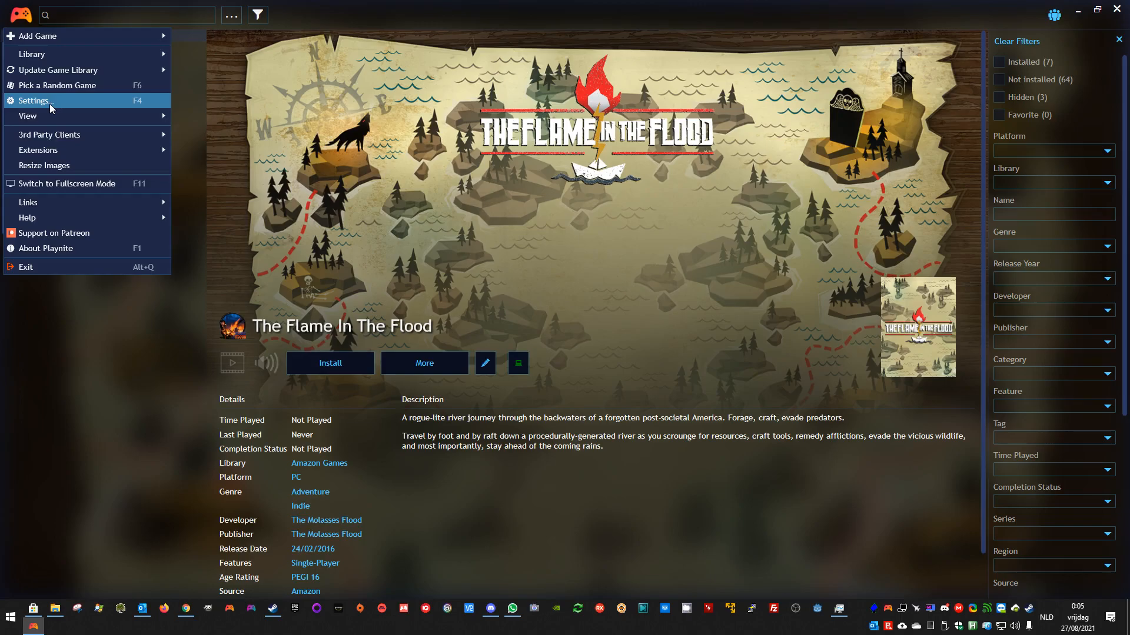
left_click(34, 100)
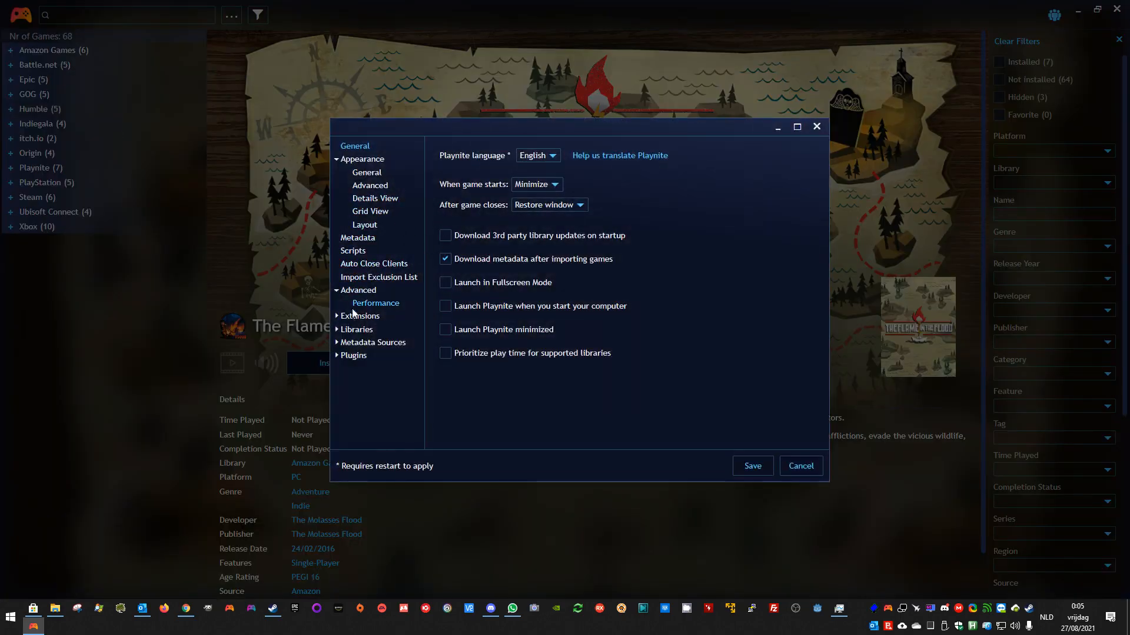
left_click(353, 356)
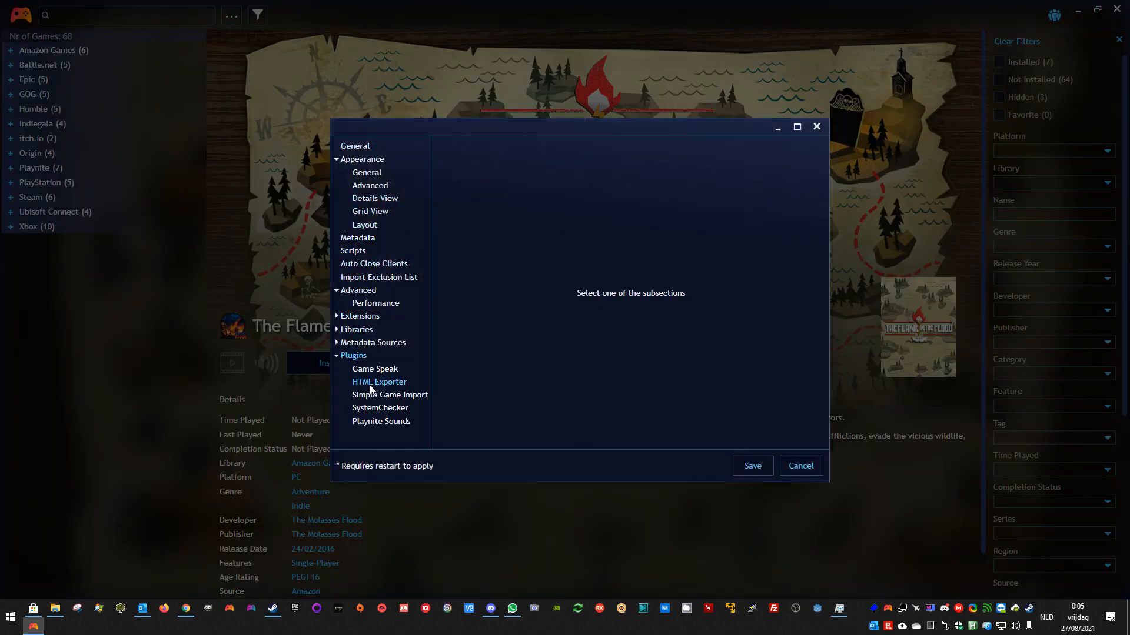
left_click(378, 382)
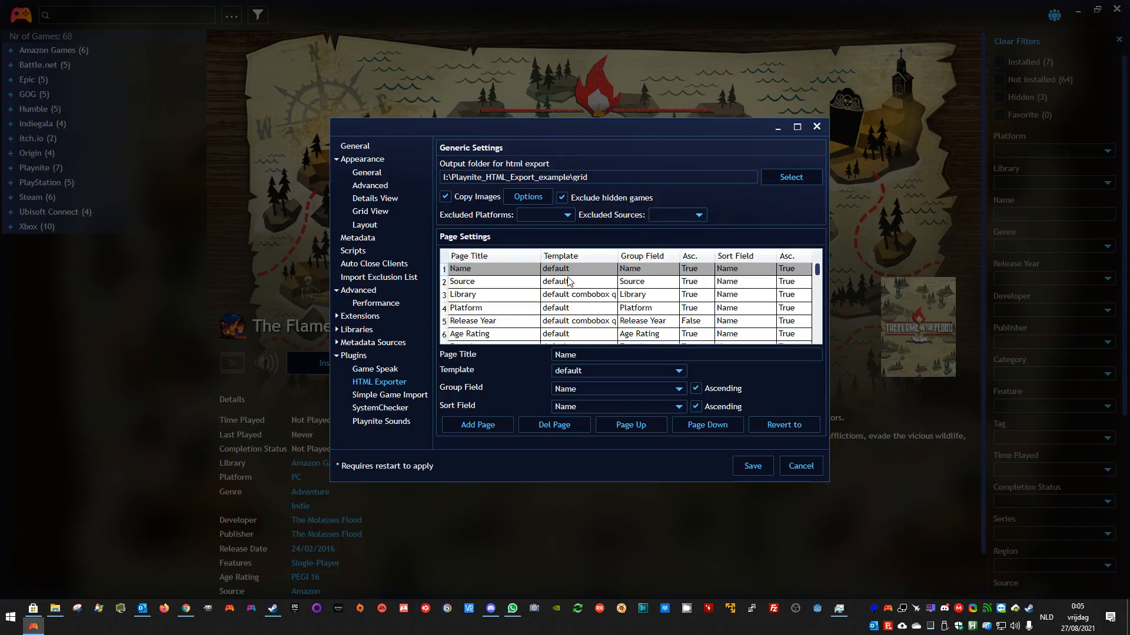
left_click(527, 197)
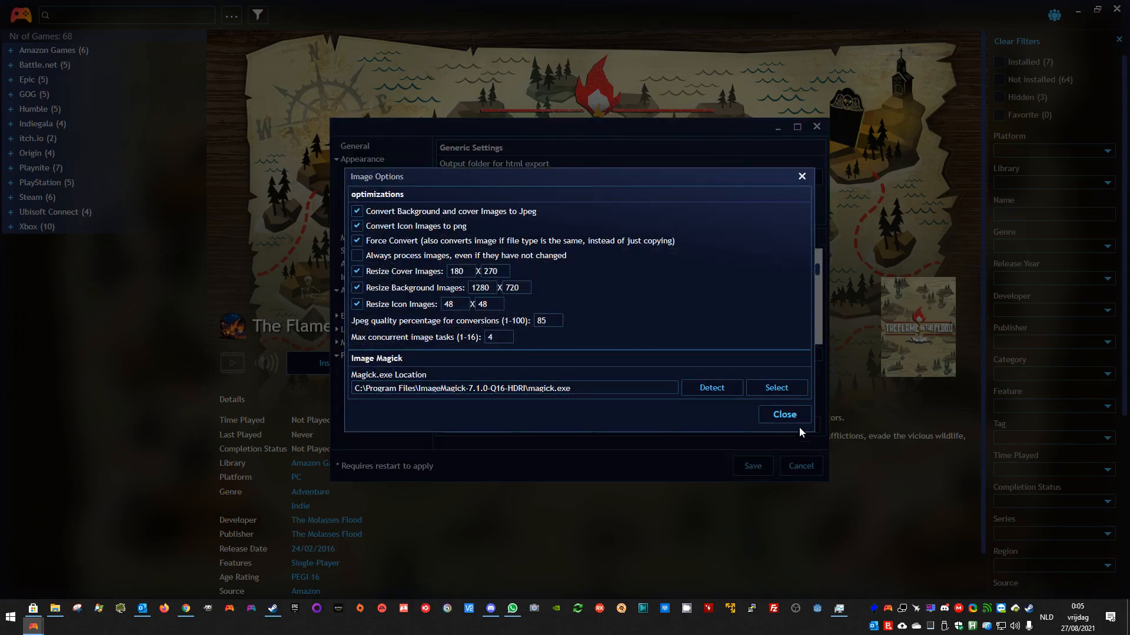
left_click(783, 414)
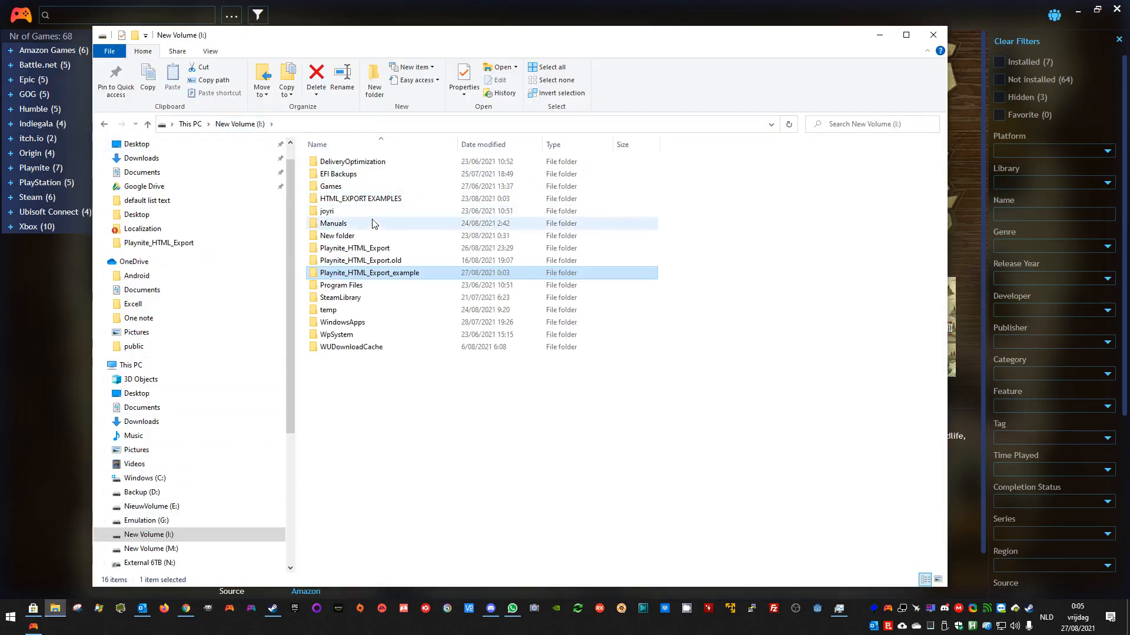
double_click(354, 248)
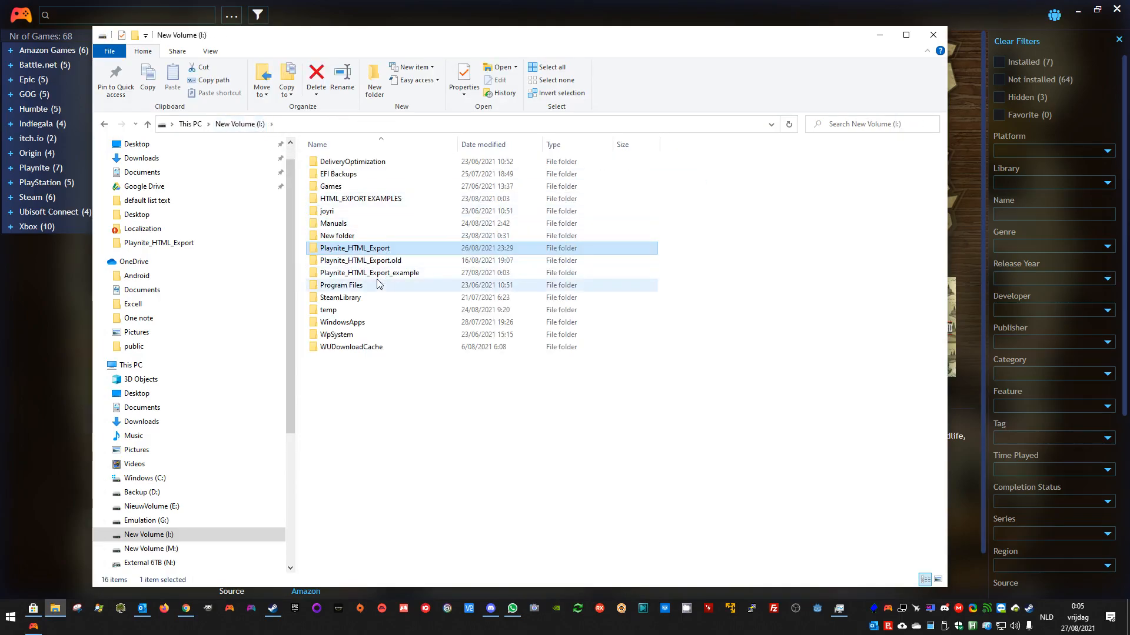
Return to drive I: and show grid_only_copy's properties (2.33 GB).
double_click(370, 273)
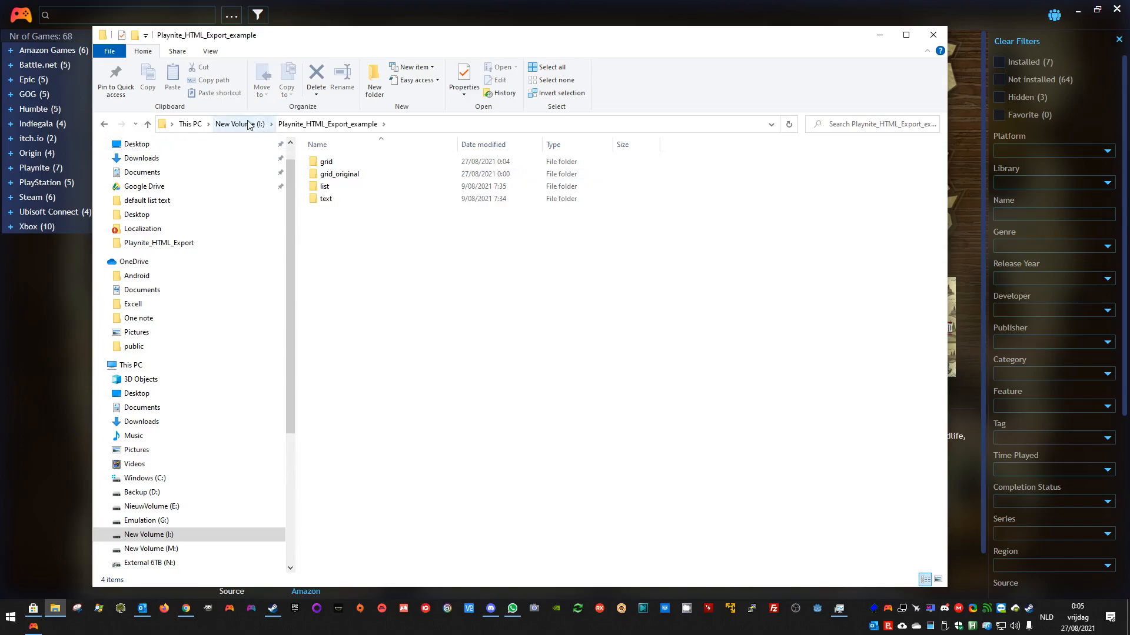
left_click(238, 123)
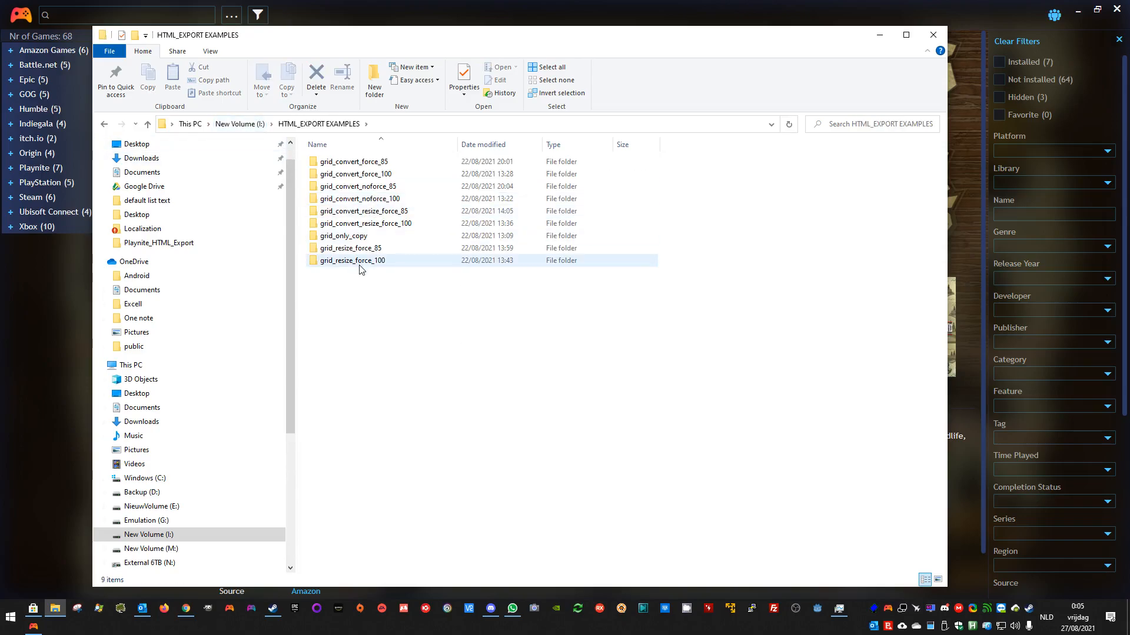
left_click(343, 235)
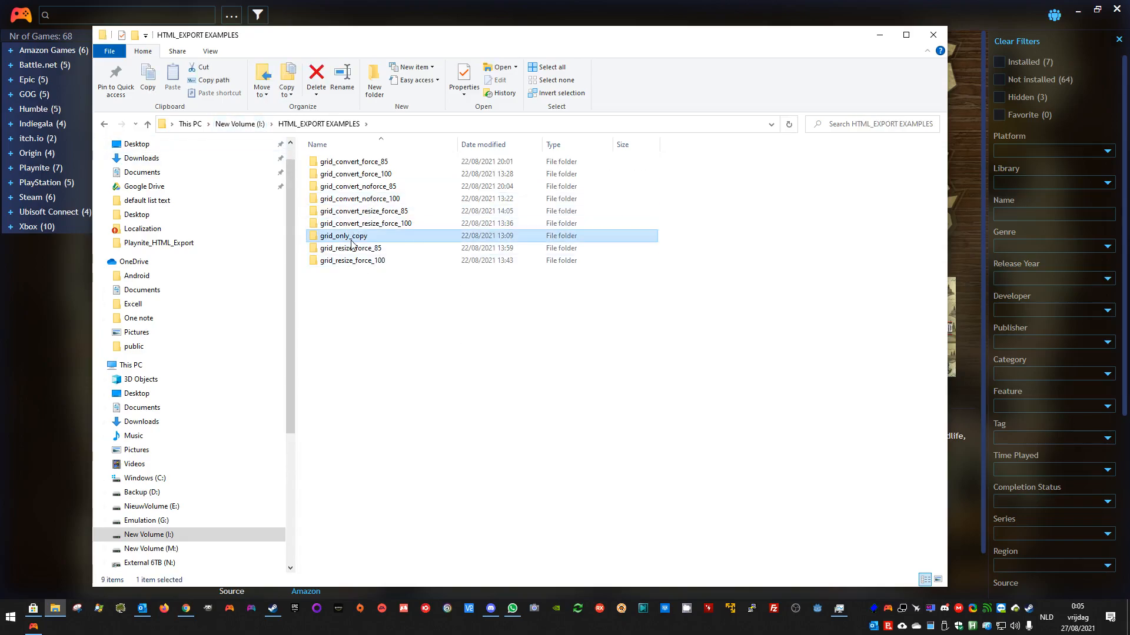
right_click(343, 235)
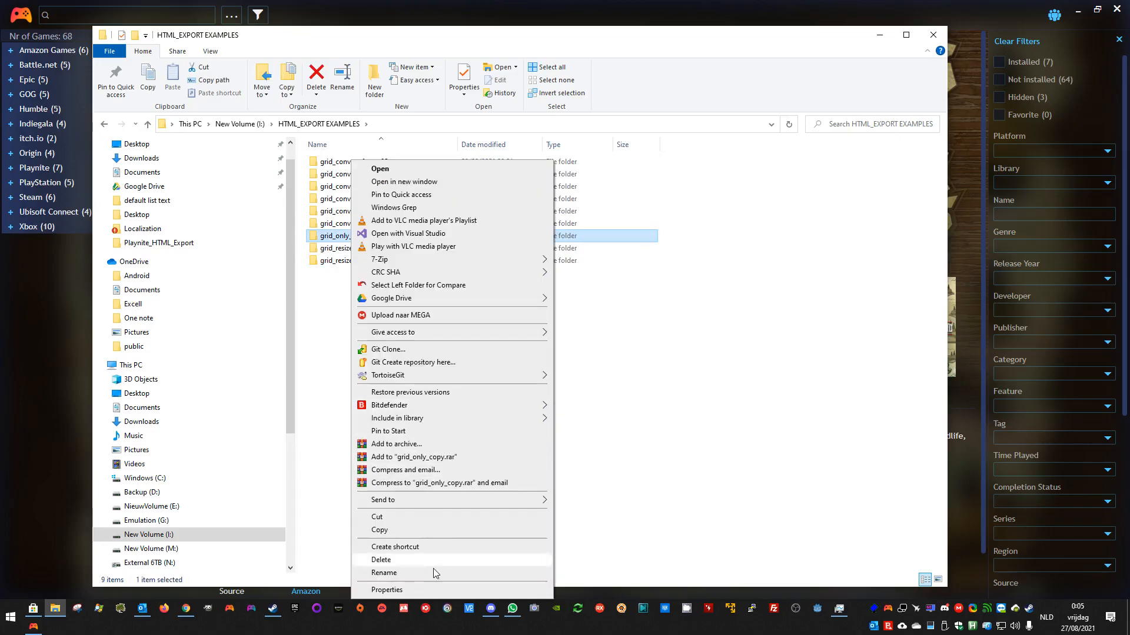
left_click(387, 590)
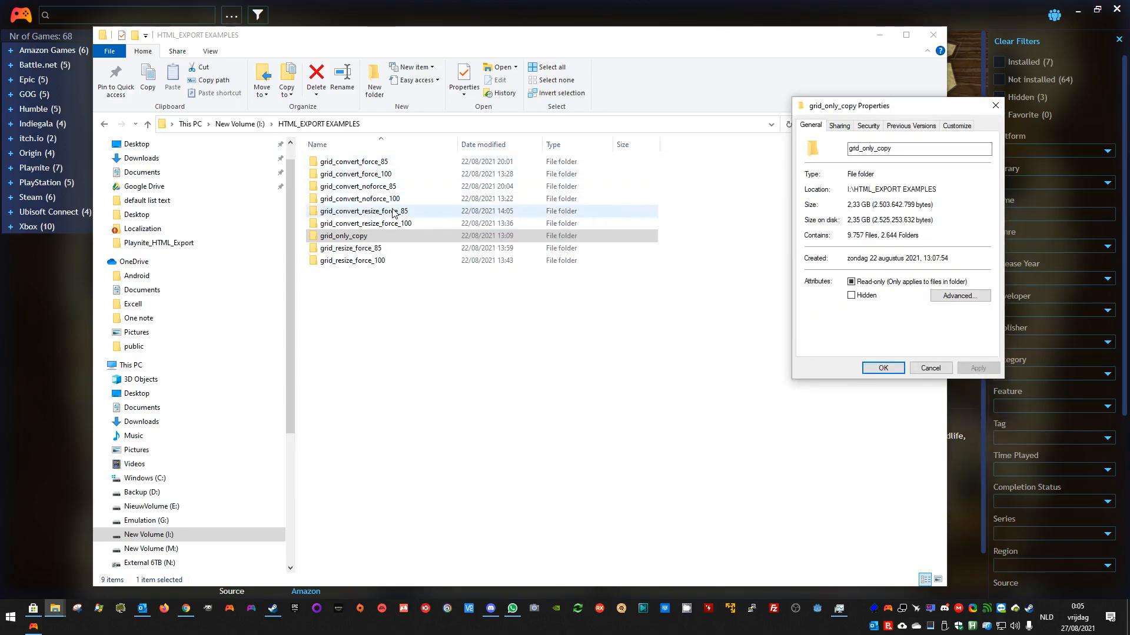
mouse_move(386, 214)
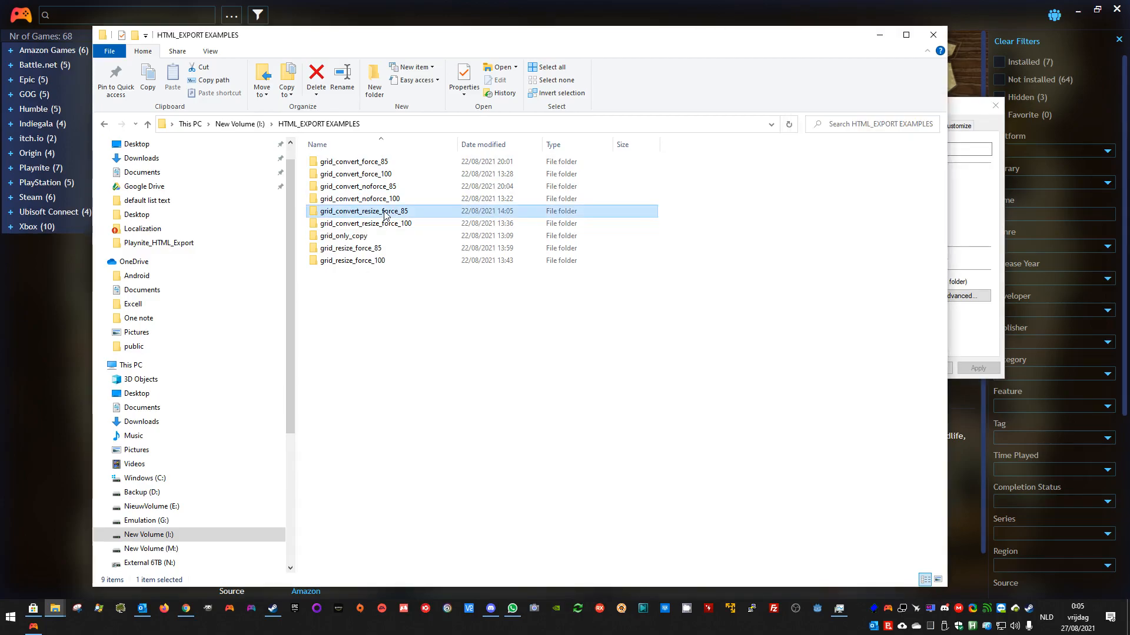
Show grid_convert_resize_force_85's properties (469 MB) and place both reports side by side.
right_click(364, 211)
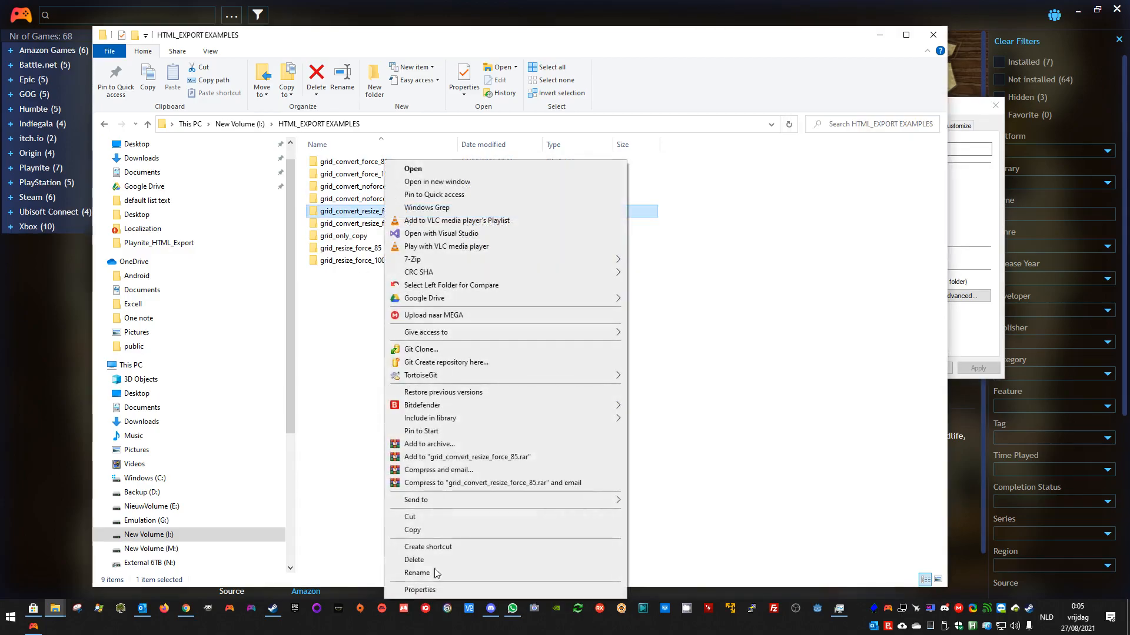
left_click(420, 589)
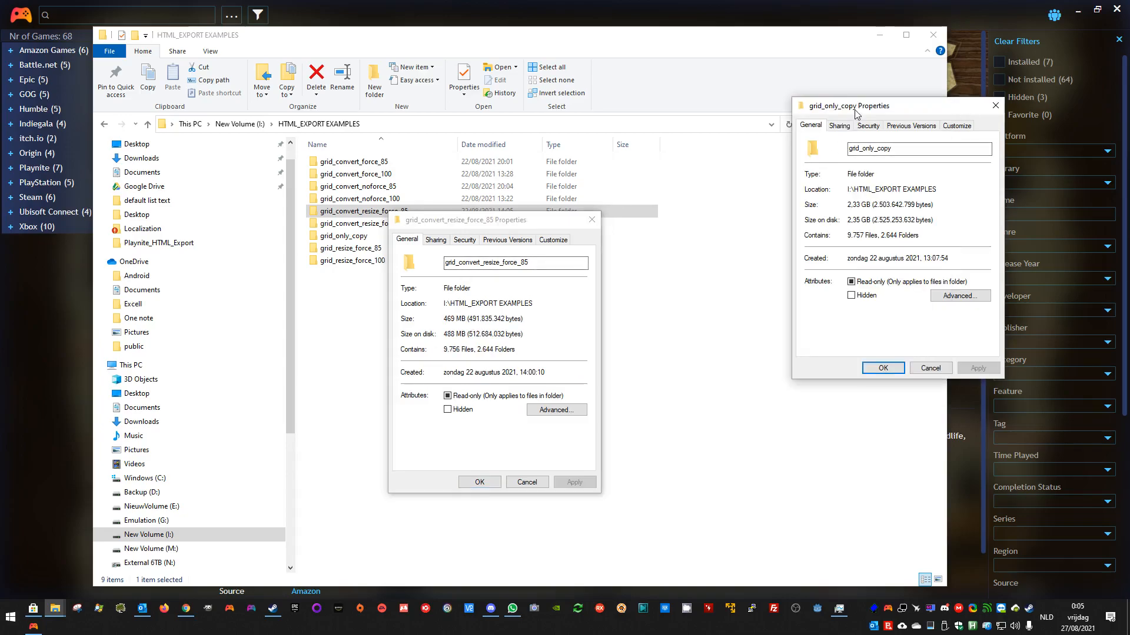
left_click_drag(870, 105, 691, 215)
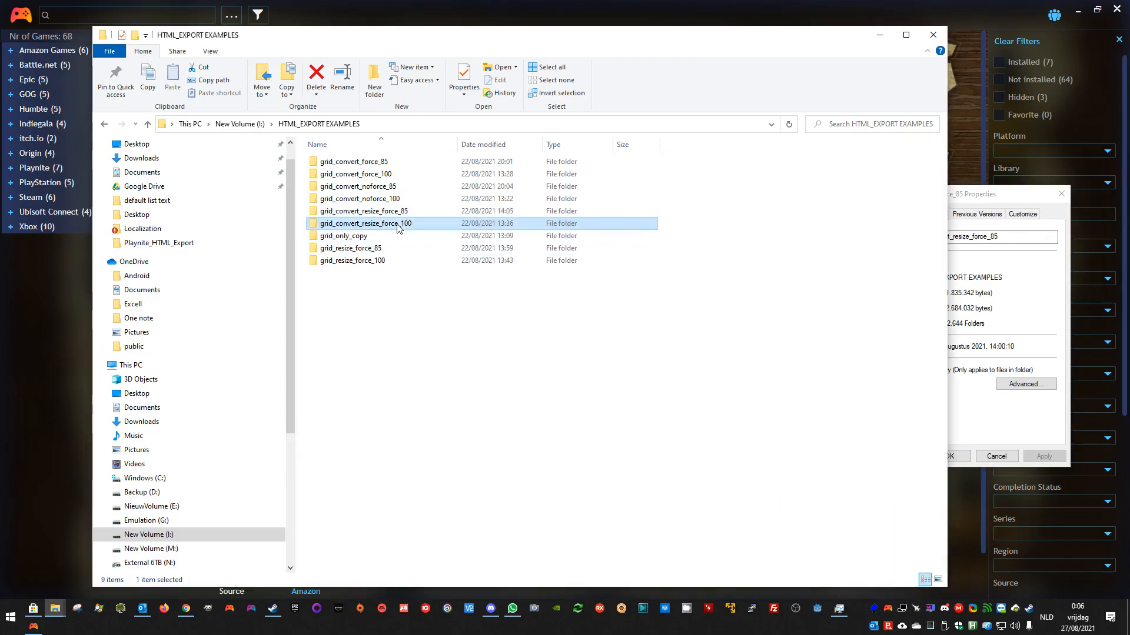
Show grid_convert_resize_force_100's properties, reading 1.17 GB.
right_click(396, 224)
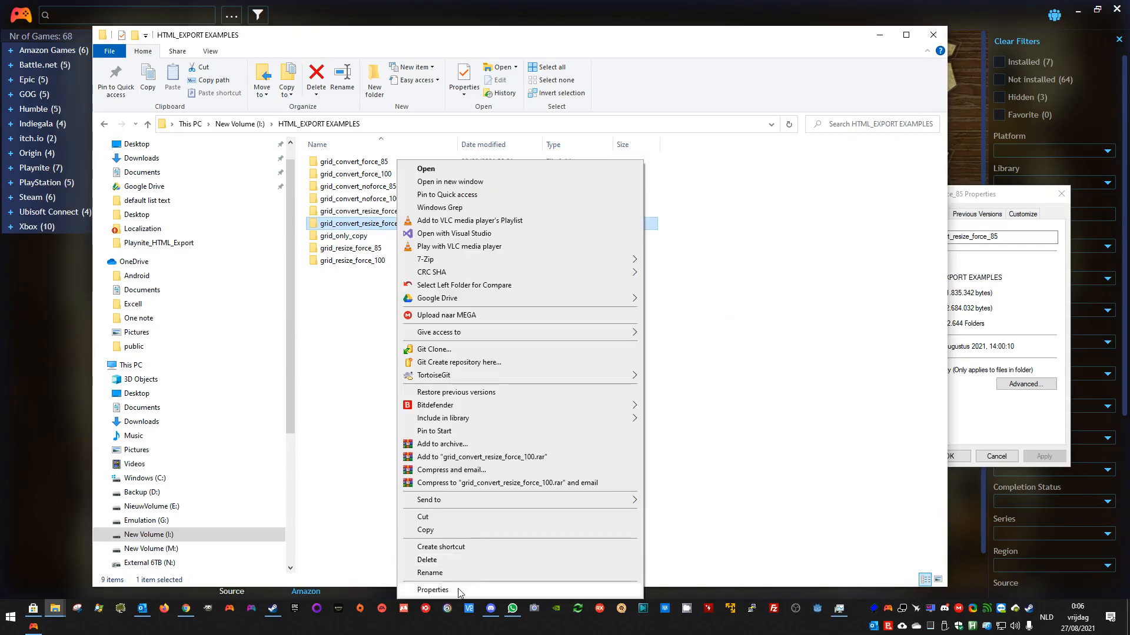
left_click(798, 109)
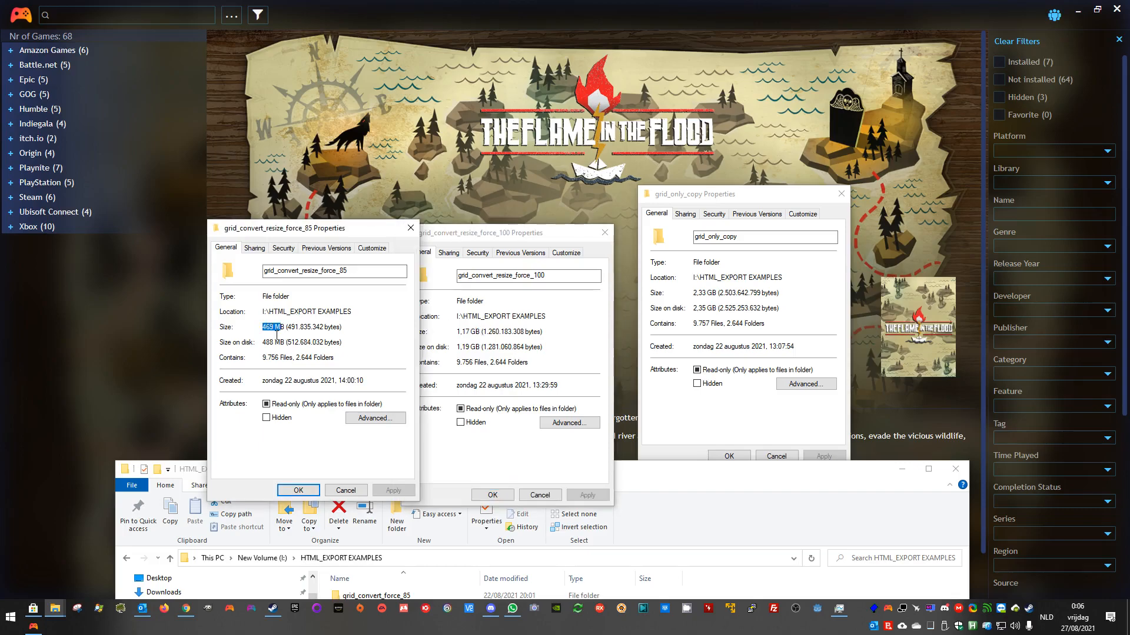
mouse_move(376, 328)
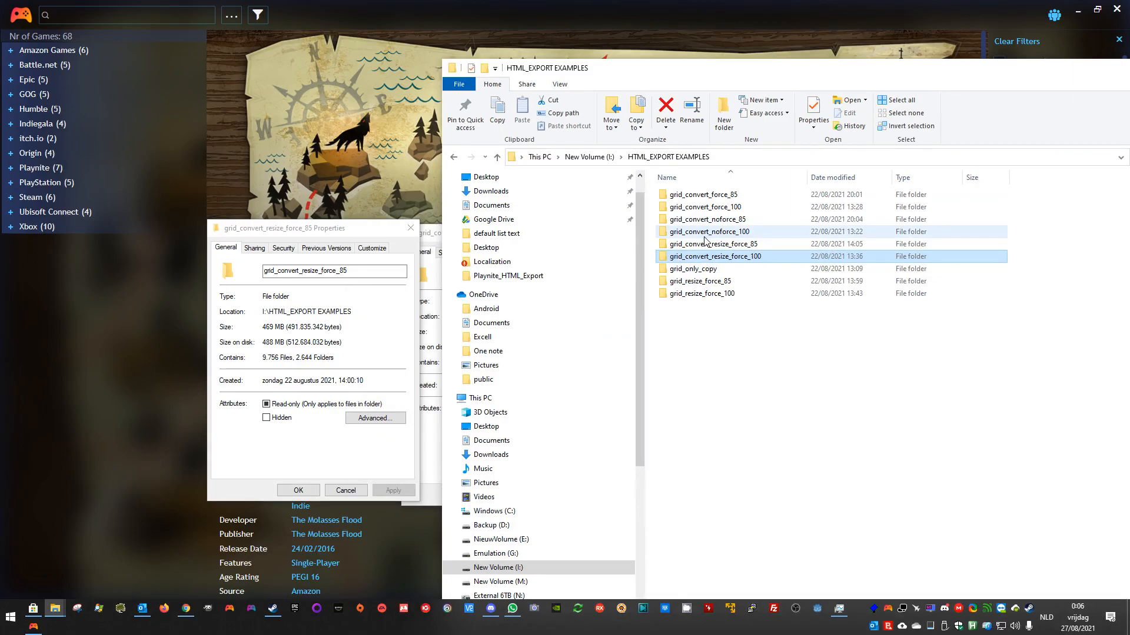
mouse_move(709, 232)
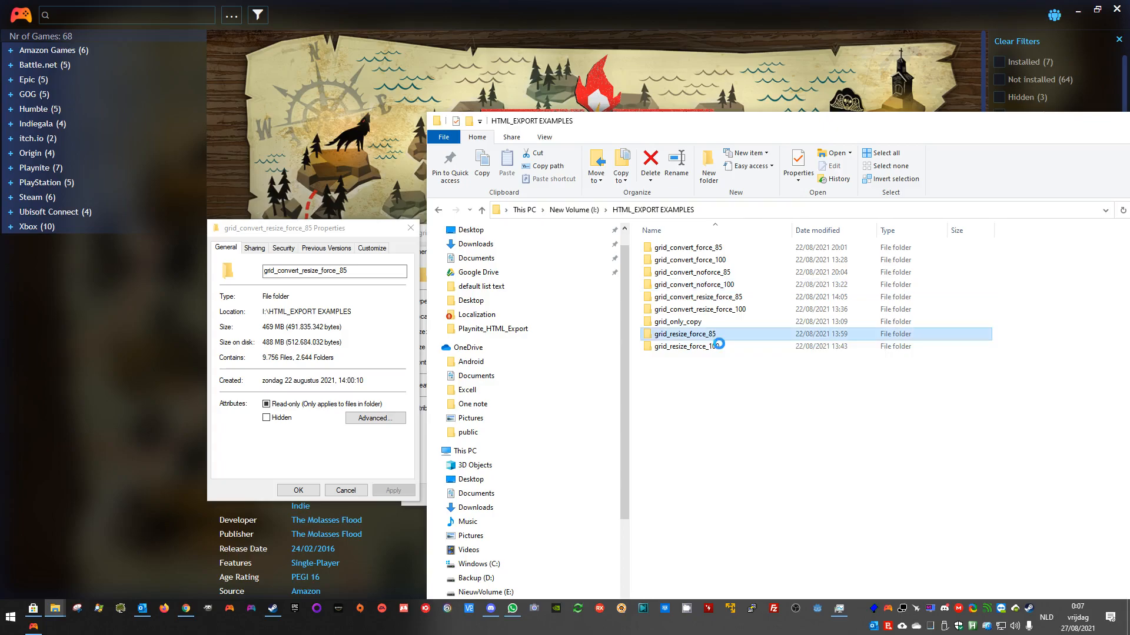
Show grid_resize_force_85's properties, reading about 554 MB.
right_click(685, 334)
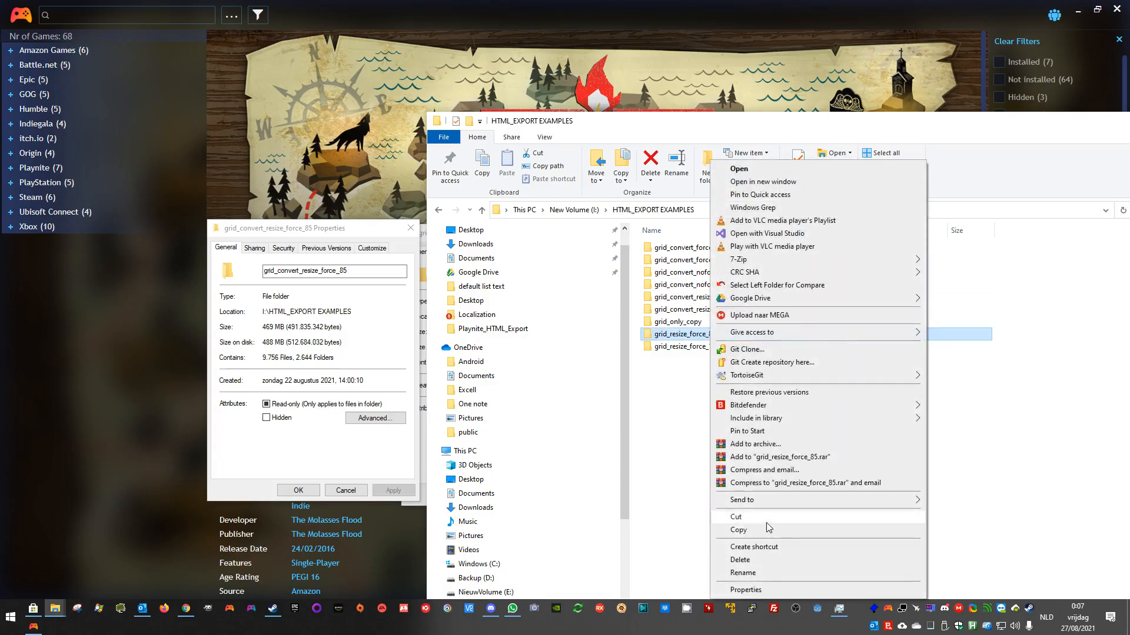
left_click(745, 590)
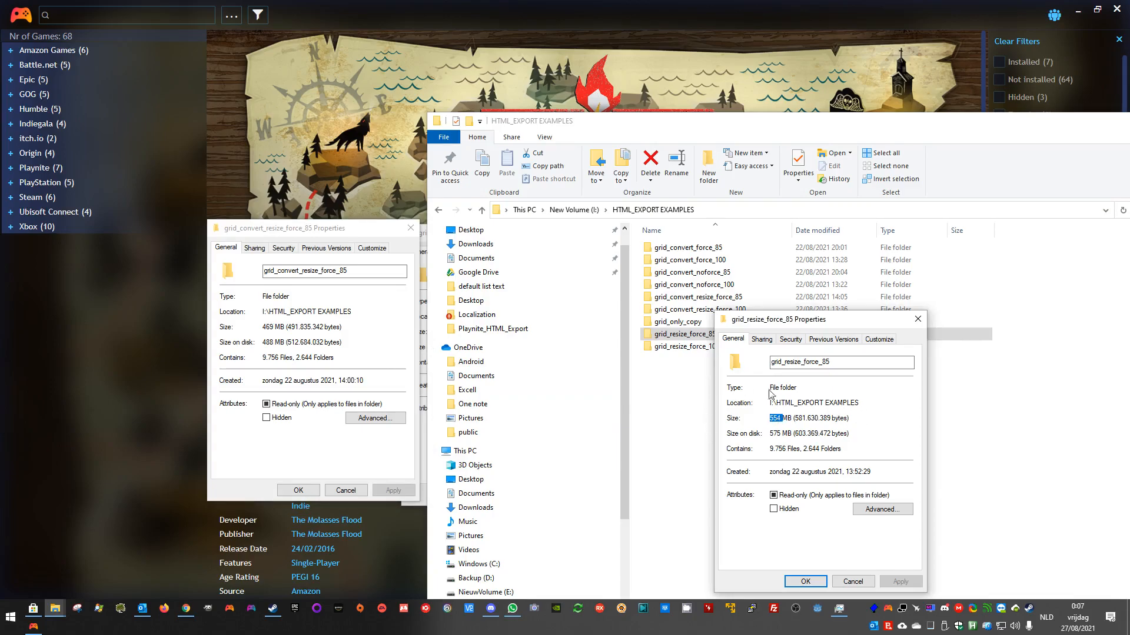
mouse_move(475, 380)
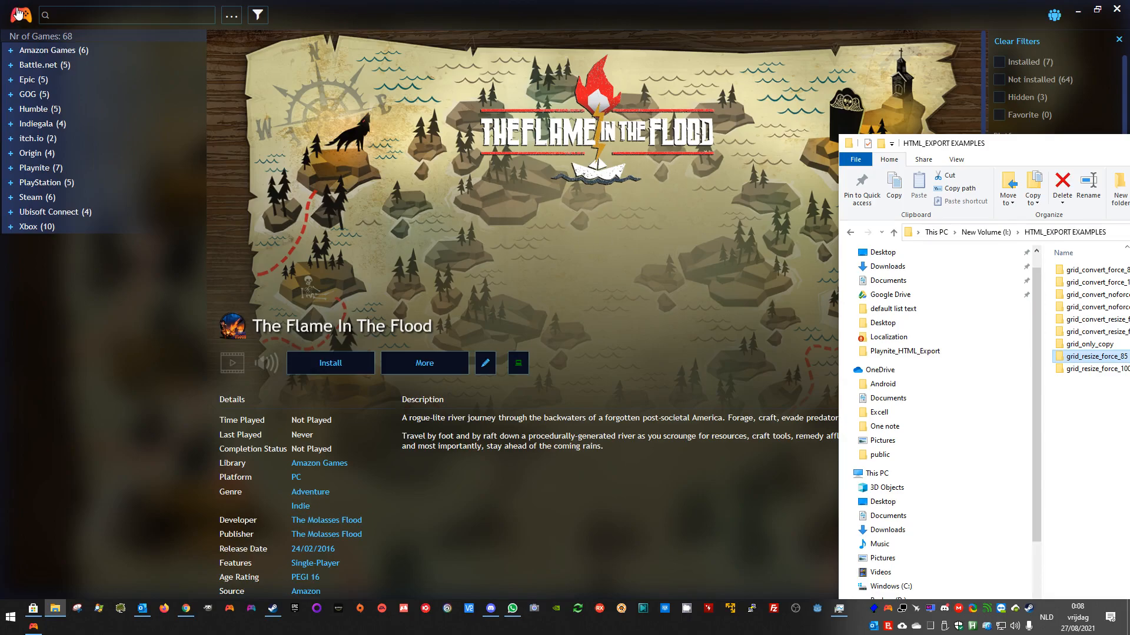
Bring Playnite to the front and dismiss the 37-page HTML Exporter summary.
left_click(19, 14)
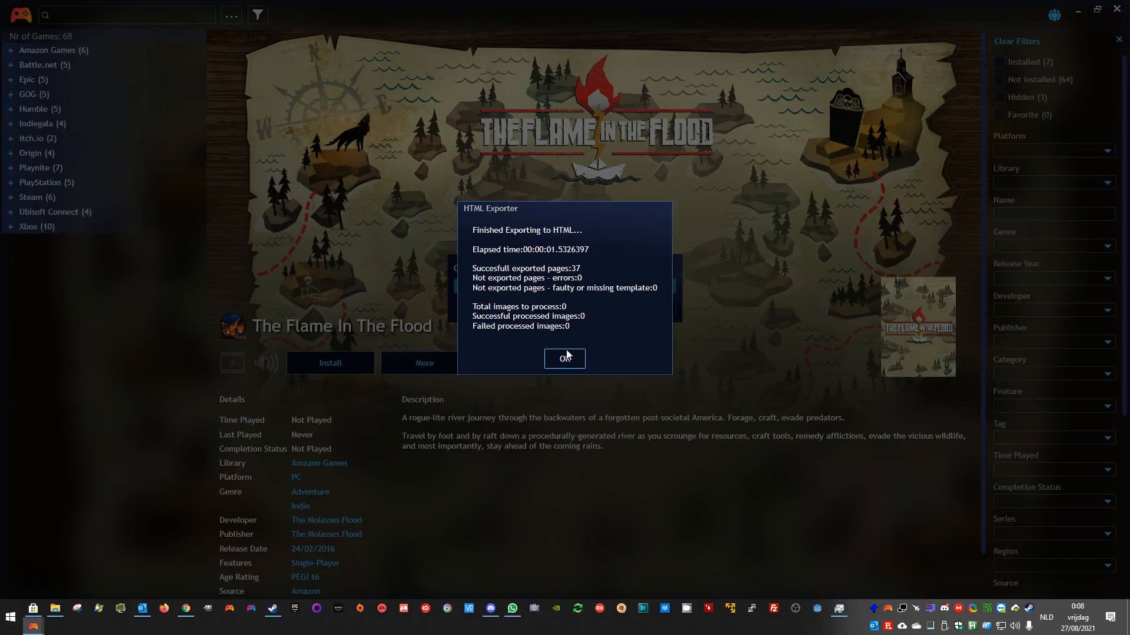
left_click(564, 359)
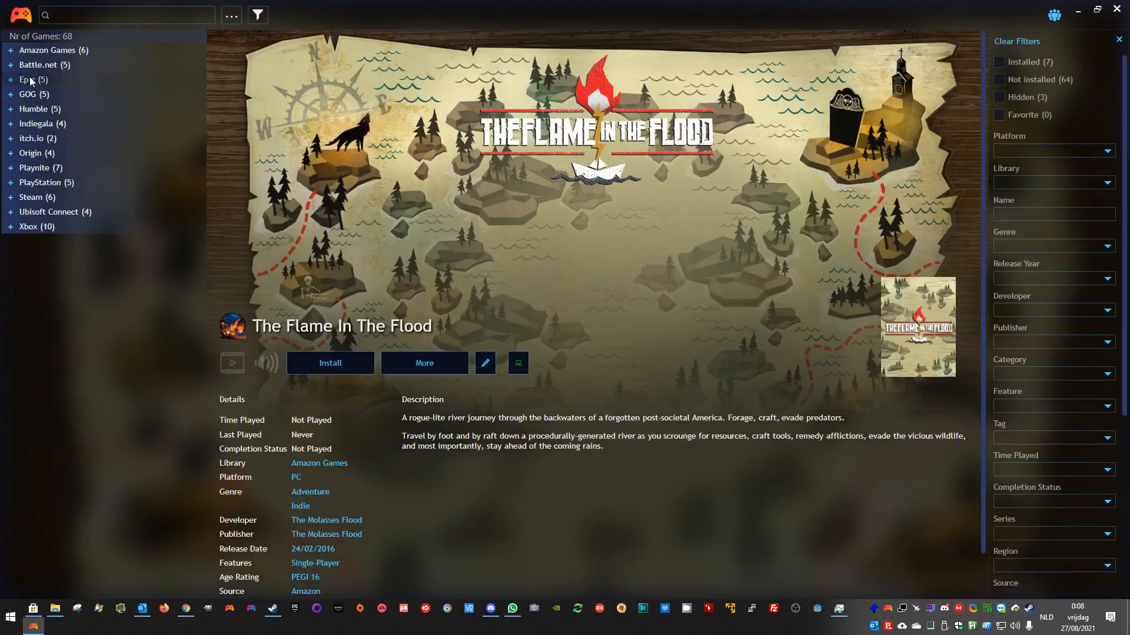
mouse_move(10, 162)
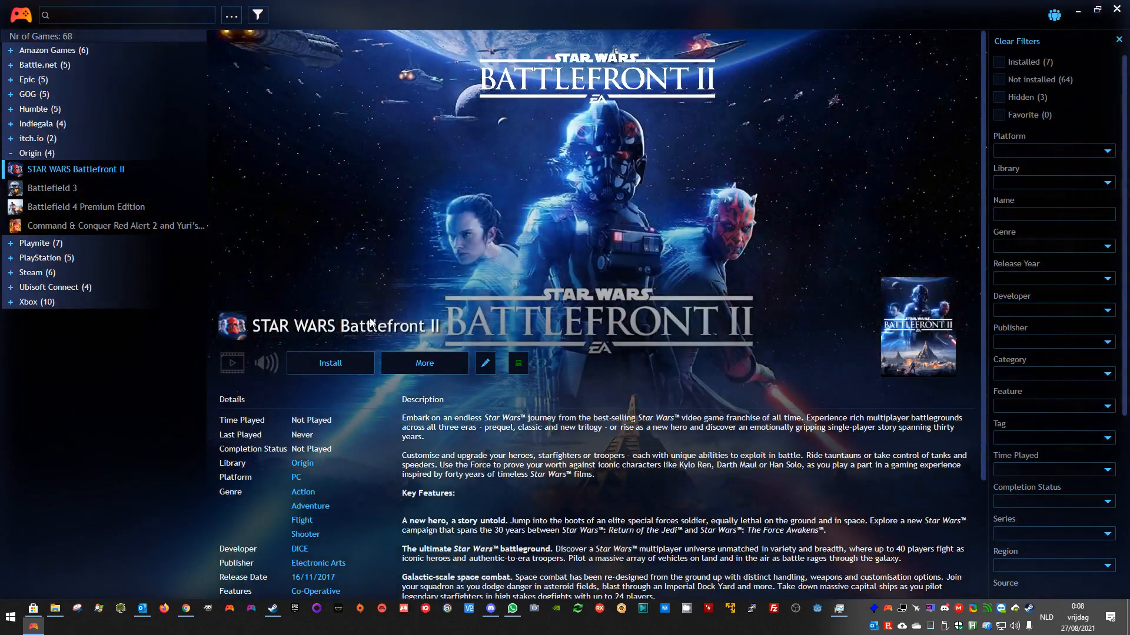
Give Battlefield 4 Premium Edition a new Google-searched Battlefield 4 background wallpaper and save.
left_click(35, 123)
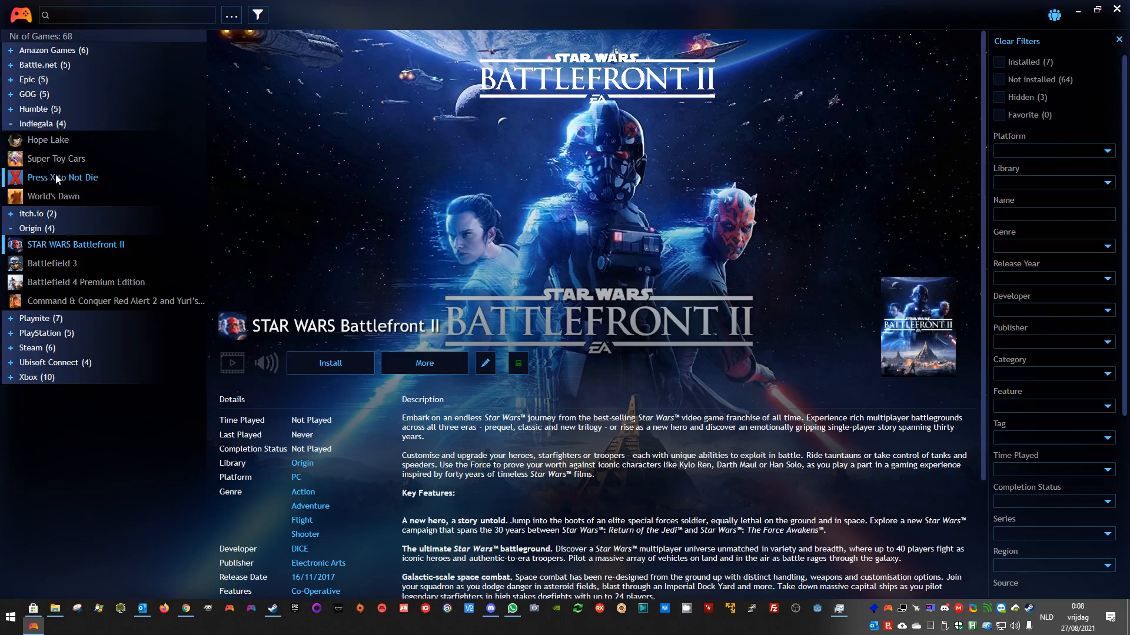
left_click(33, 79)
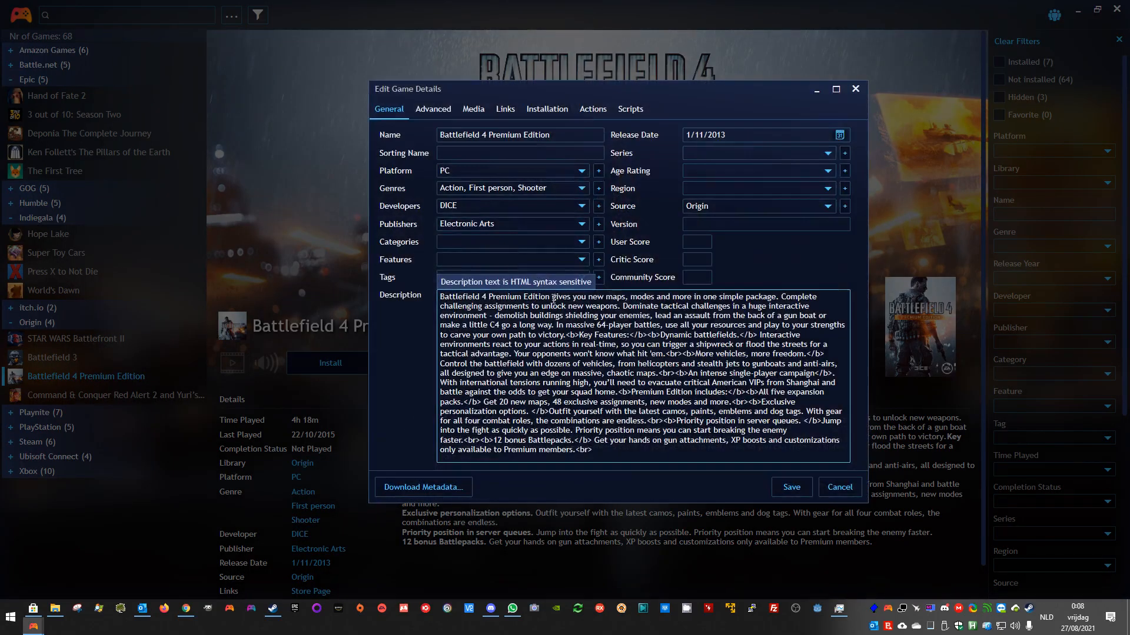
left_click(472, 109)
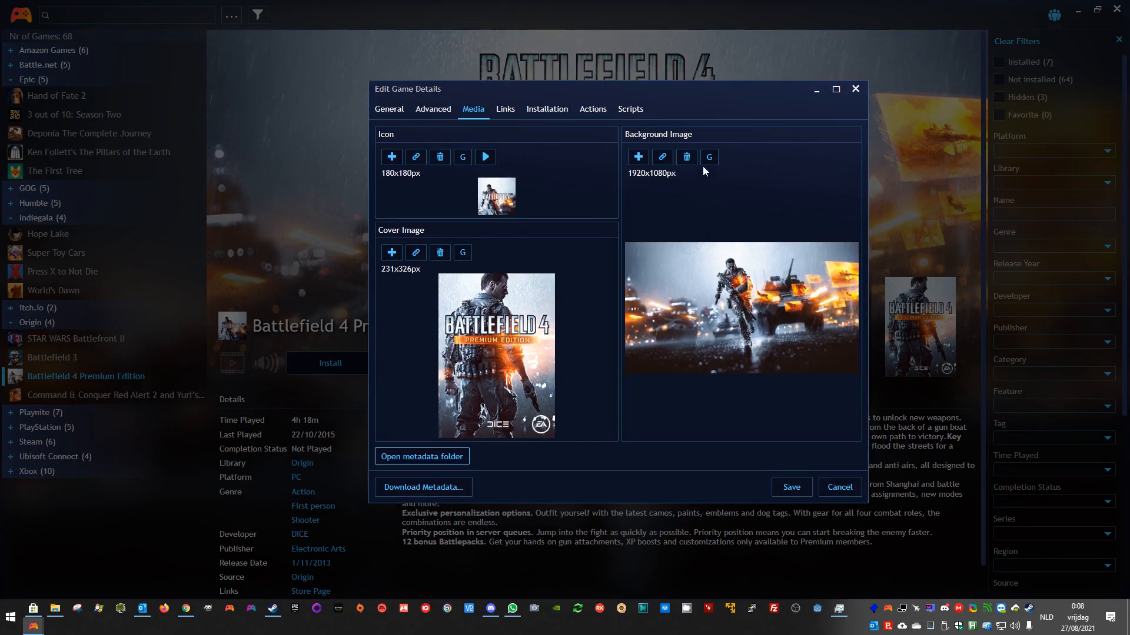
left_click(709, 157)
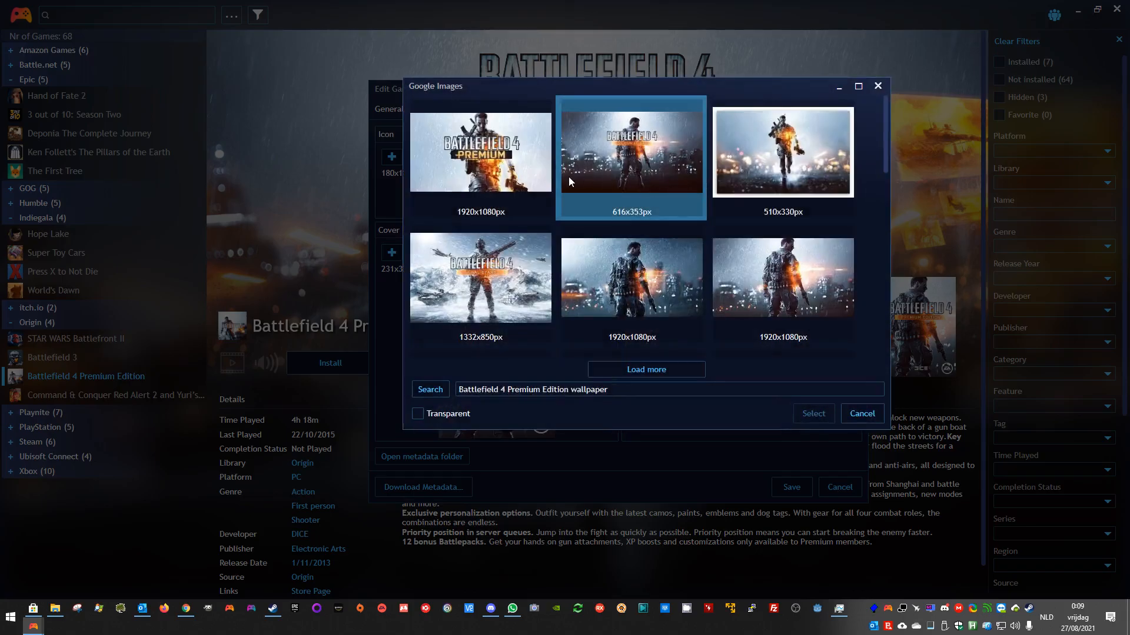
left_click(813, 413)
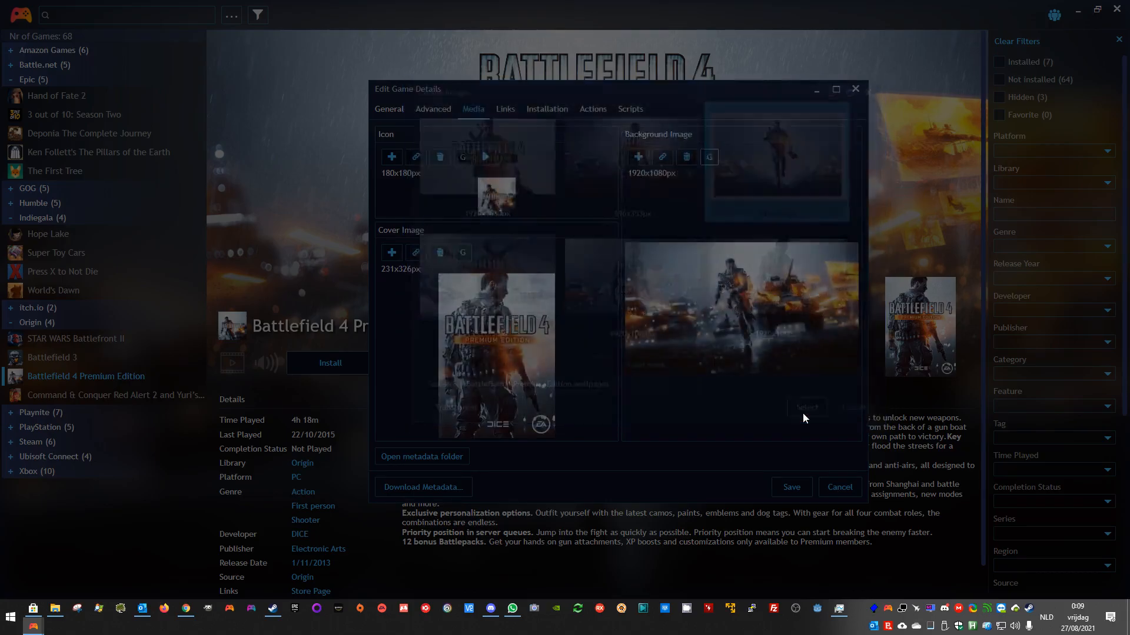
left_click(838, 487)
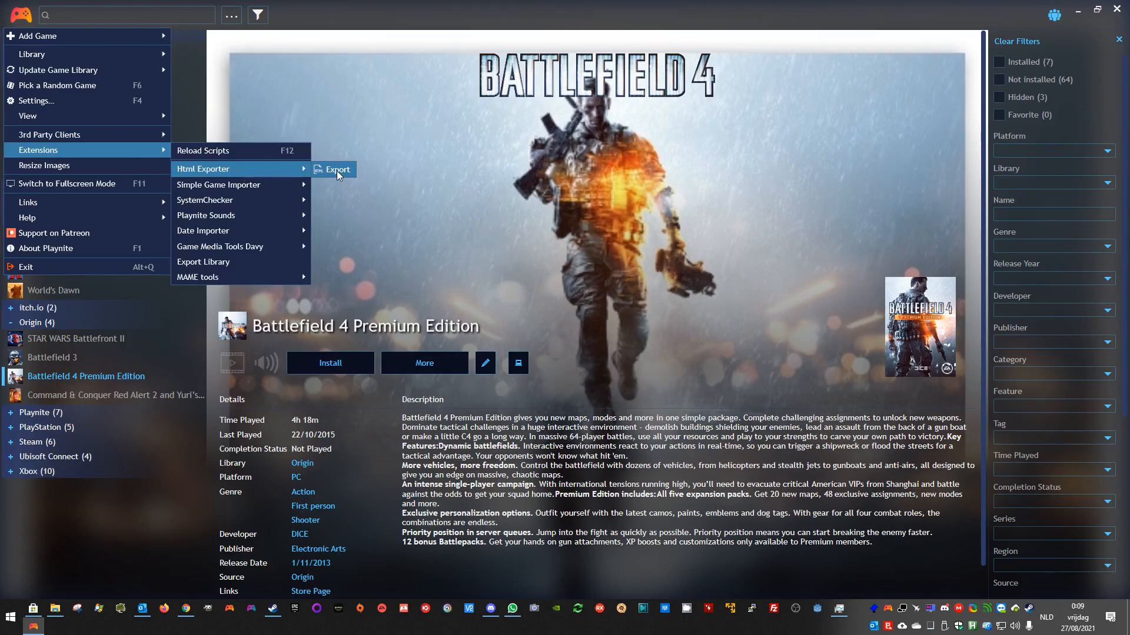
Re-run the Html Exporter export, yielding 37 pages and 1 processed image.
left_click(334, 169)
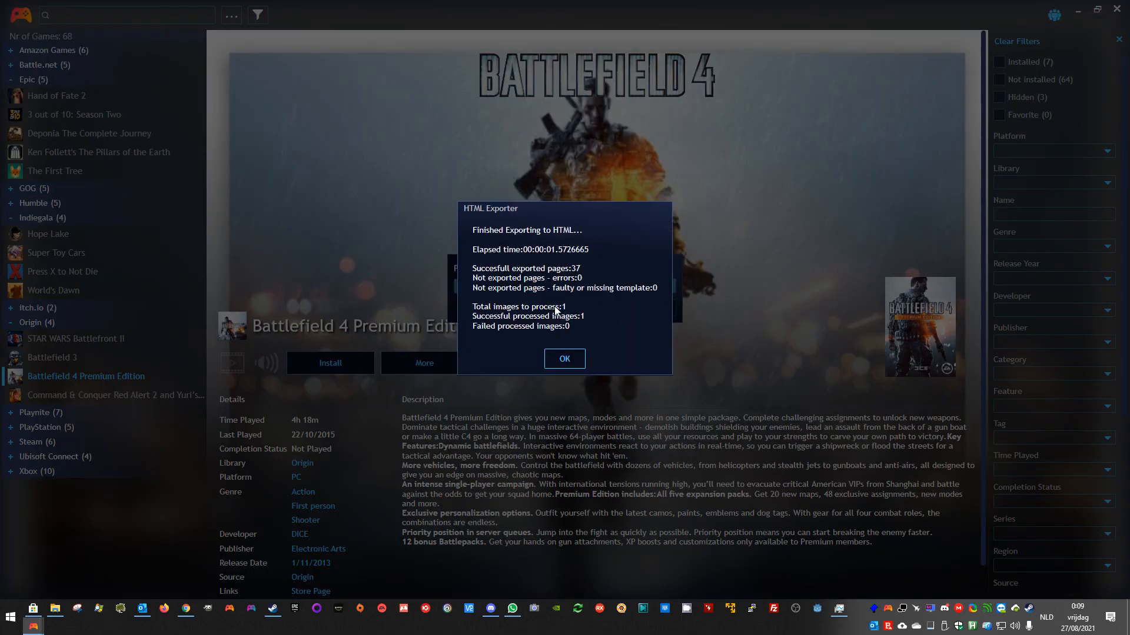
mouse_move(578, 329)
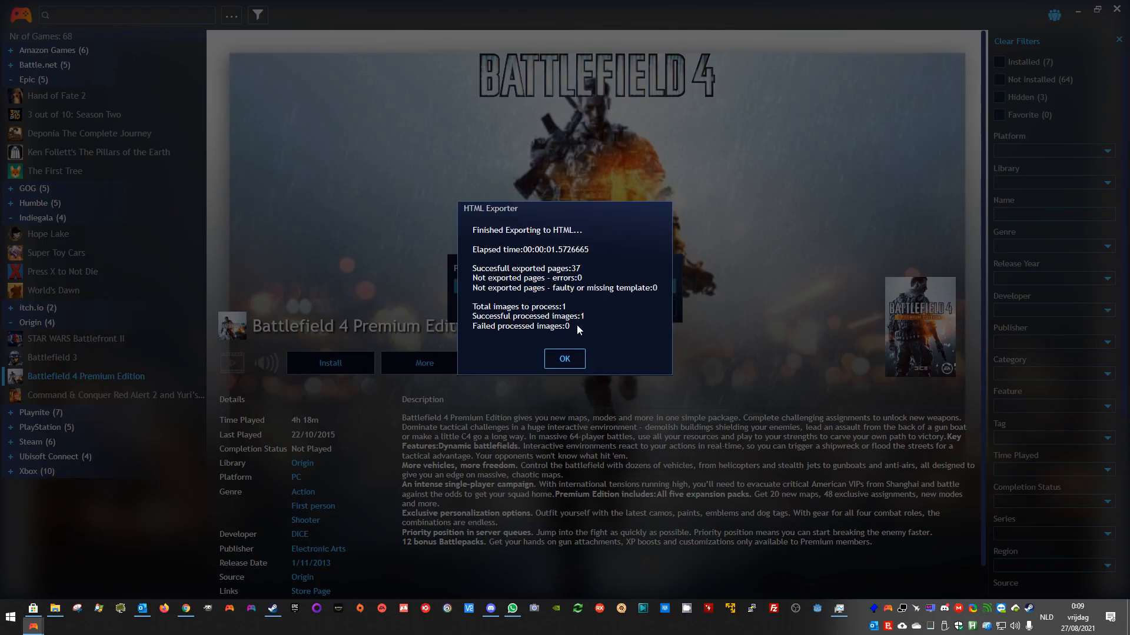
mouse_move(593, 321)
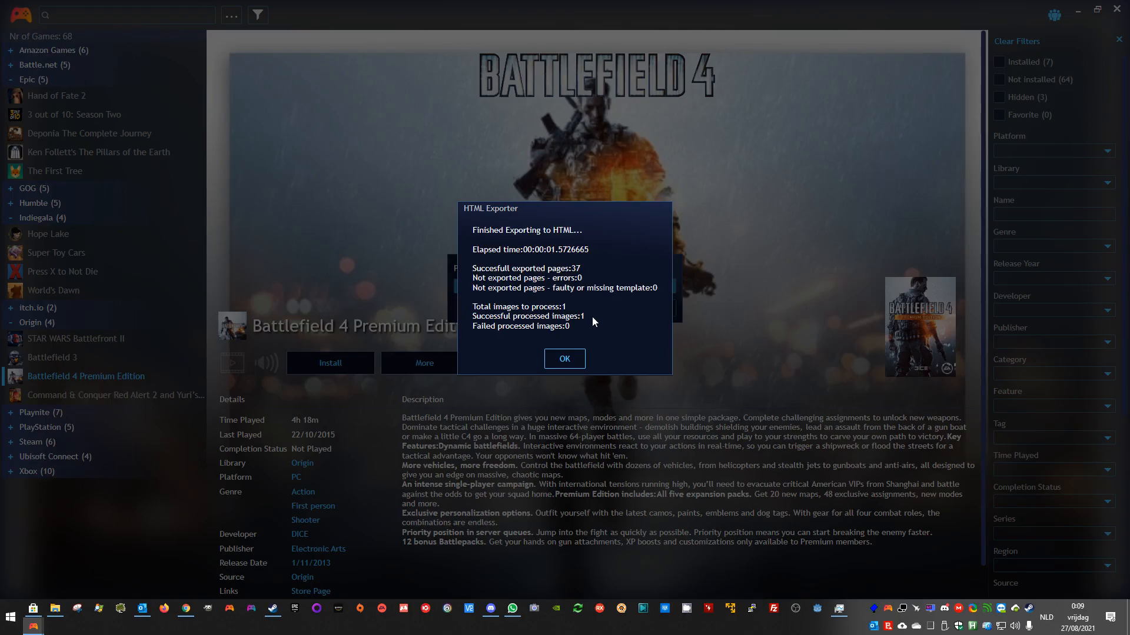
mouse_move(558, 350)
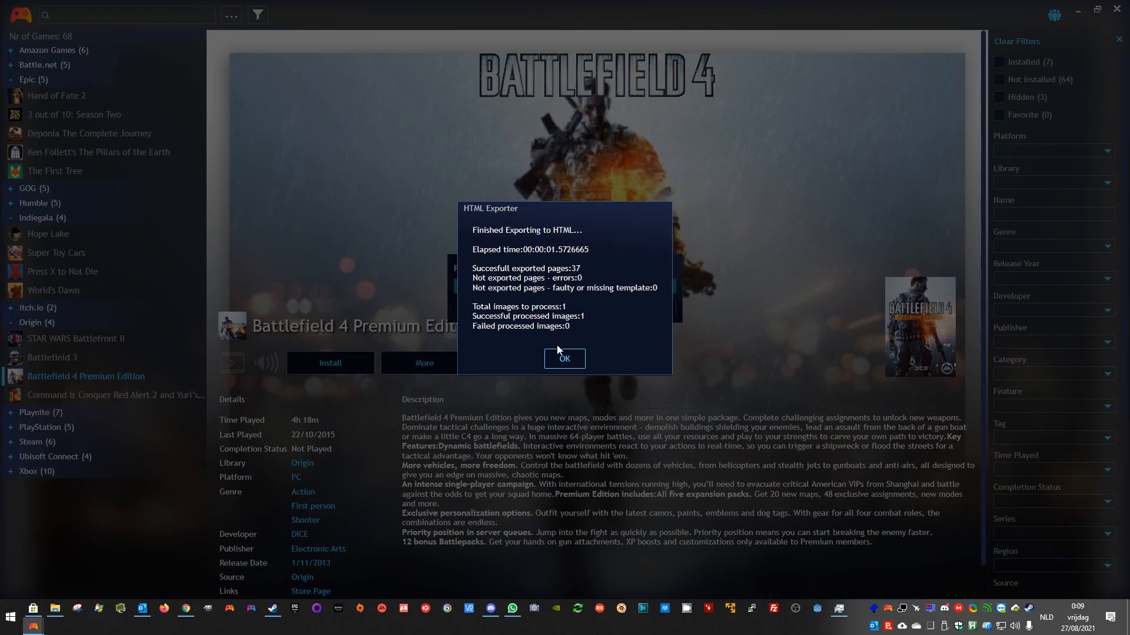
Dismiss the export summary and review the HTML Exporter settings, cancelling without changes.
left_click(564, 359)
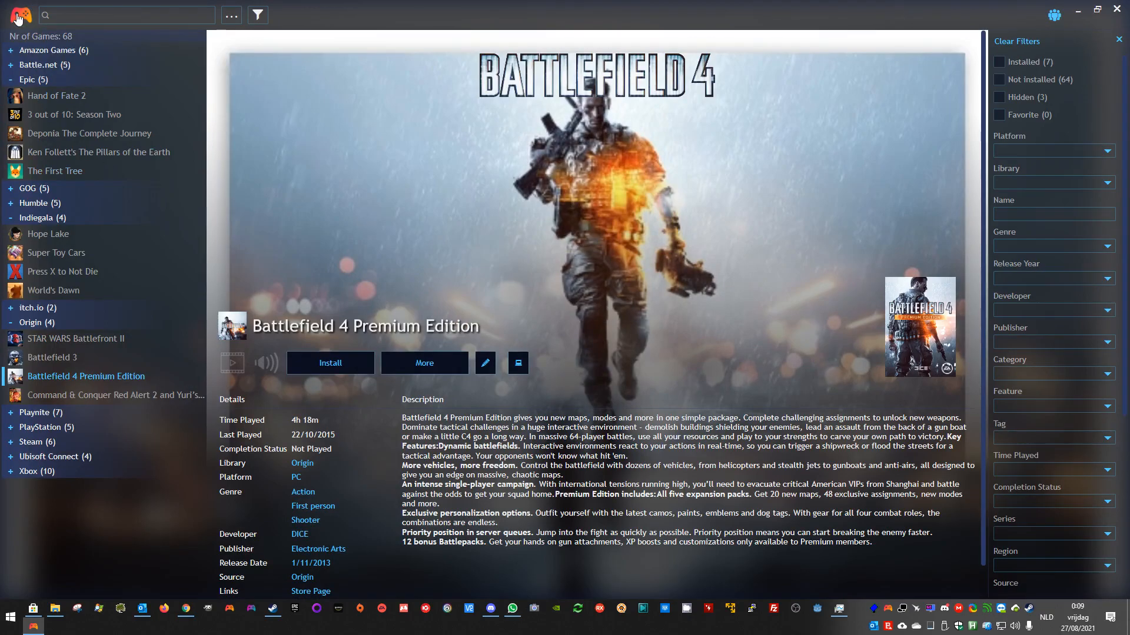
left_click(19, 14)
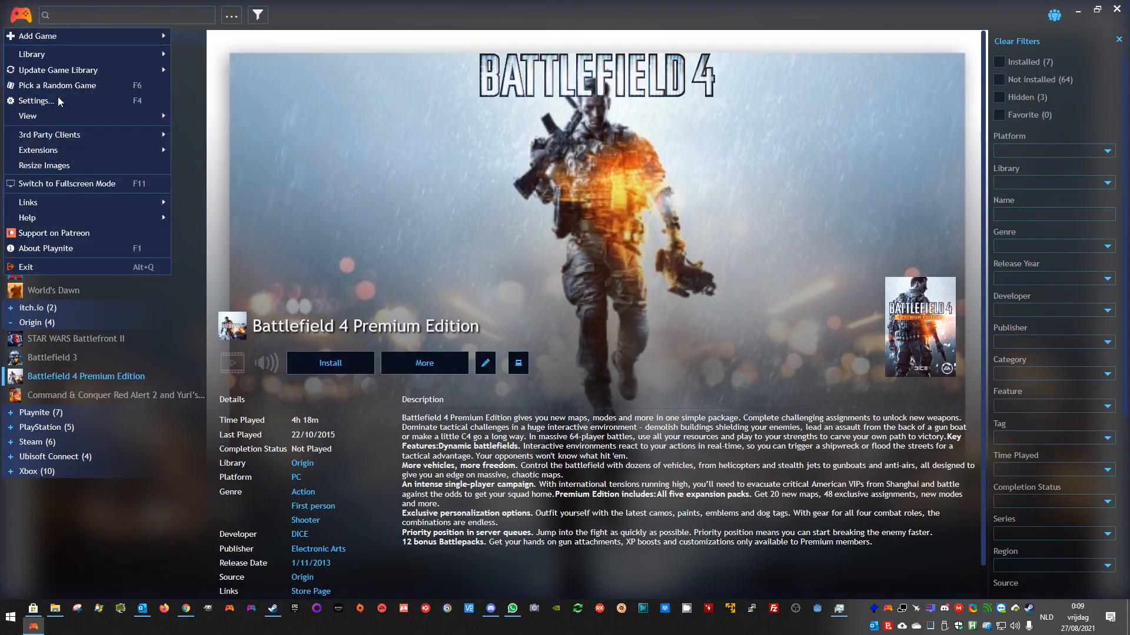
left_click(35, 100)
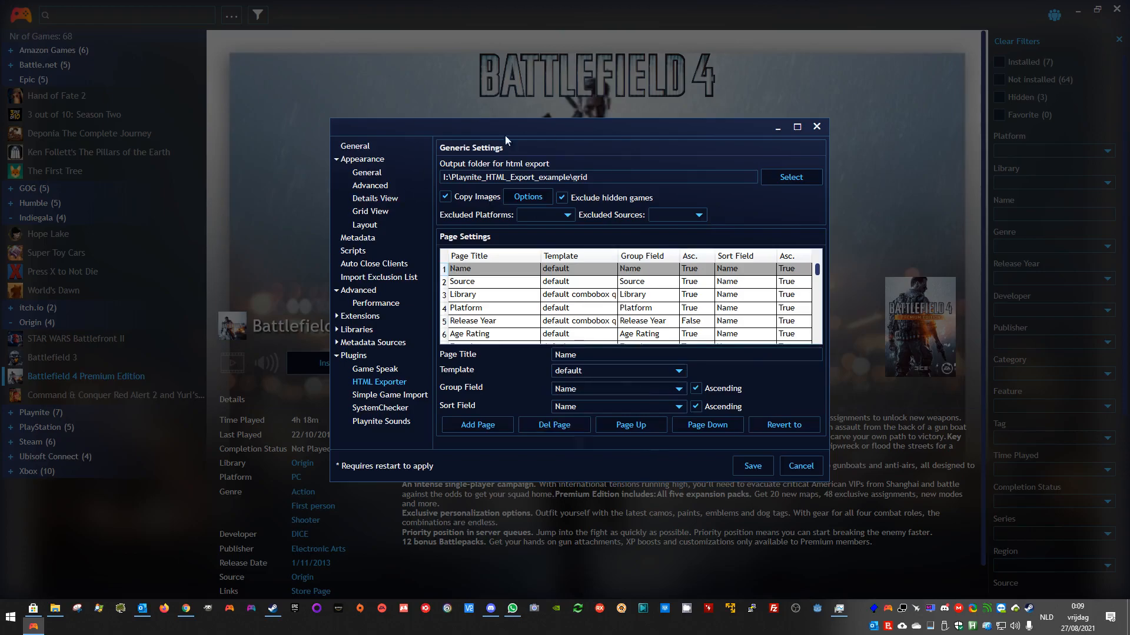
mouse_move(693, 237)
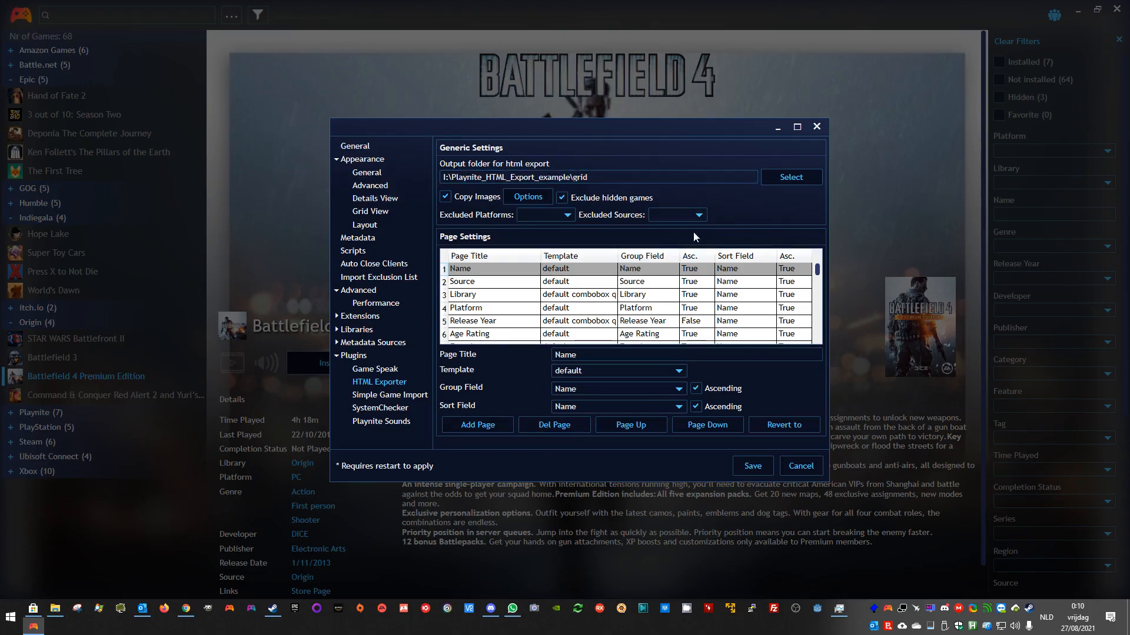
mouse_move(472, 403)
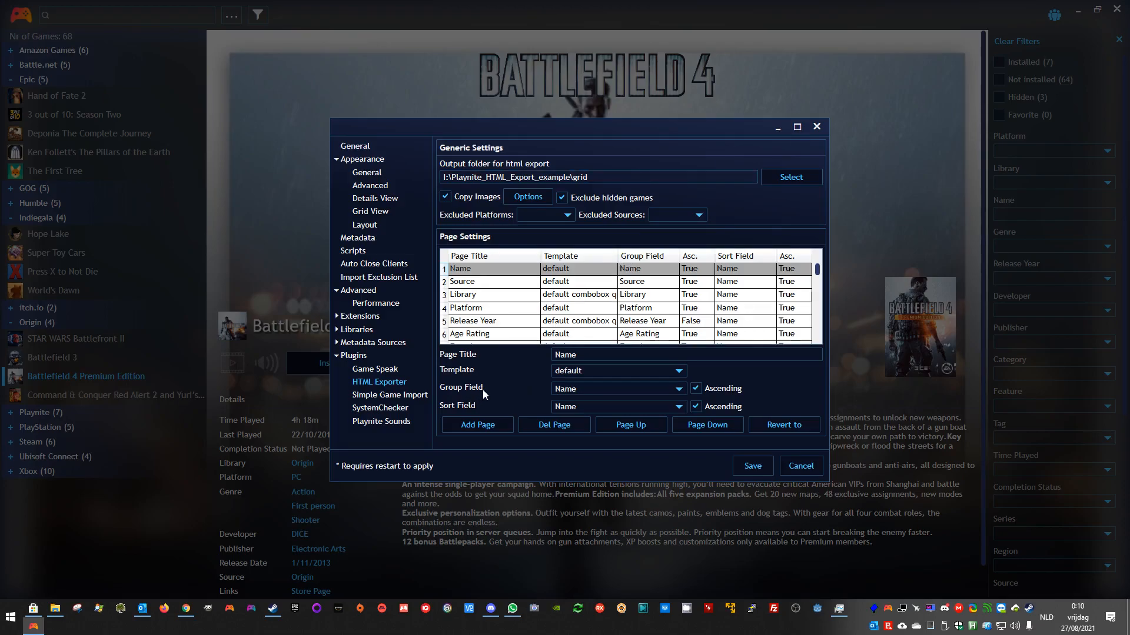
mouse_move(553, 328)
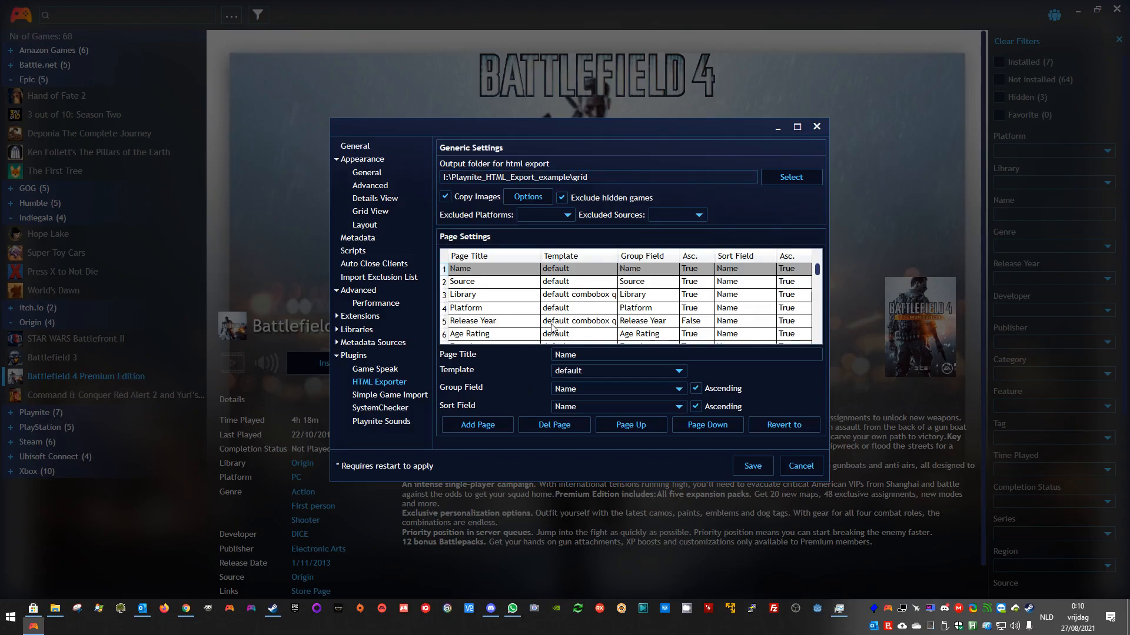
left_click(799, 466)
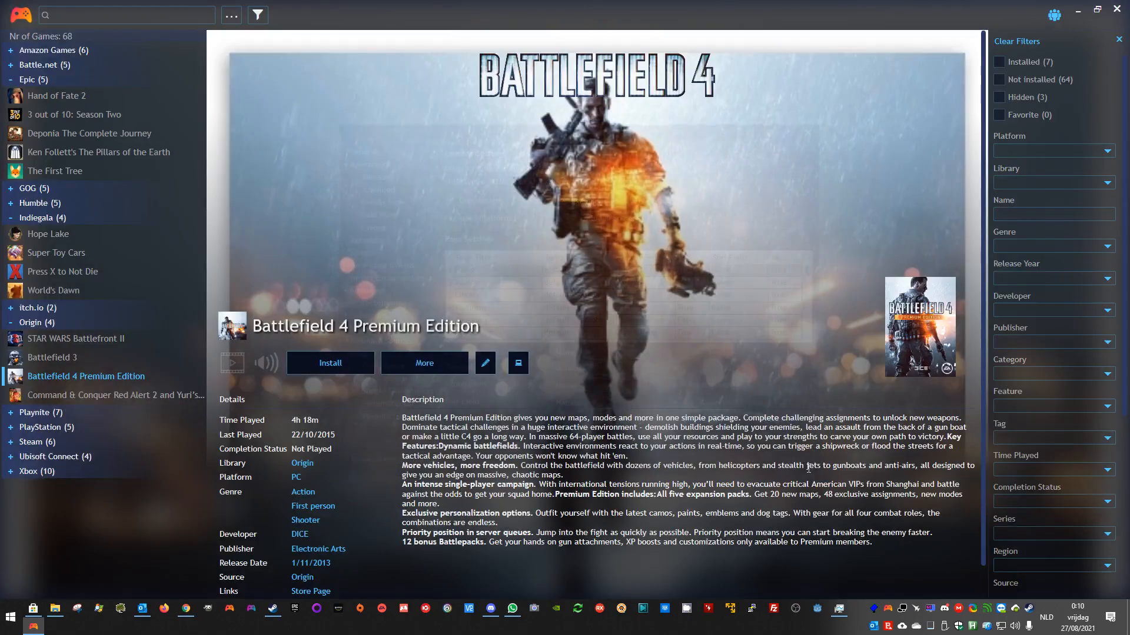